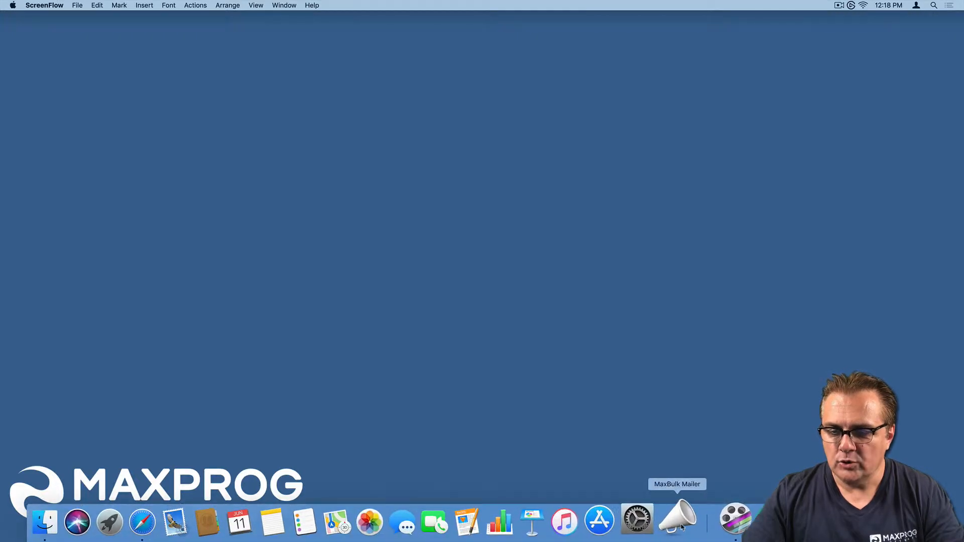
# Step: Launch MaxBulk Mailer from the Dock to get a new untitled message
pyautogui.click(676, 522)
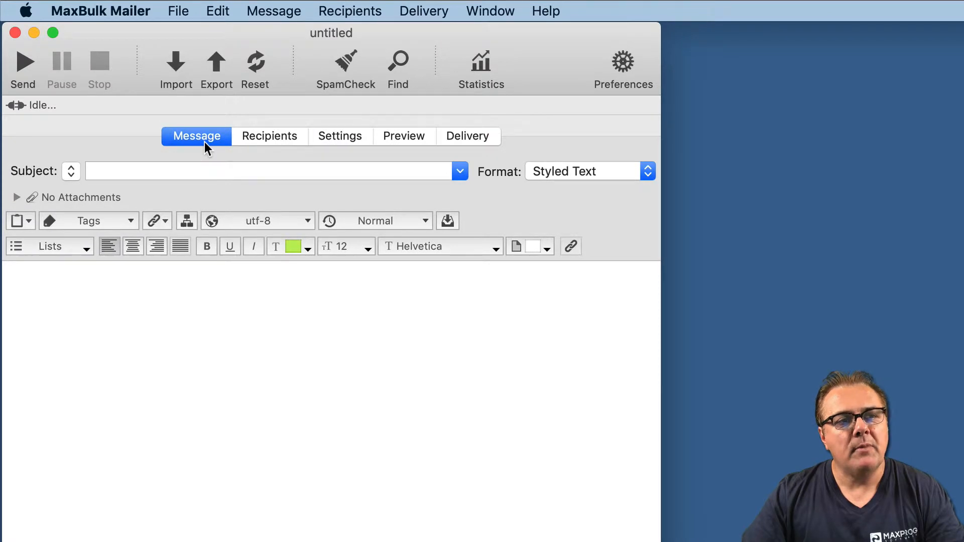
pyautogui.moveTo(429, 143)
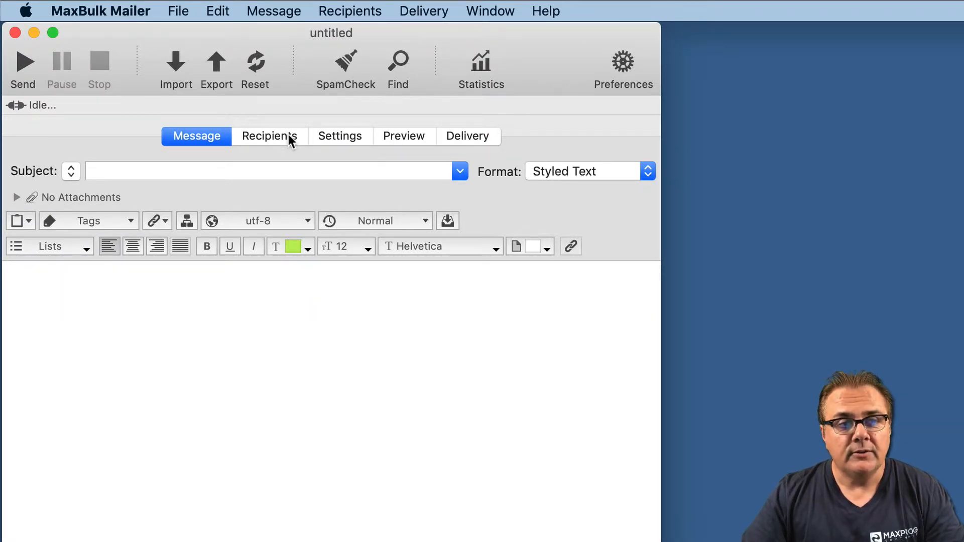
# Step: Show the untitled mailing's empty recipients list
pyautogui.click(269, 136)
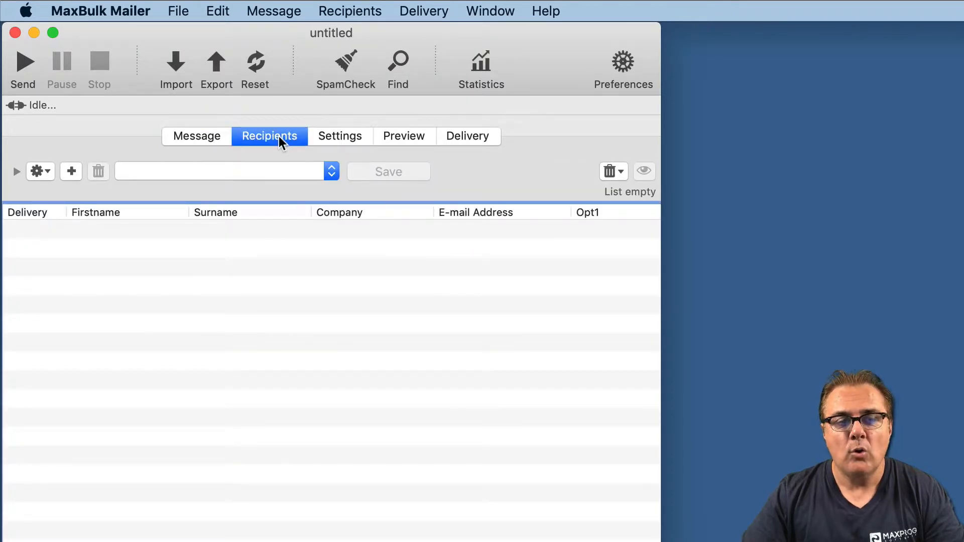
pyautogui.moveTo(290, 216)
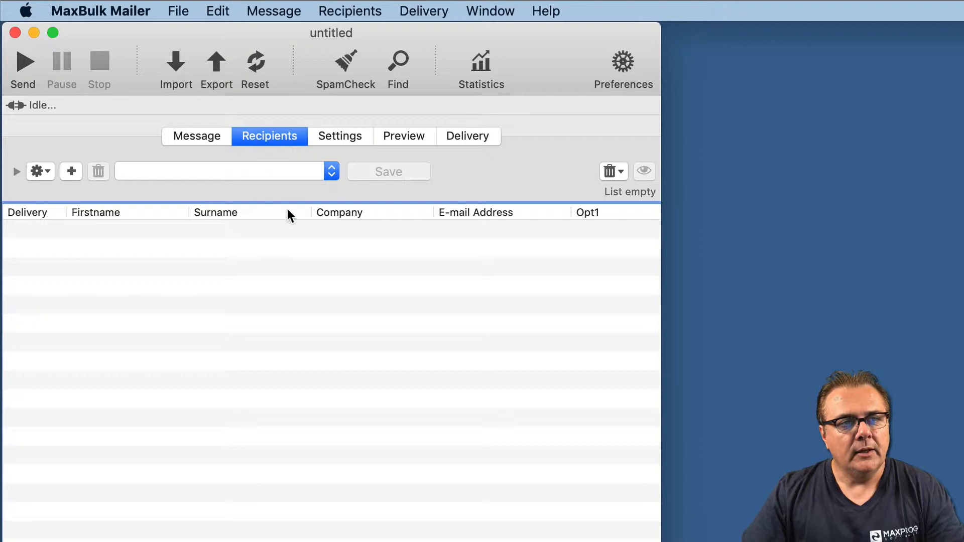
pyautogui.moveTo(262, 280)
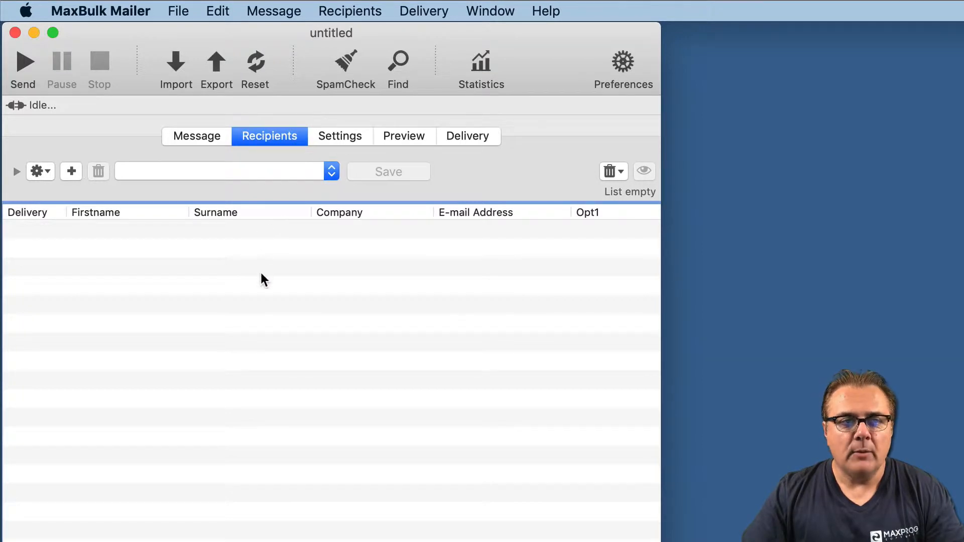
pyautogui.moveTo(310, 259)
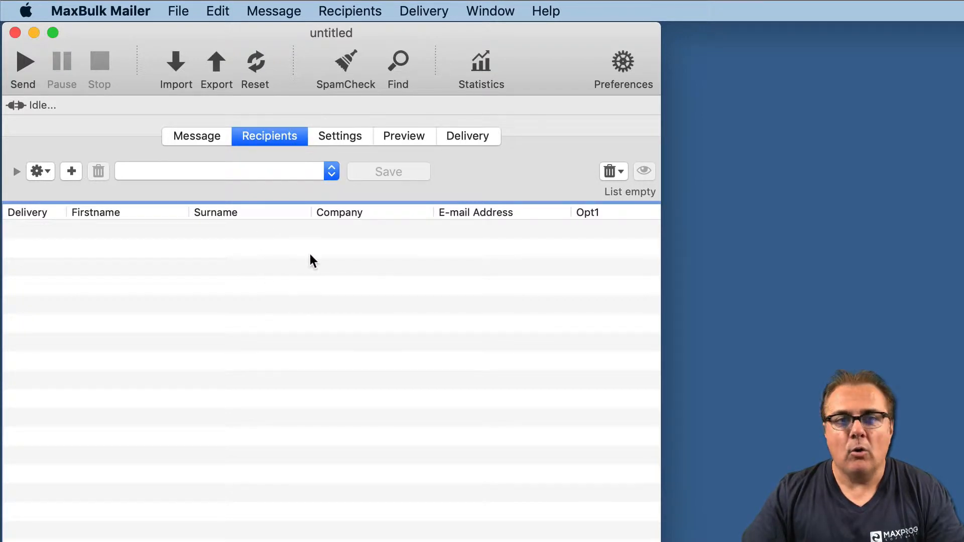
pyautogui.moveTo(177, 63)
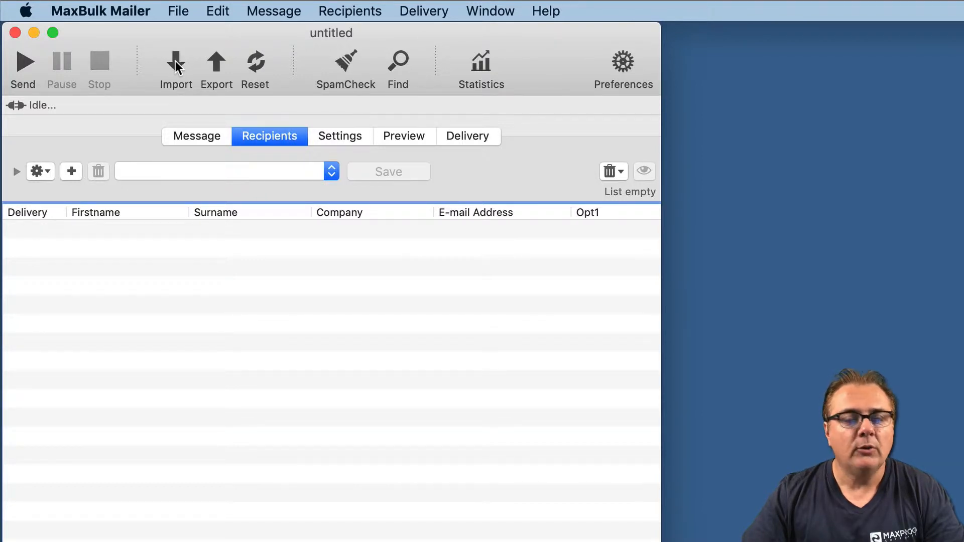
pyautogui.click(175, 66)
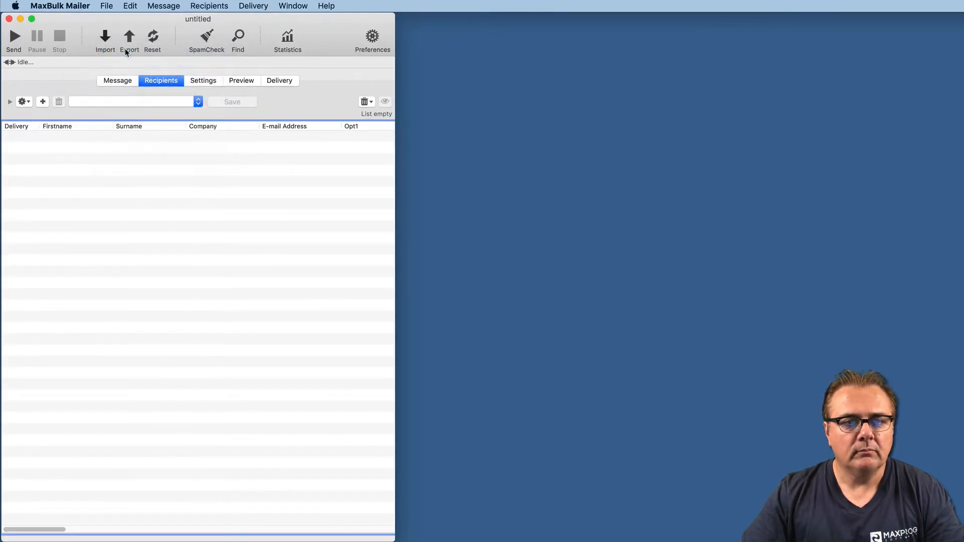
# Step: Import recipients from 'Sample List unligned (tab delimited).txt' in Sample Lists
pyautogui.click(104, 41)
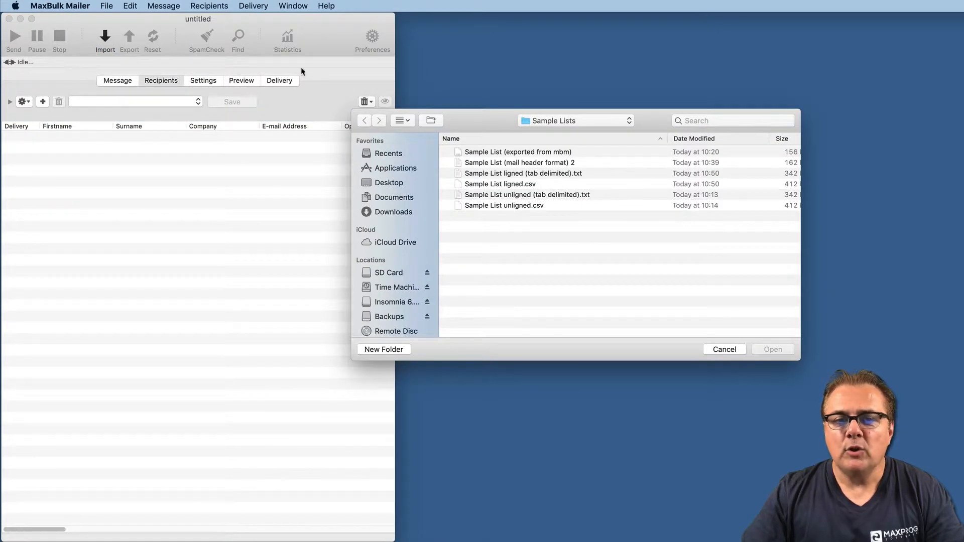
pyautogui.moveTo(555, 213)
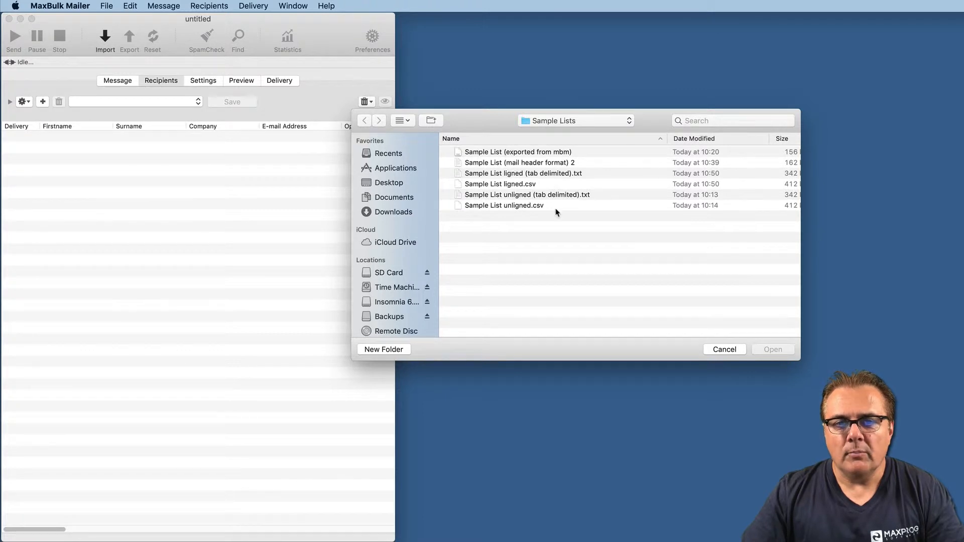
pyautogui.moveTo(533, 286)
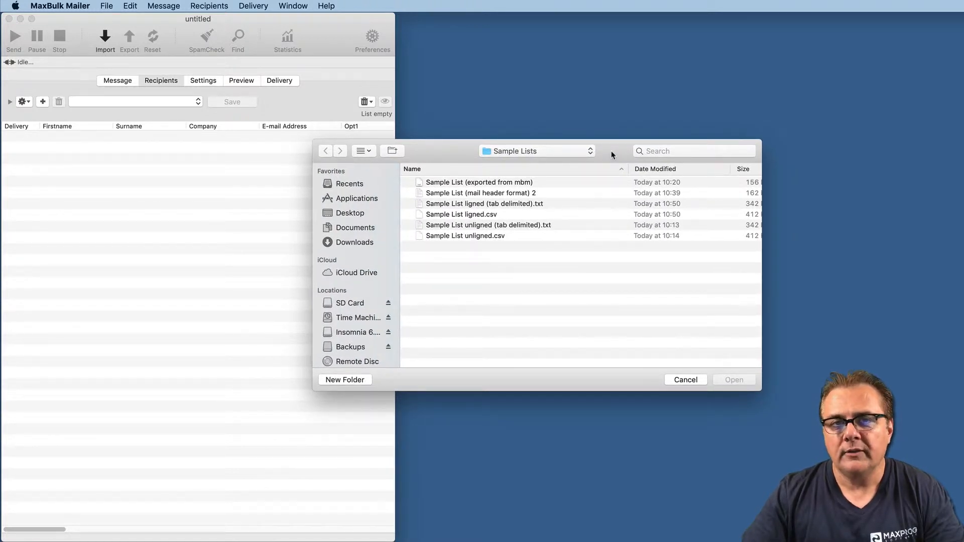
pyautogui.moveTo(477, 224)
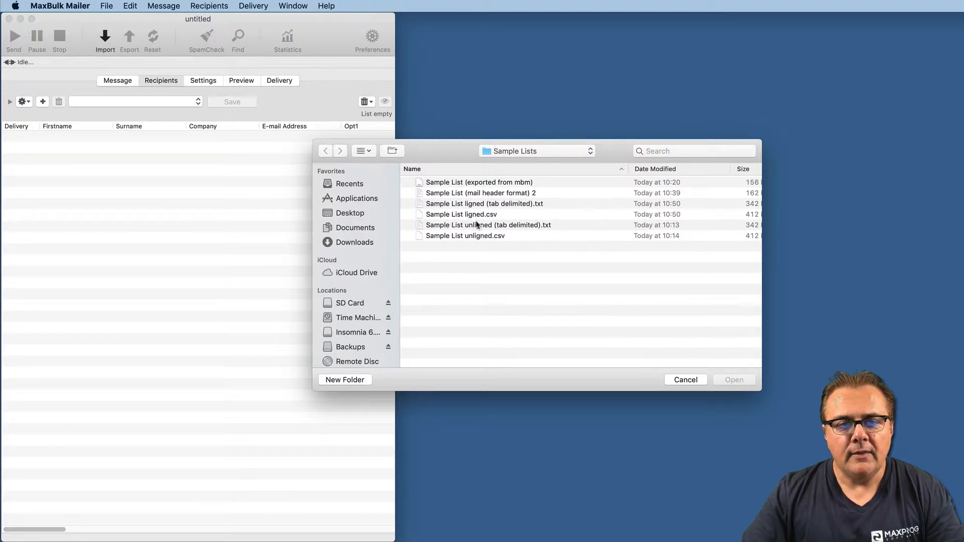
pyautogui.moveTo(510, 217)
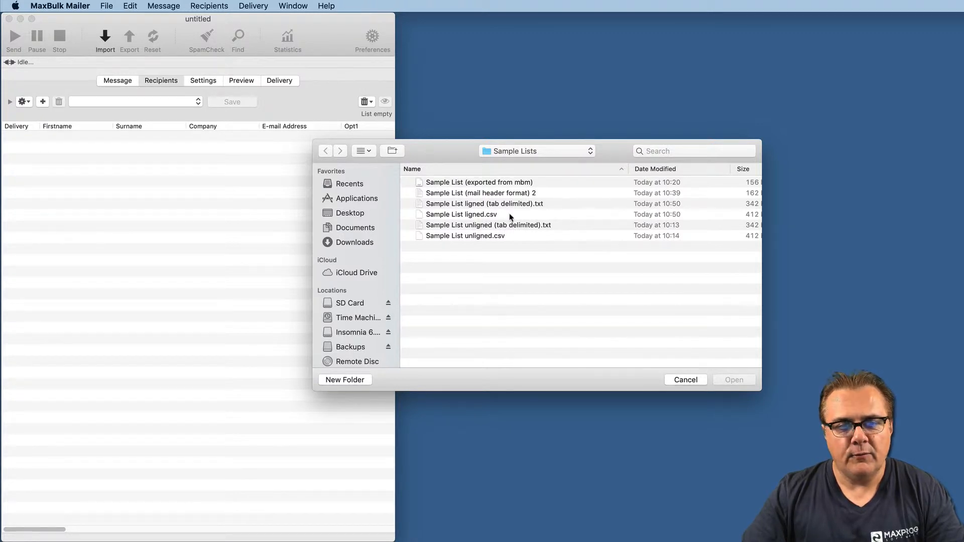
pyautogui.moveTo(474, 230)
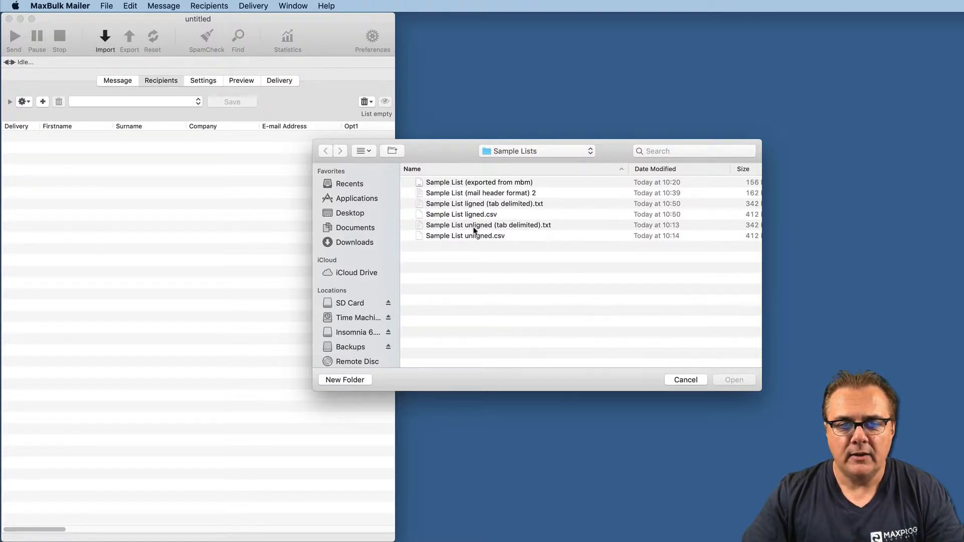
pyautogui.moveTo(479, 225)
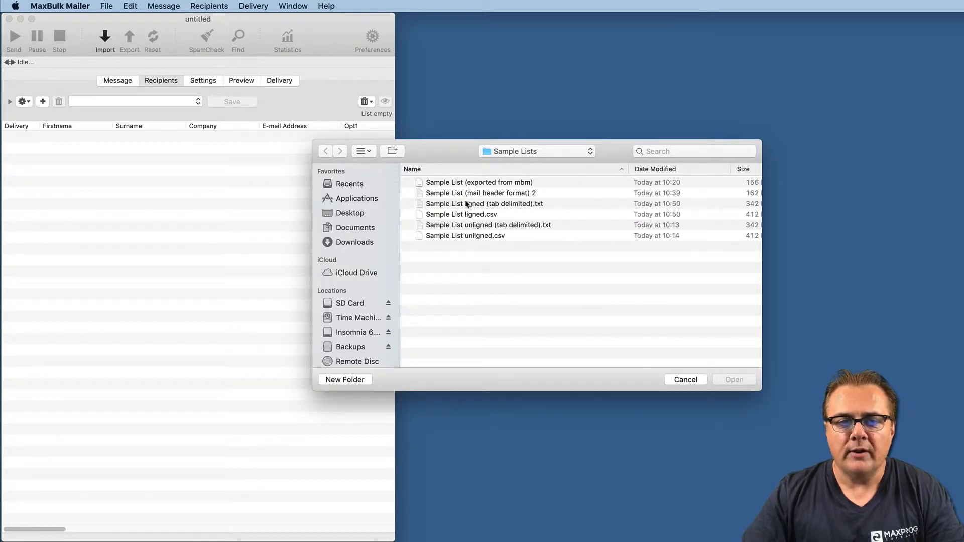
pyautogui.moveTo(457, 231)
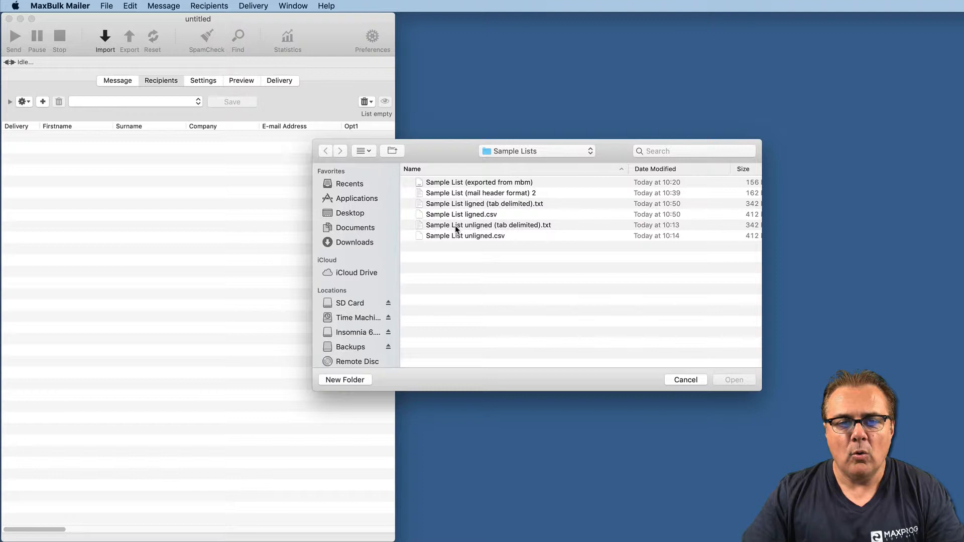
pyautogui.moveTo(468, 229)
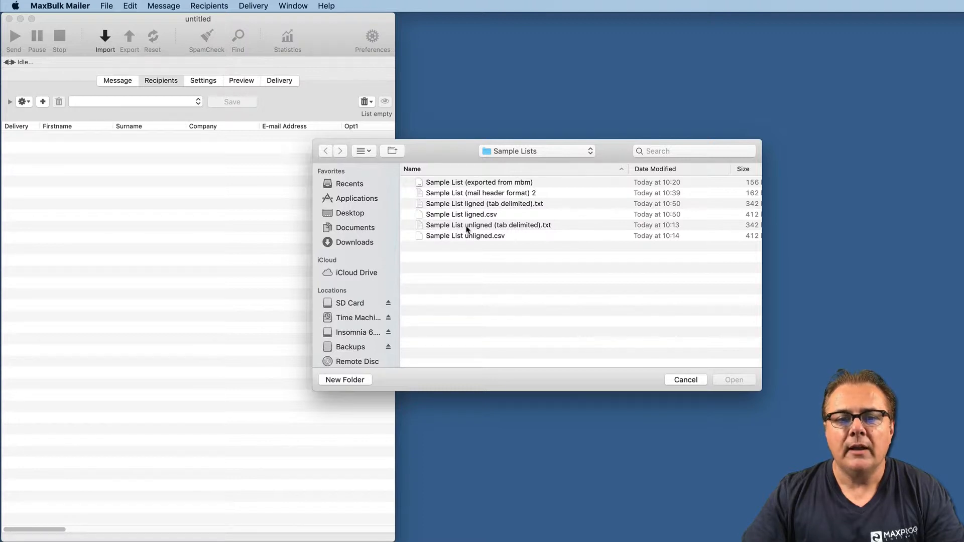
pyautogui.click(488, 225)
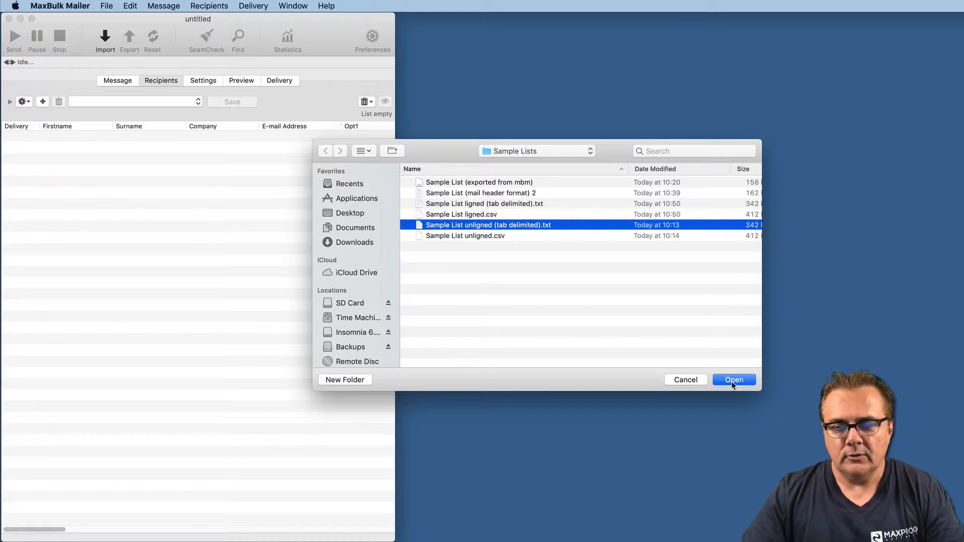
# Step: Open the chosen sample file to show its import field-mapping table
pyautogui.click(734, 379)
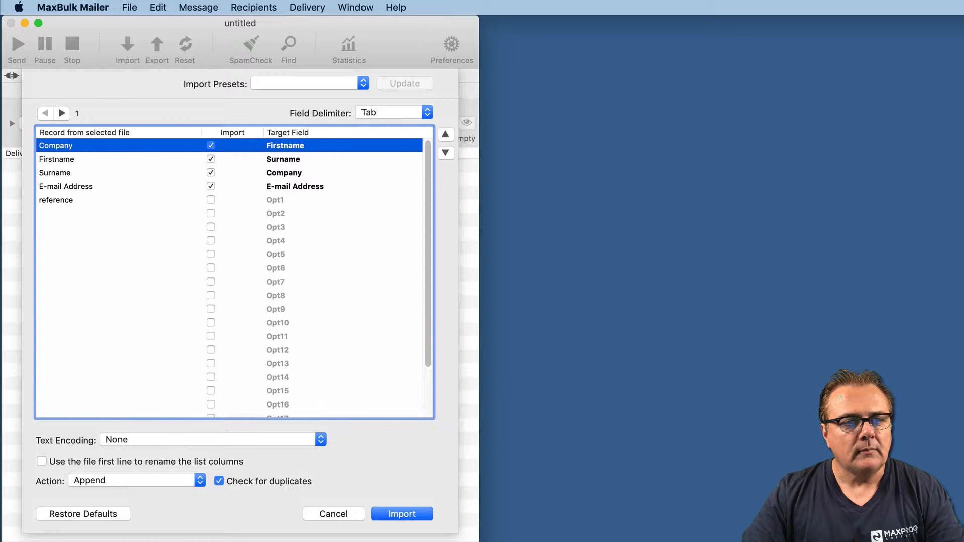
pyautogui.moveTo(361, 54)
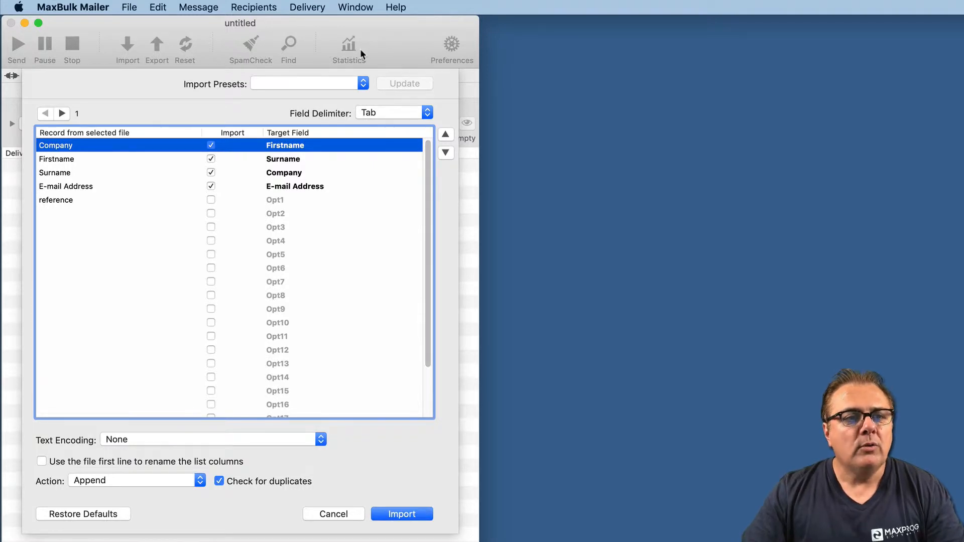
pyautogui.moveTo(159, 96)
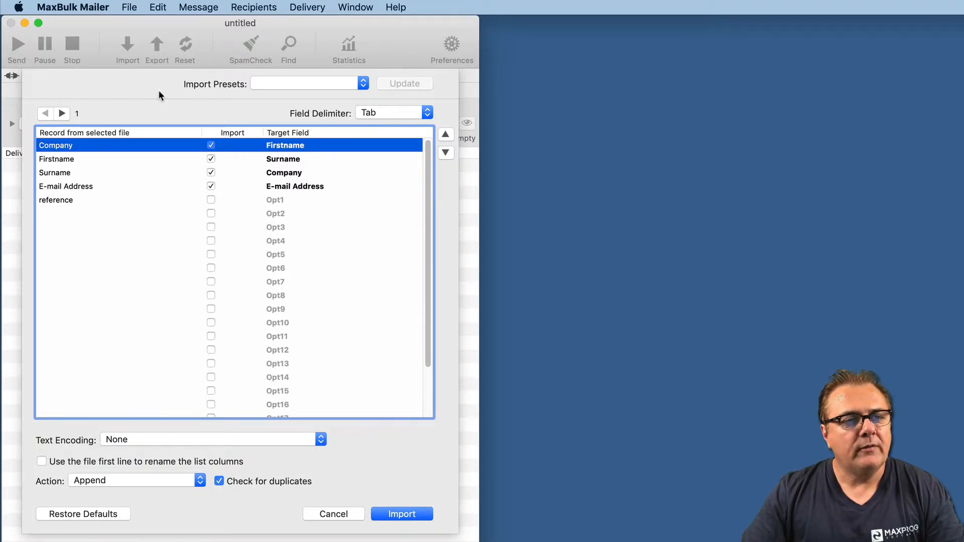
pyautogui.moveTo(145, 90)
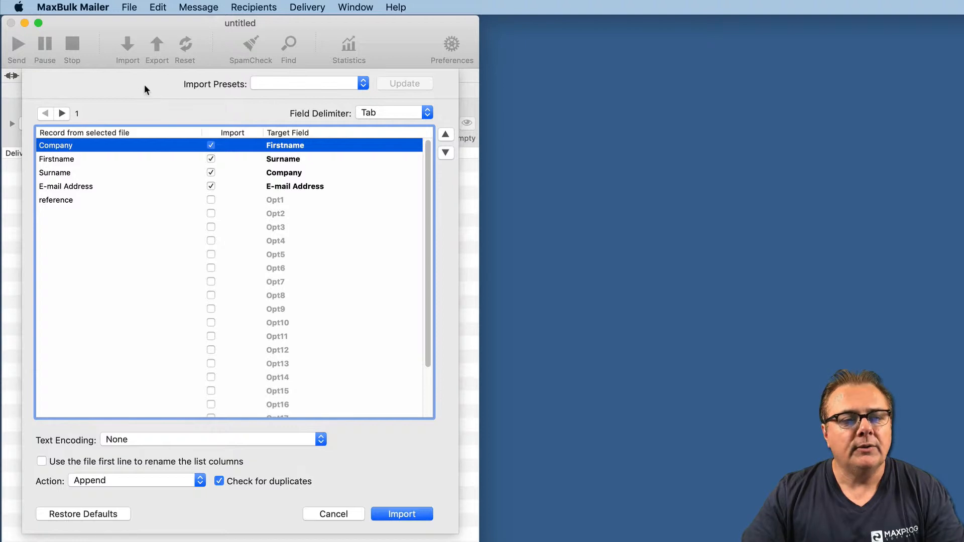
pyautogui.moveTo(118, 139)
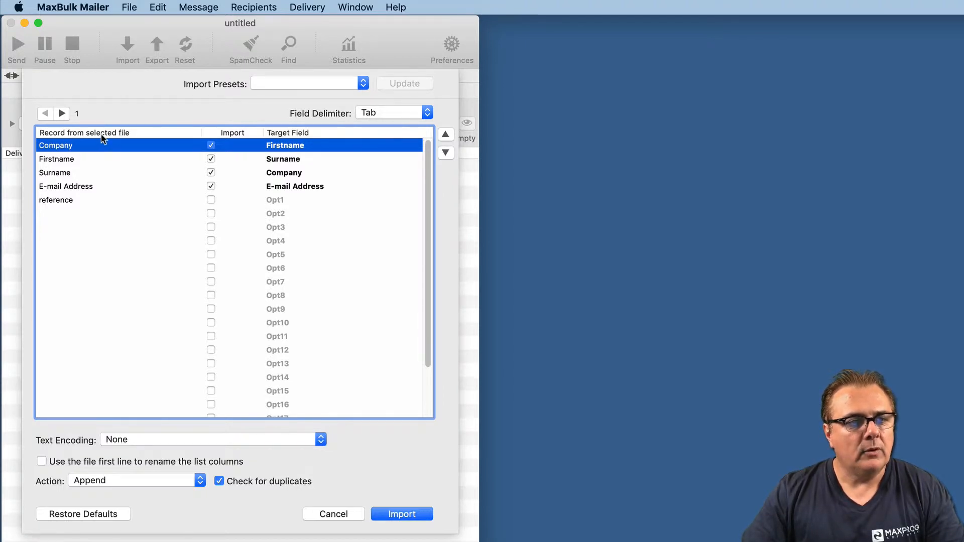
pyautogui.moveTo(102, 166)
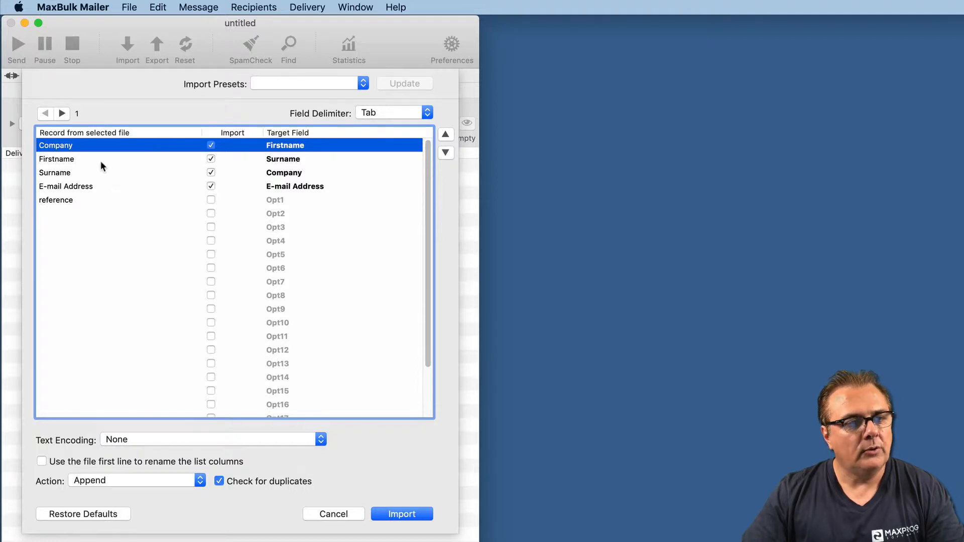
pyautogui.moveTo(90, 135)
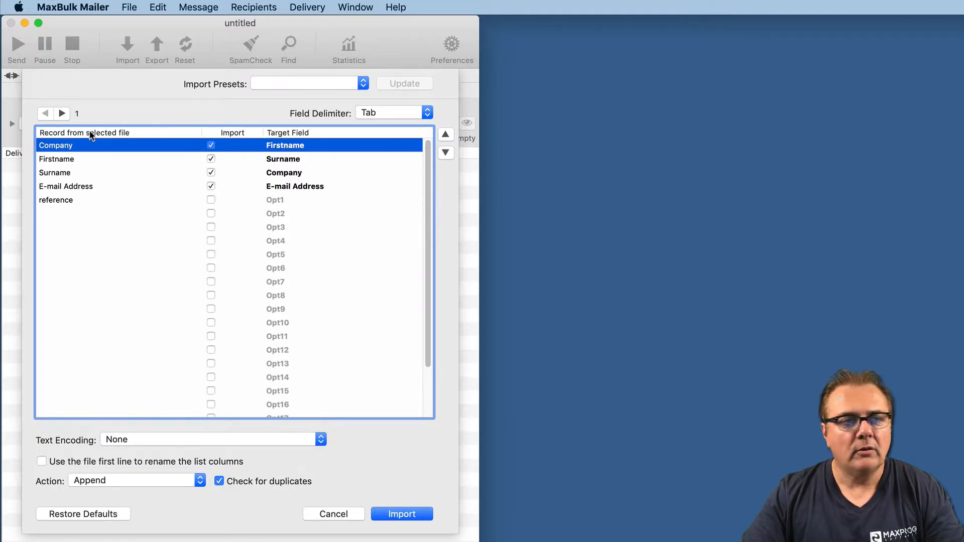
pyautogui.moveTo(120, 220)
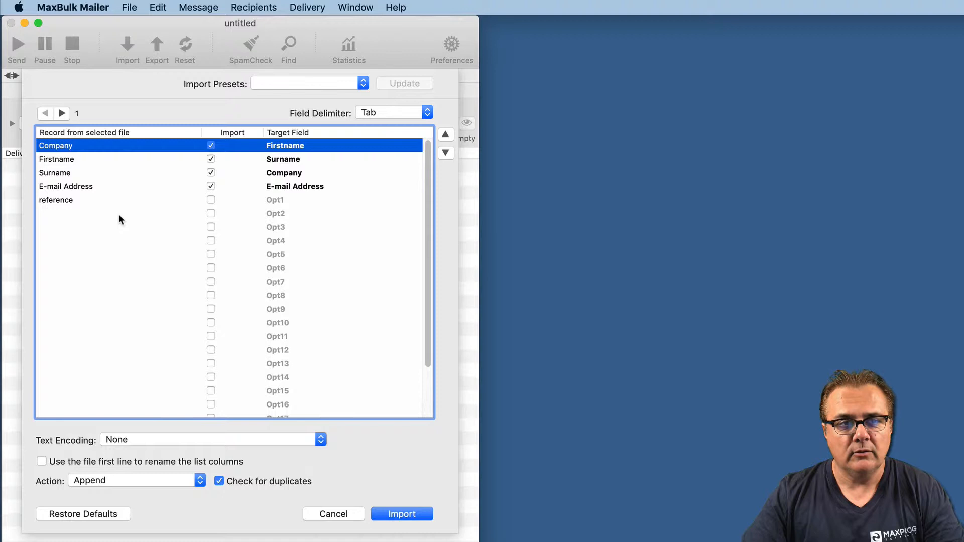
pyautogui.moveTo(130, 219)
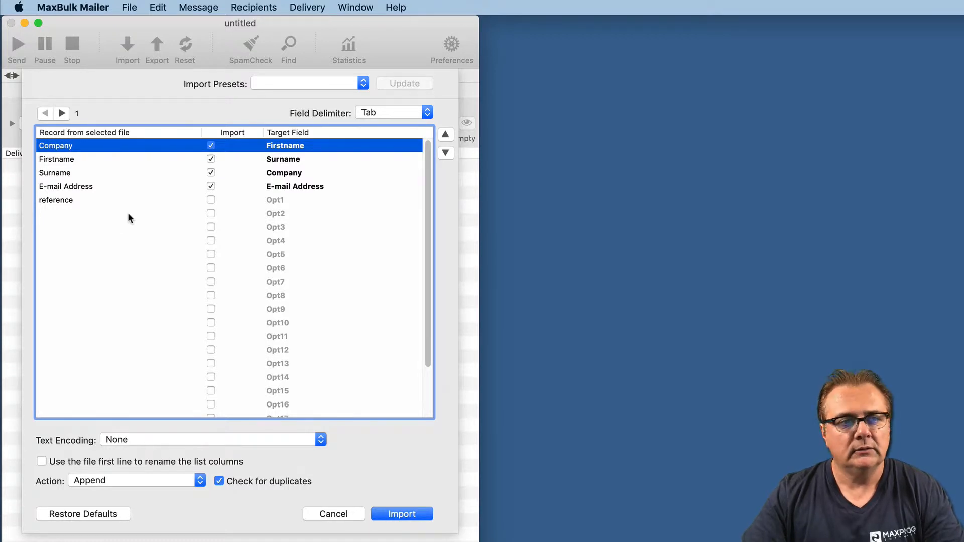
pyautogui.moveTo(307, 135)
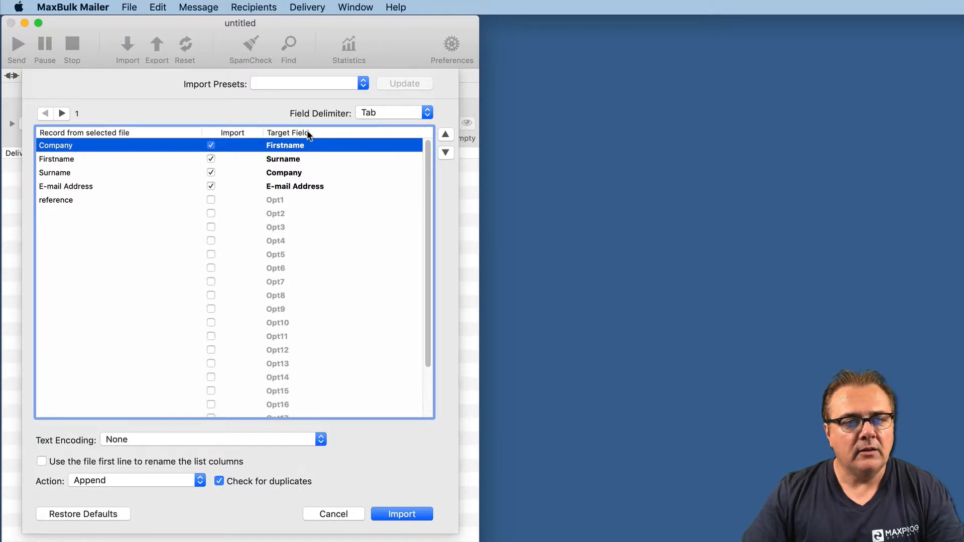
pyautogui.moveTo(318, 258)
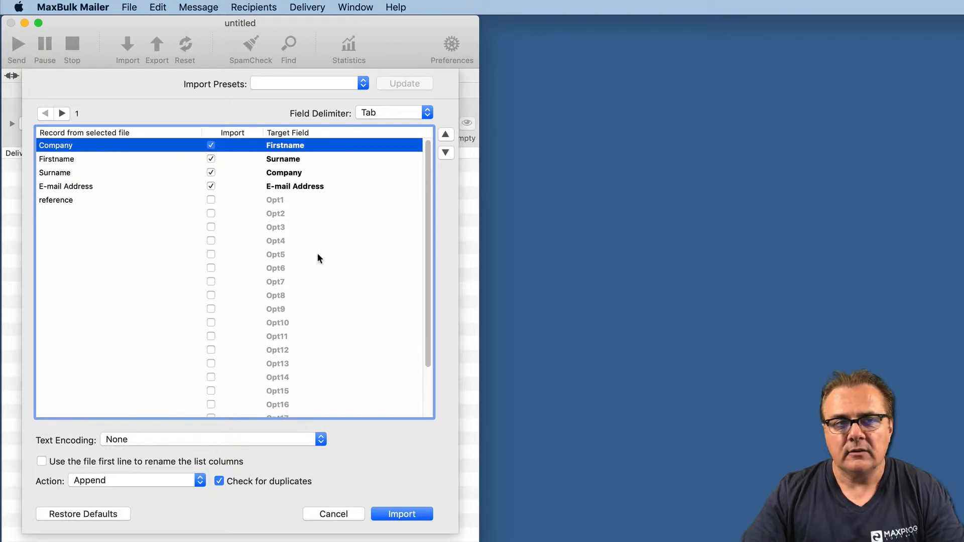
pyautogui.moveTo(298, 136)
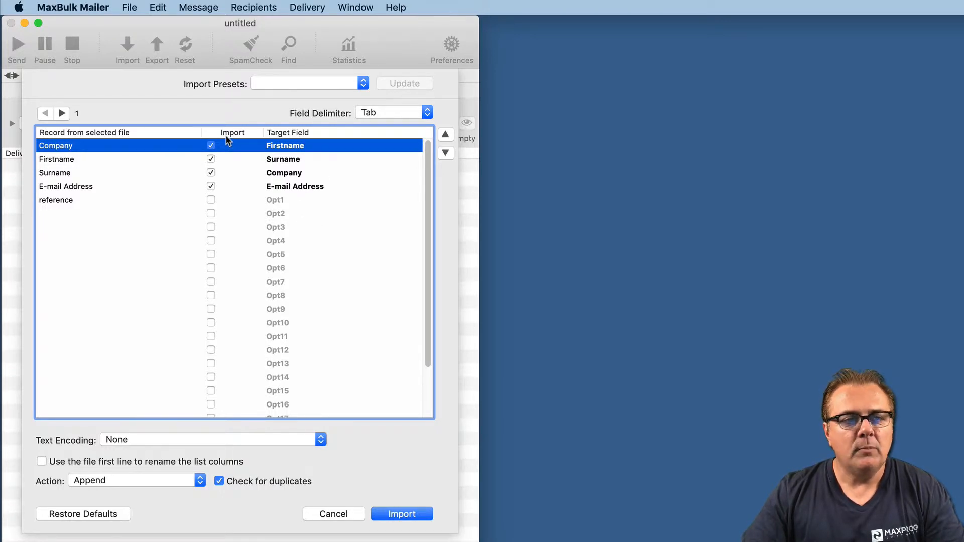
pyautogui.moveTo(227, 227)
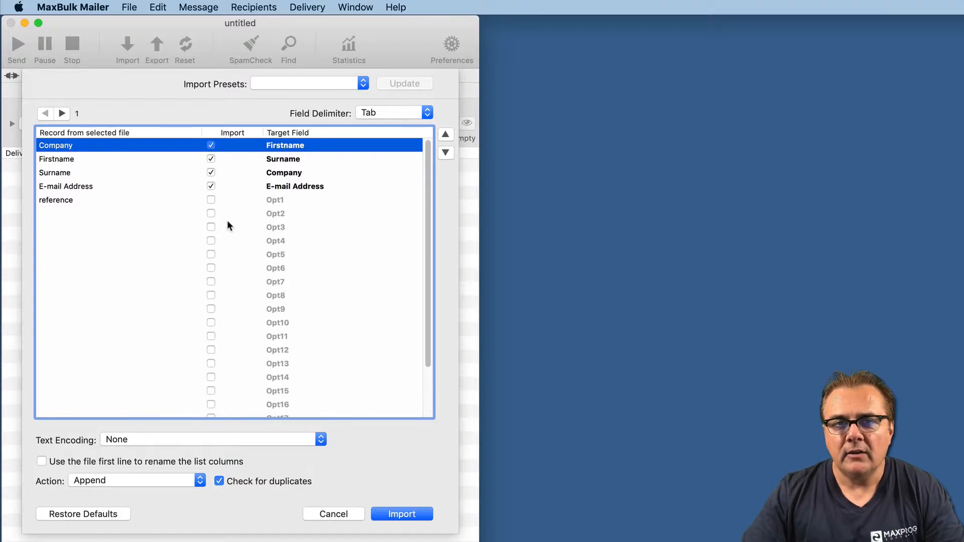
pyautogui.moveTo(220, 211)
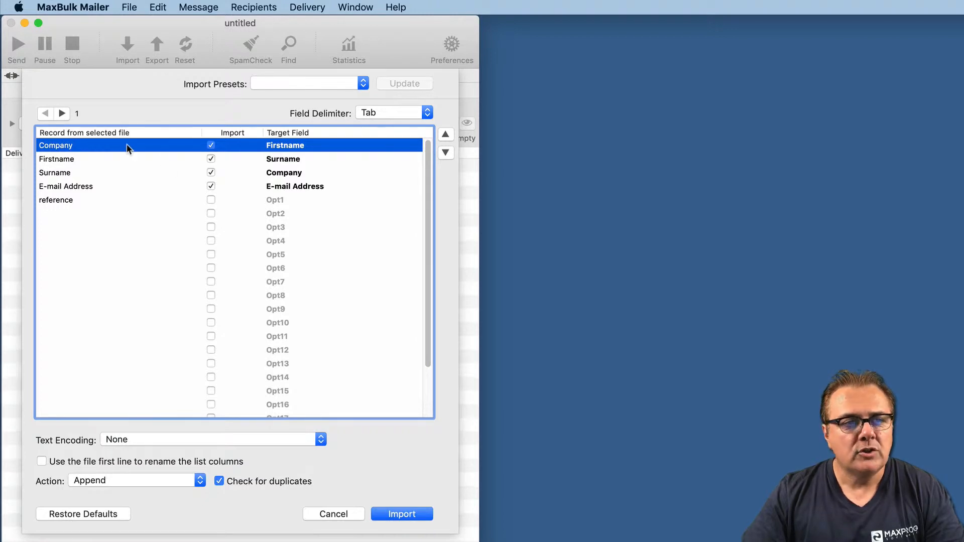
pyautogui.moveTo(76, 146)
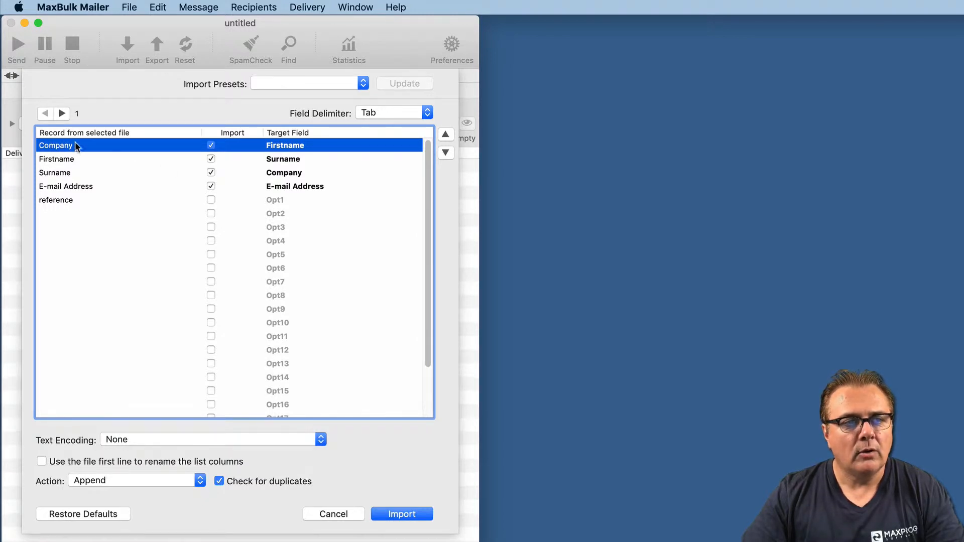
pyautogui.moveTo(93, 216)
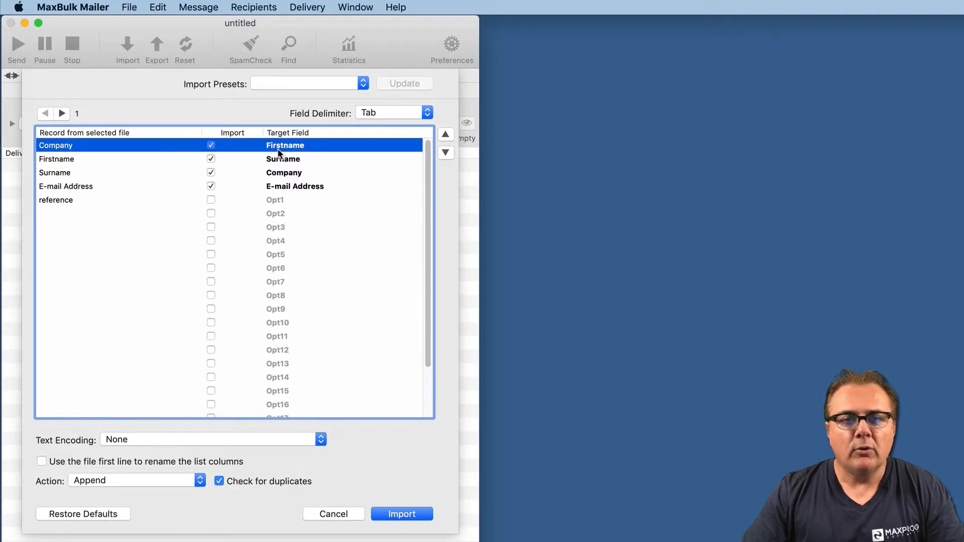
pyautogui.moveTo(104, 164)
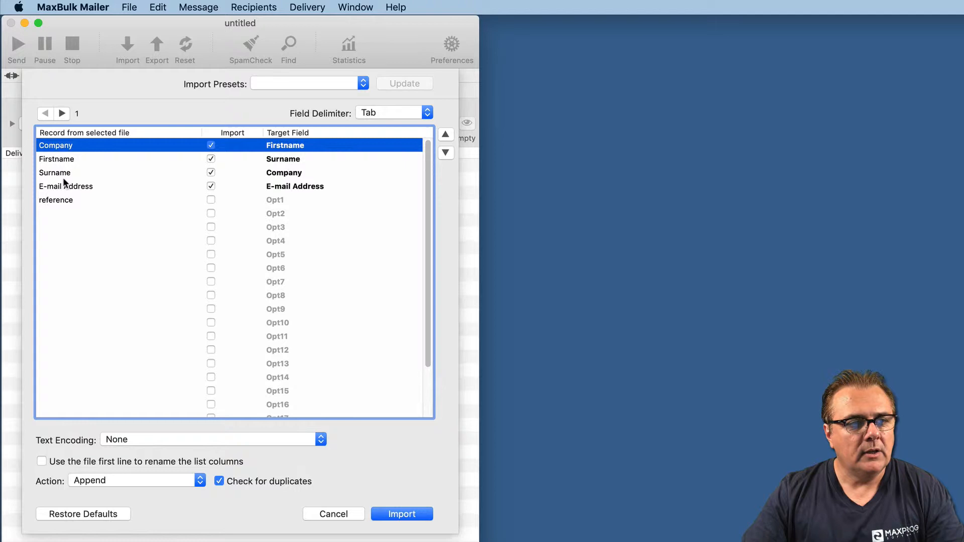
pyautogui.moveTo(134, 202)
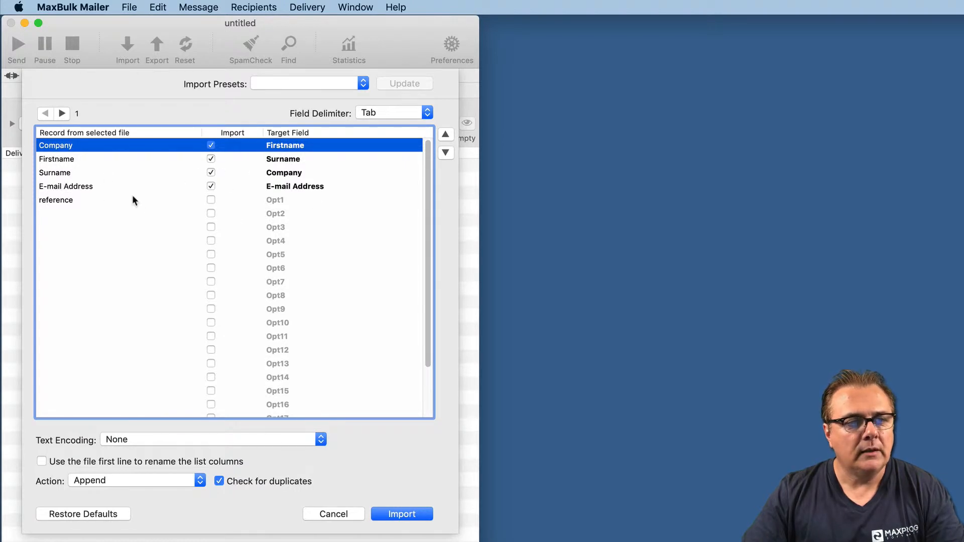
pyautogui.moveTo(284, 191)
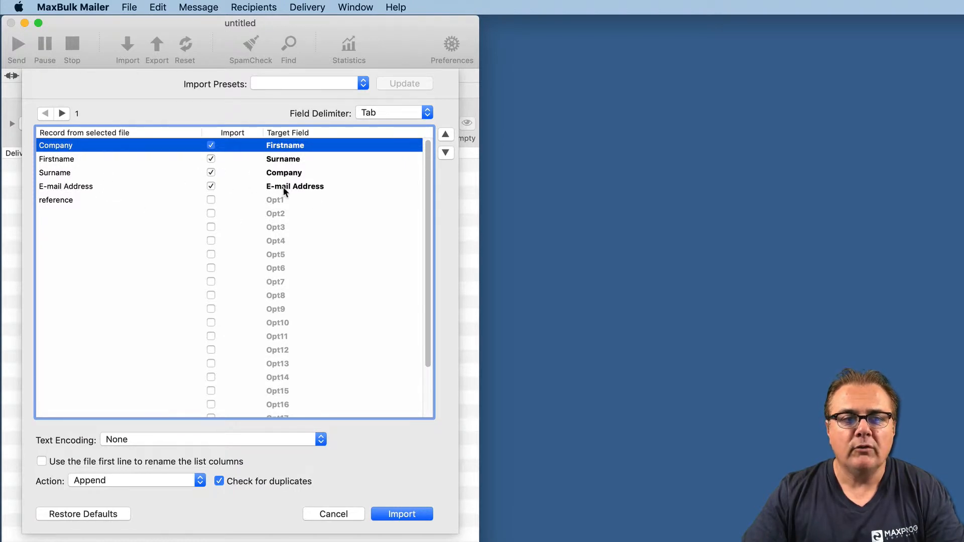
pyautogui.moveTo(331, 273)
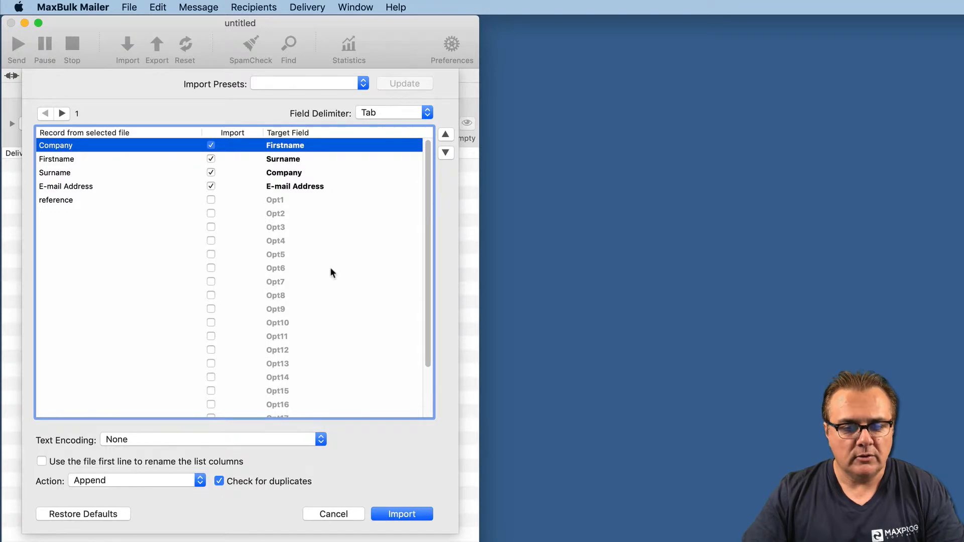
pyautogui.moveTo(401, 514)
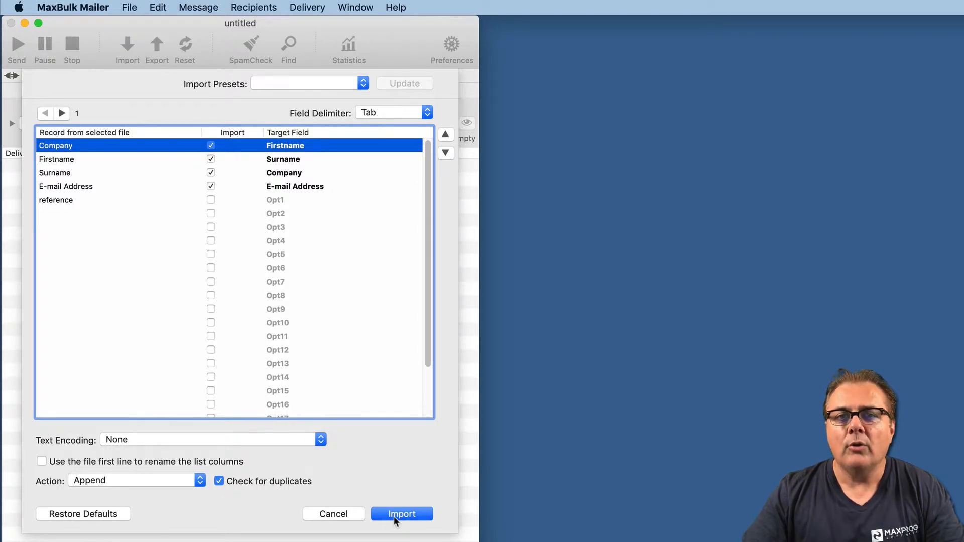
pyautogui.moveTo(389, 501)
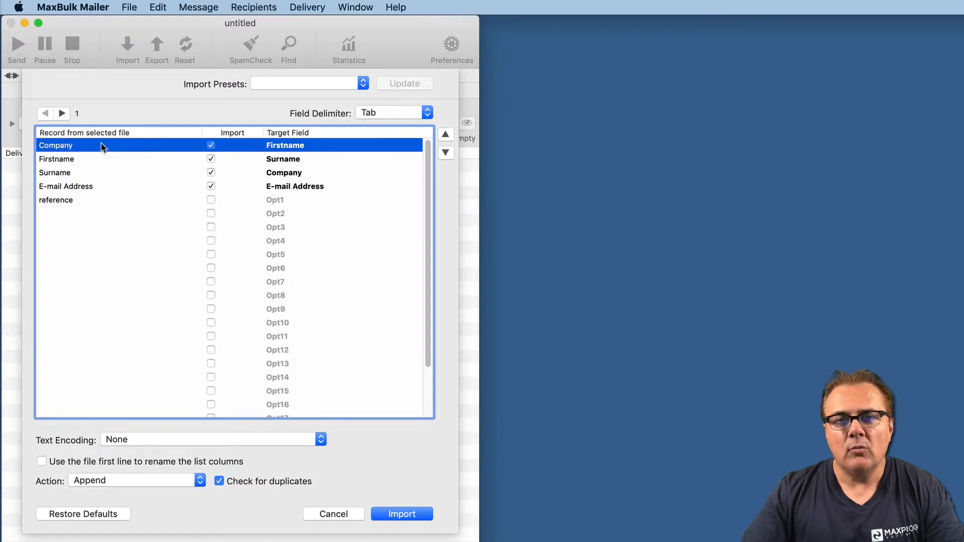
pyautogui.moveTo(113, 151)
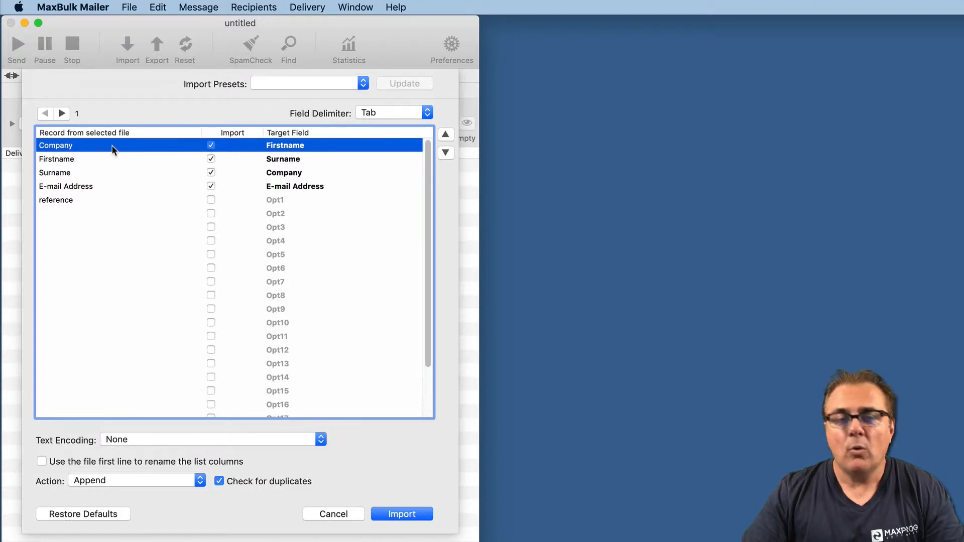
pyautogui.moveTo(74, 149)
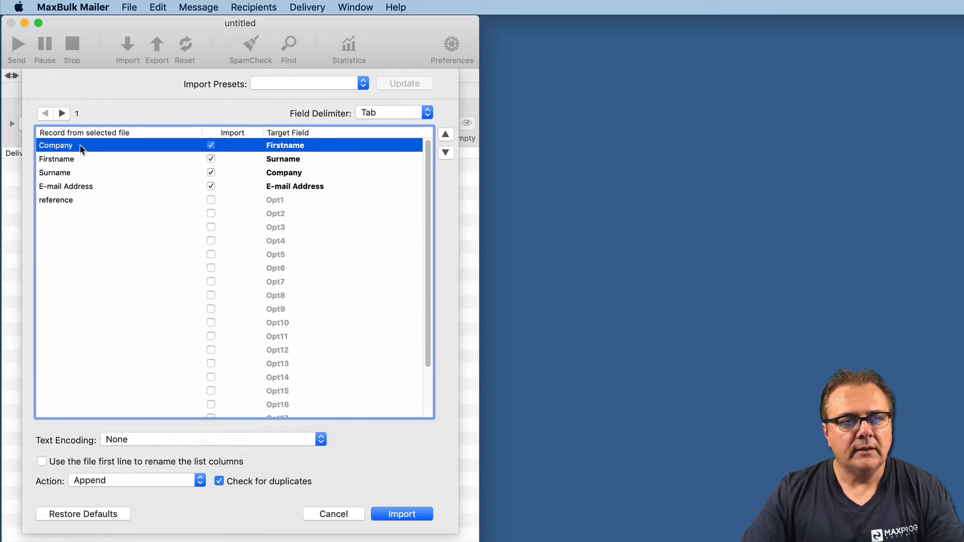
pyautogui.moveTo(295, 151)
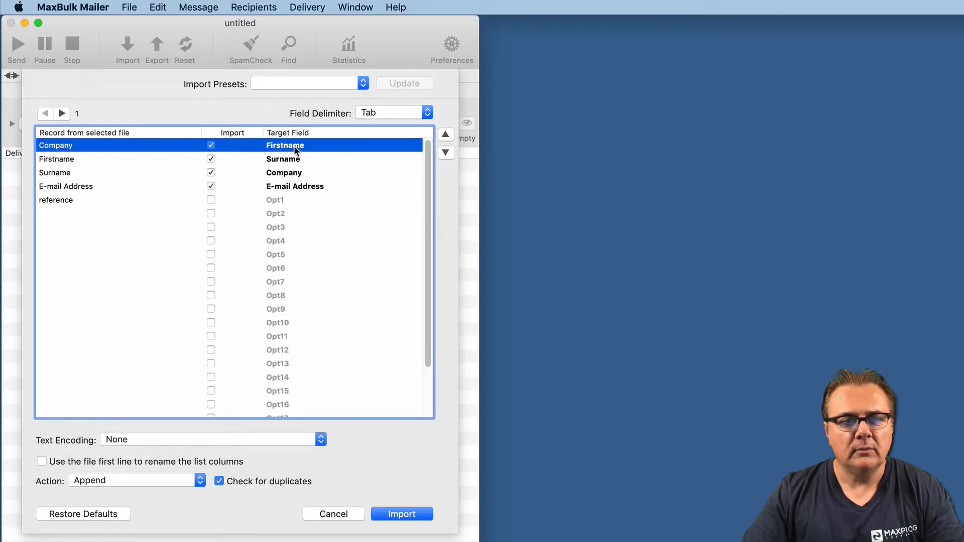
pyautogui.moveTo(297, 153)
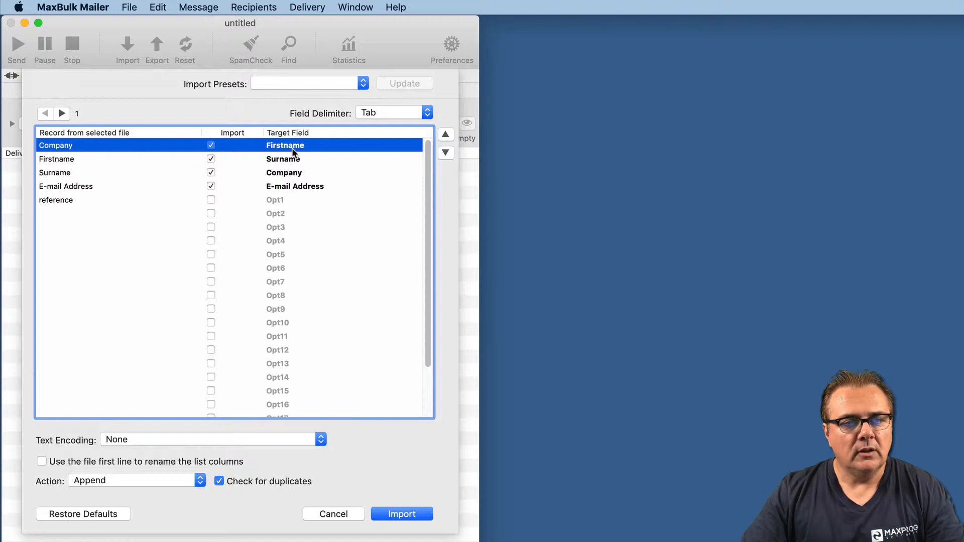
pyautogui.moveTo(163, 163)
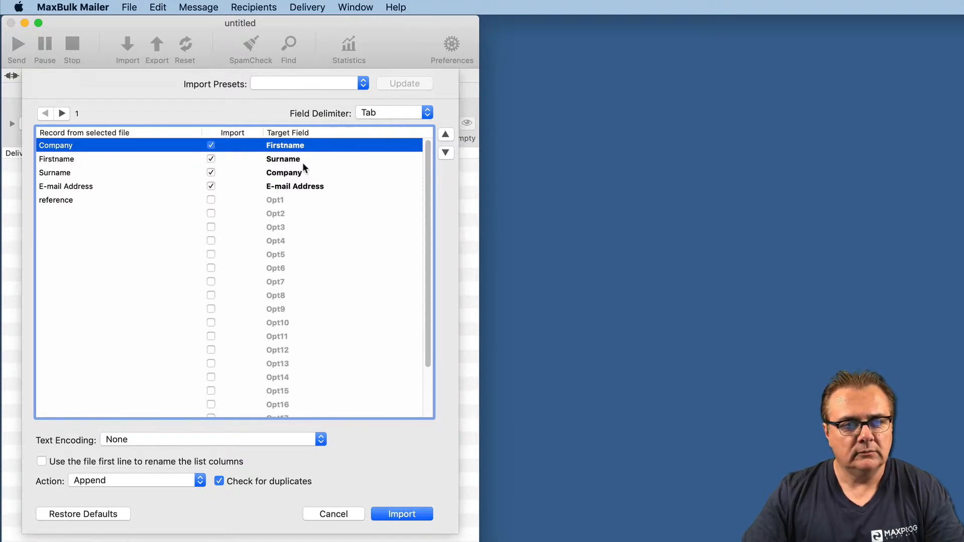
pyautogui.moveTo(369, 150)
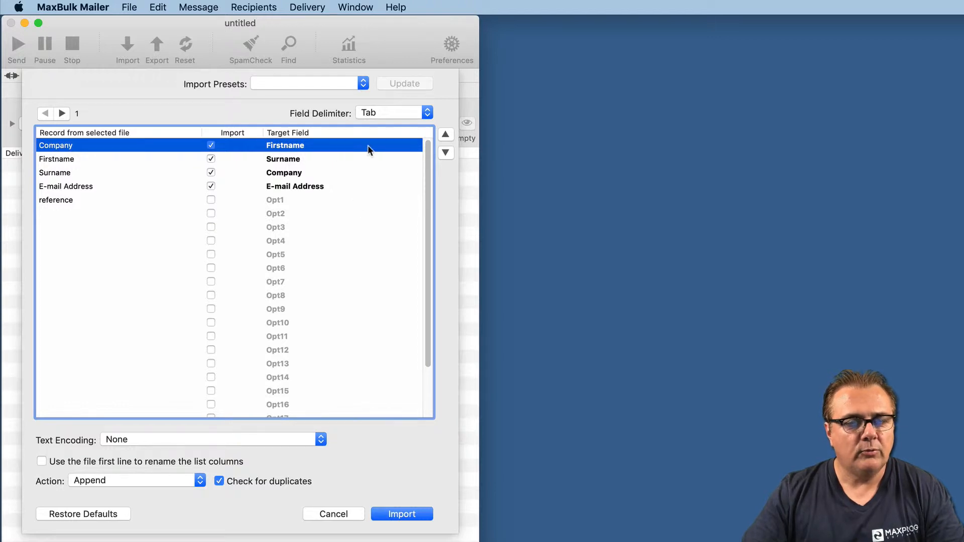
pyautogui.moveTo(295, 151)
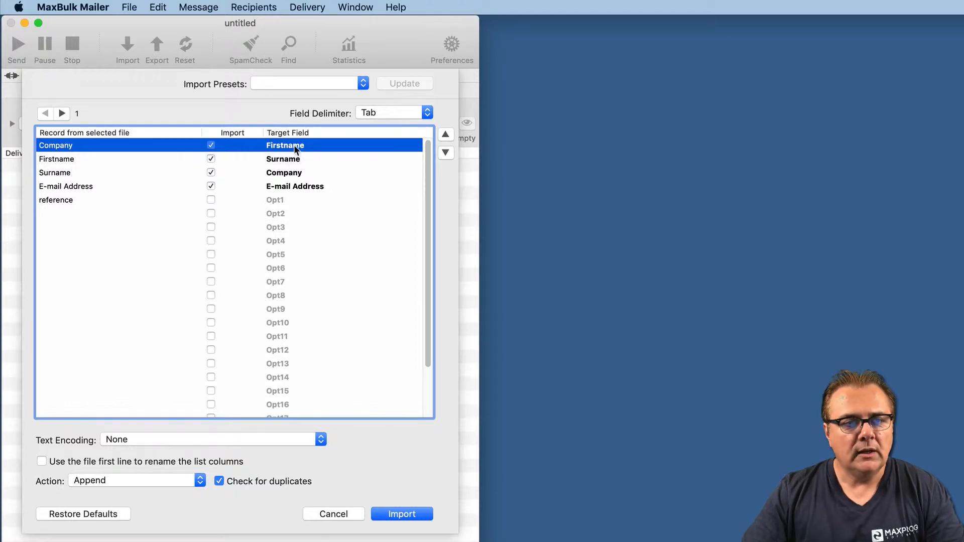
pyautogui.moveTo(71, 146)
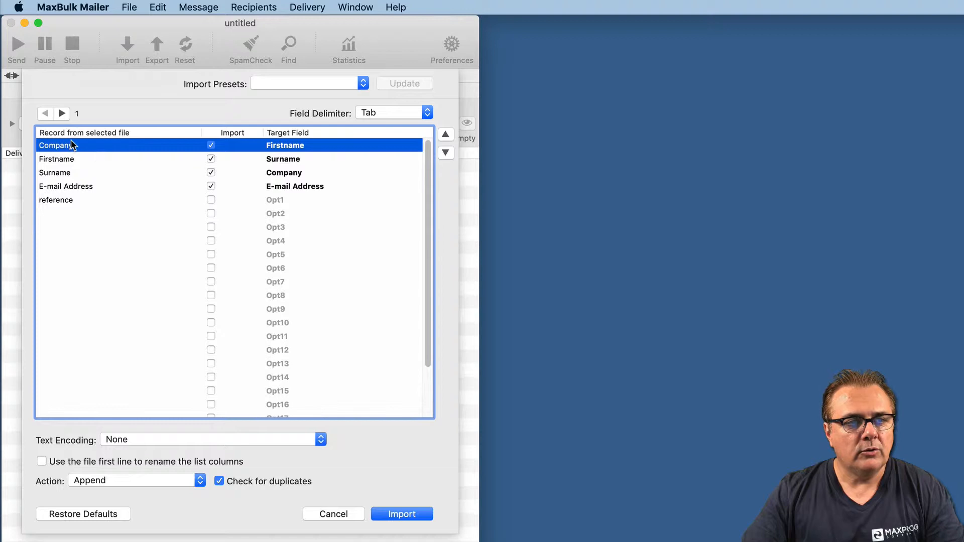
pyautogui.moveTo(208, 136)
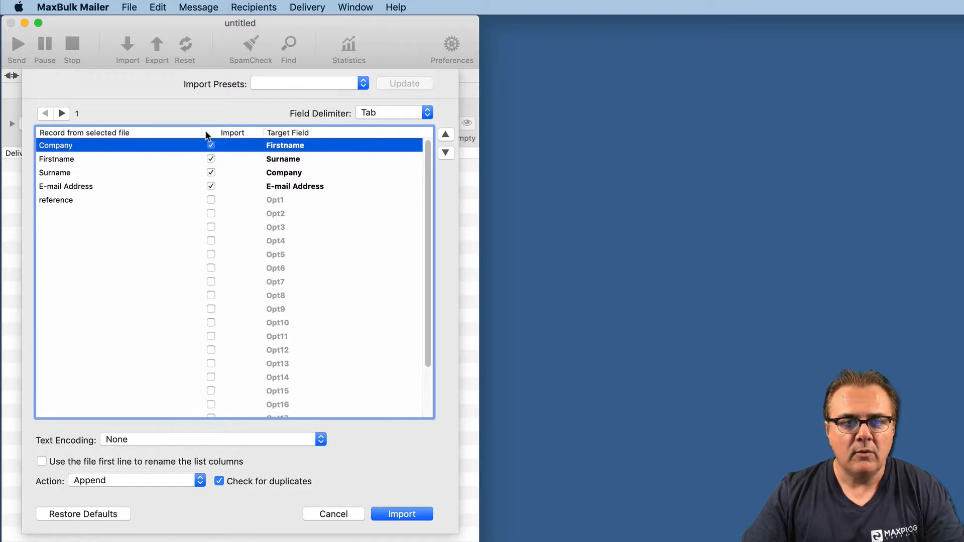
pyautogui.moveTo(283, 166)
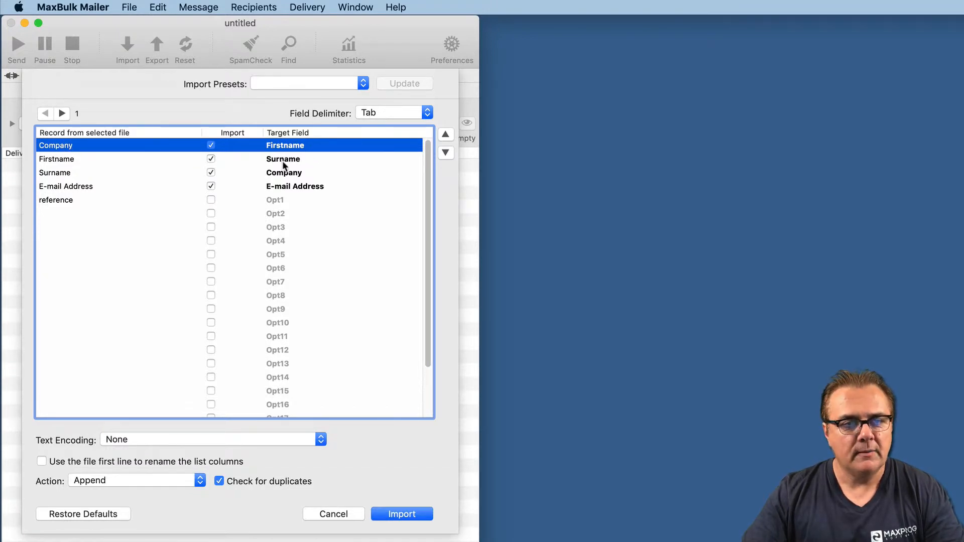
pyautogui.moveTo(286, 194)
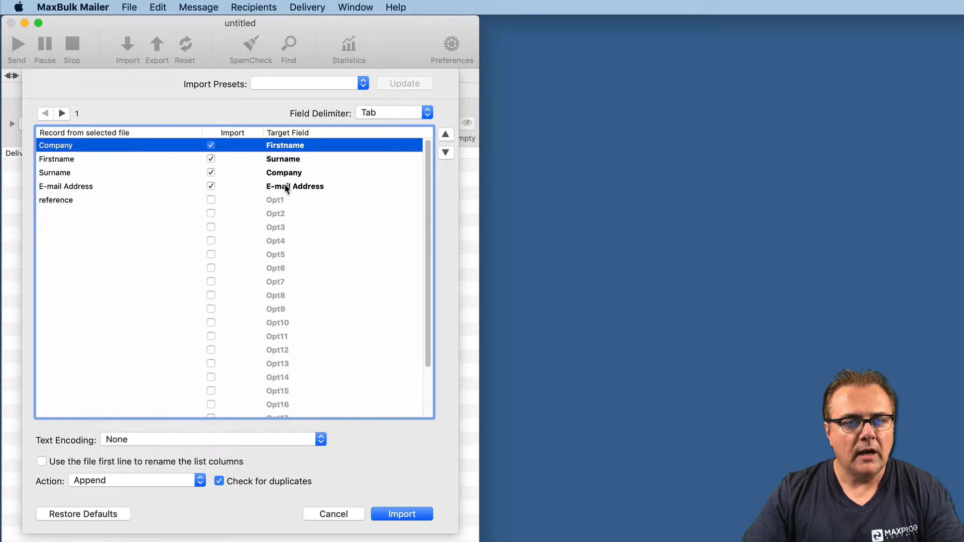
pyautogui.moveTo(283, 173)
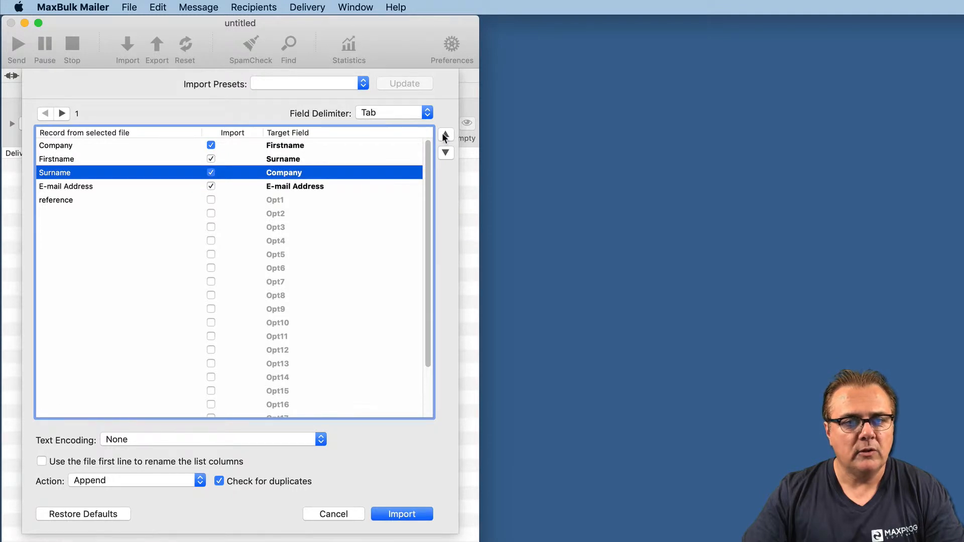
# Step: Move the Company target field up to the first row, matching Company, Firstname and Surname
pyautogui.click(445, 134)
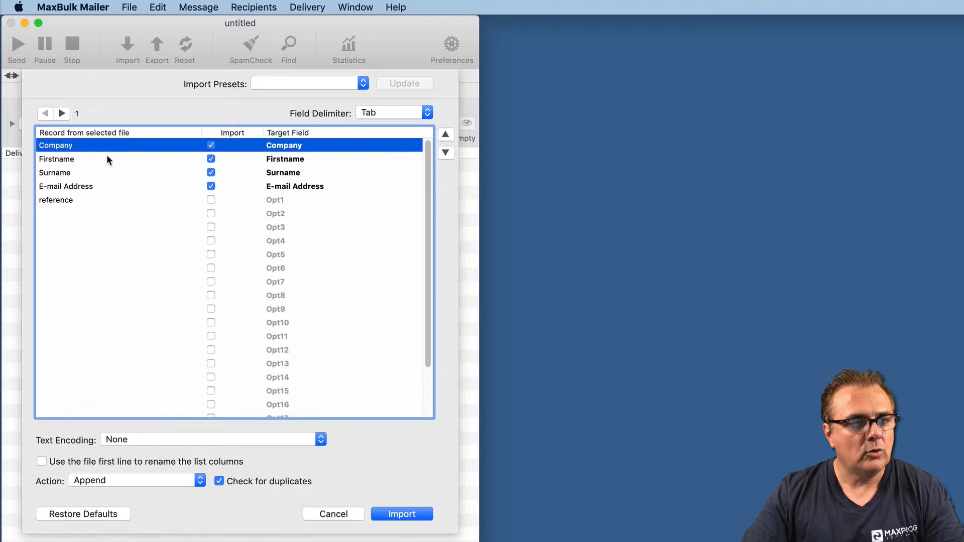
pyautogui.moveTo(166, 148)
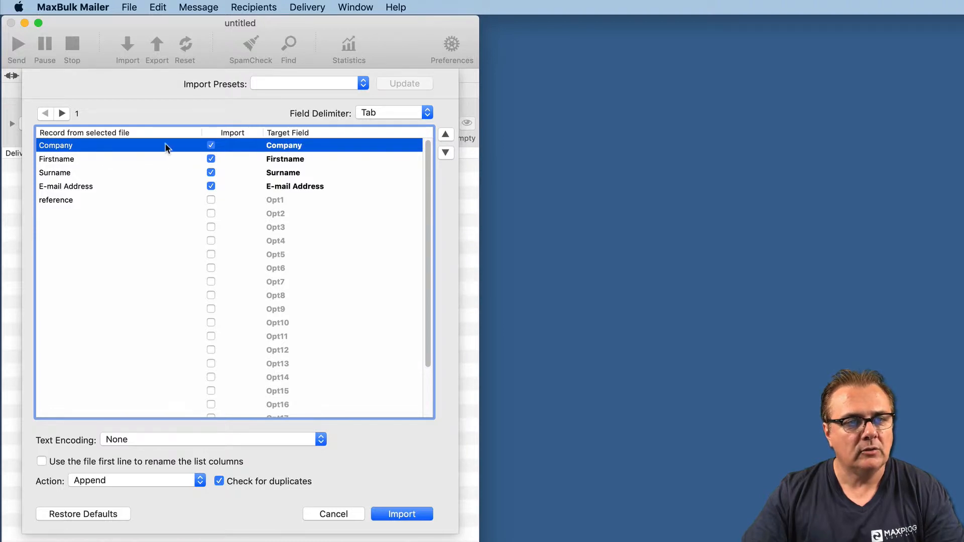
pyautogui.moveTo(219, 174)
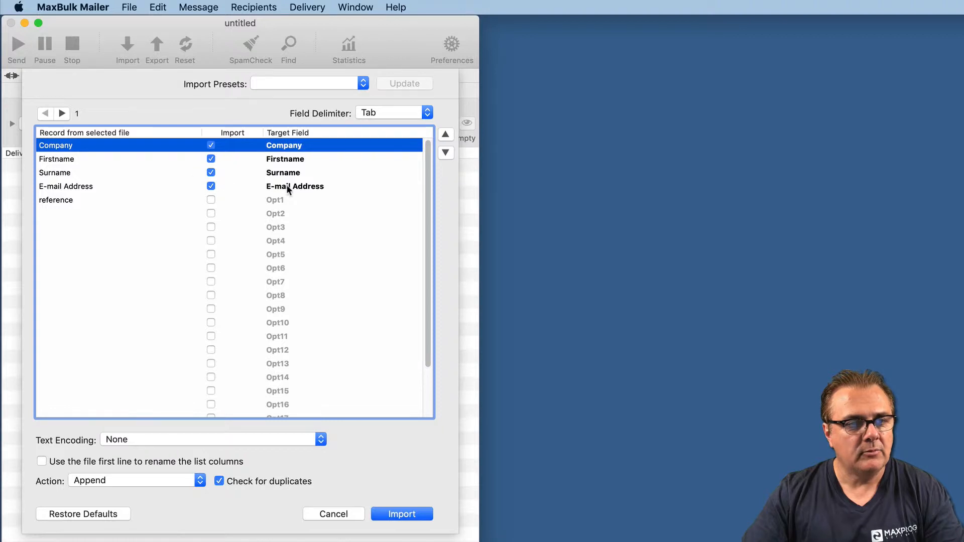
pyautogui.moveTo(50, 208)
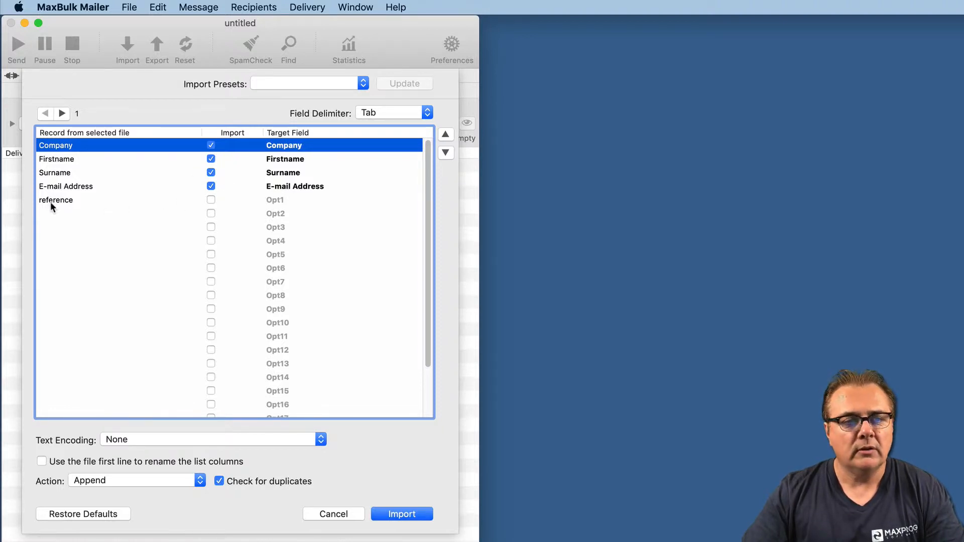
pyautogui.moveTo(62, 206)
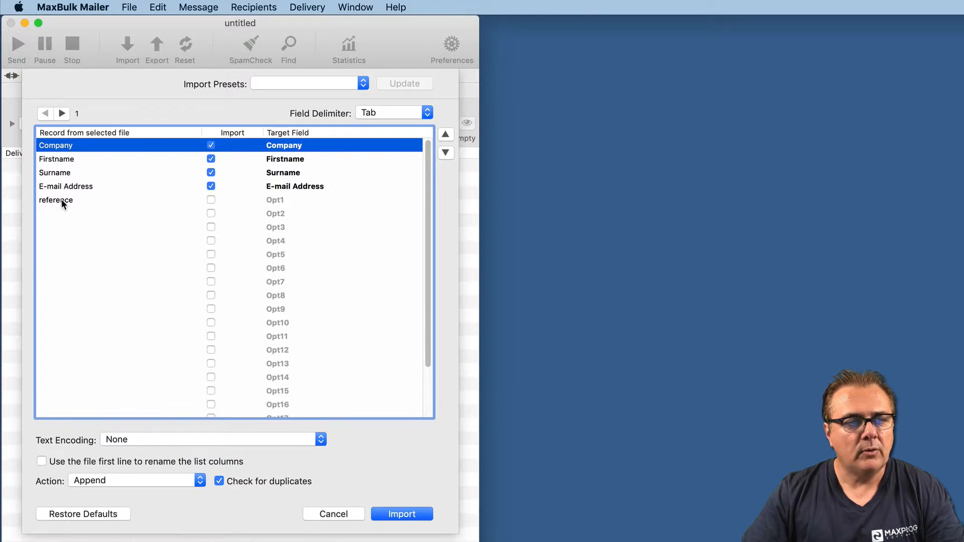
pyautogui.moveTo(181, 203)
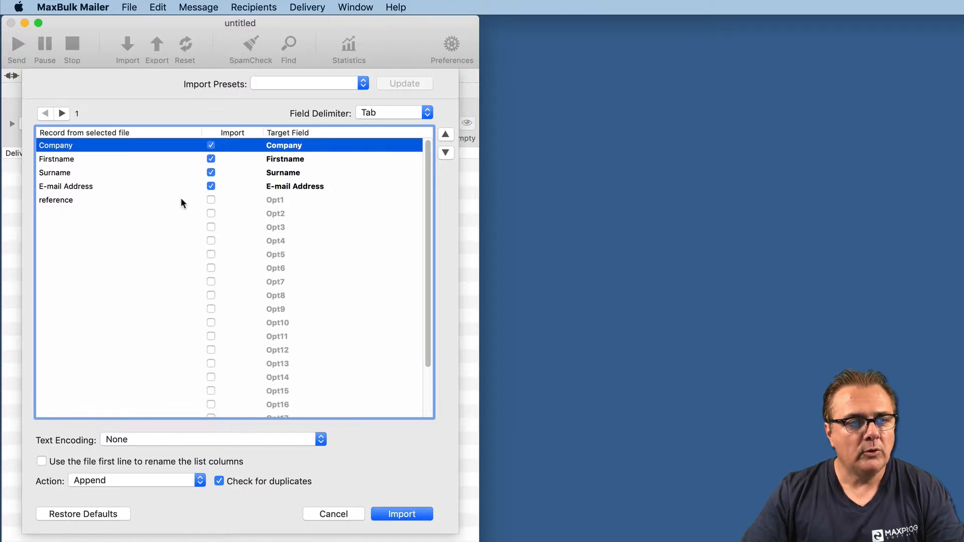
# Step: Include the reference column in the import, mapped to Opt1
pyautogui.click(211, 200)
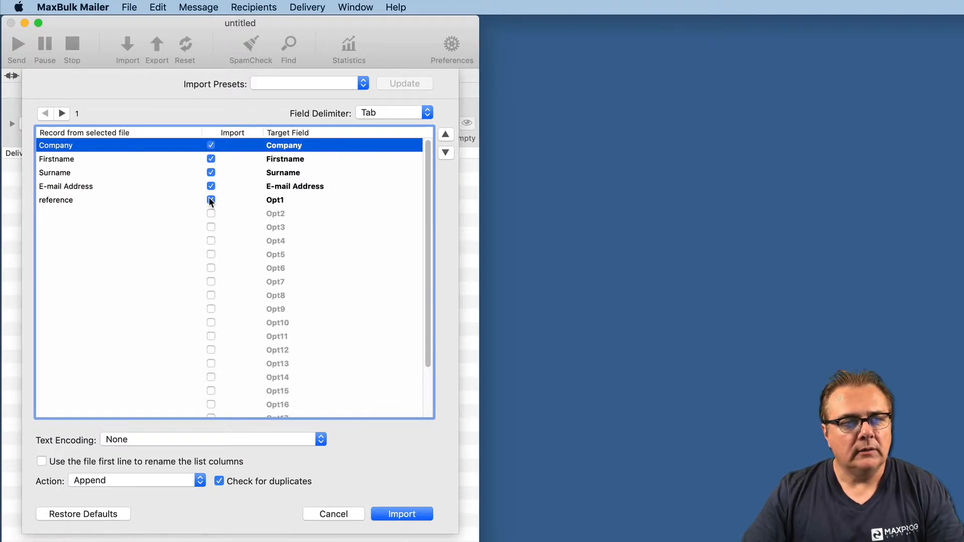
pyautogui.click(211, 200)
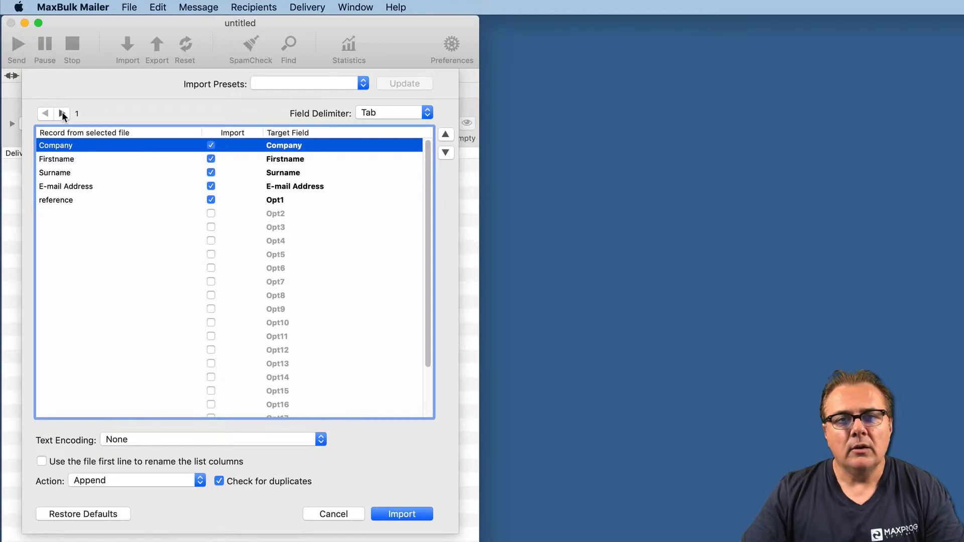
# Step: Step through the preview to record 7 with the garbled accented names
pyautogui.click(63, 114)
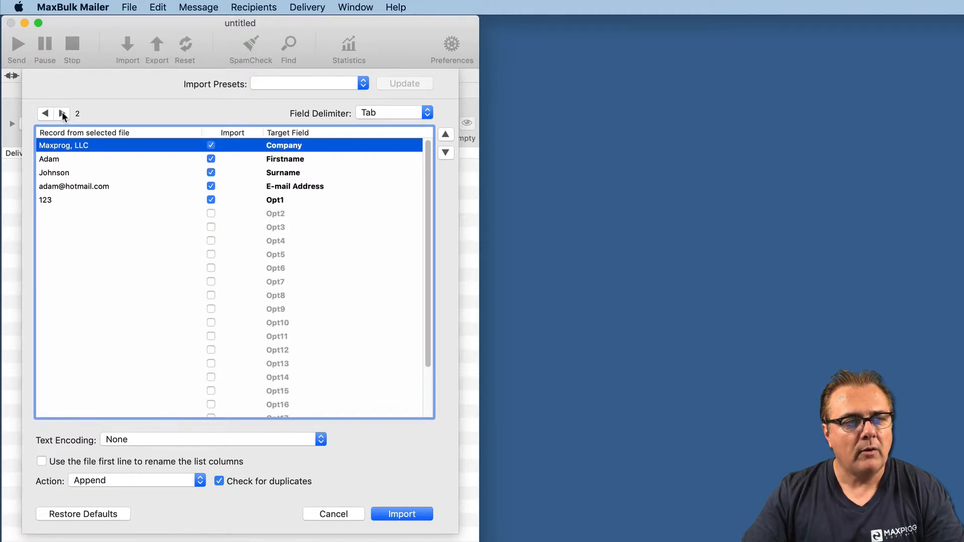
pyautogui.click(61, 114)
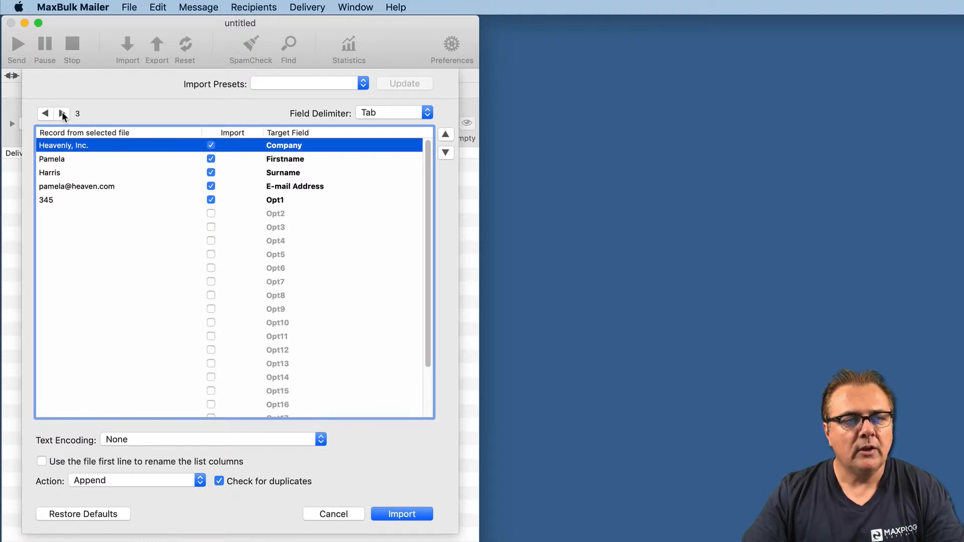
pyautogui.click(63, 114)
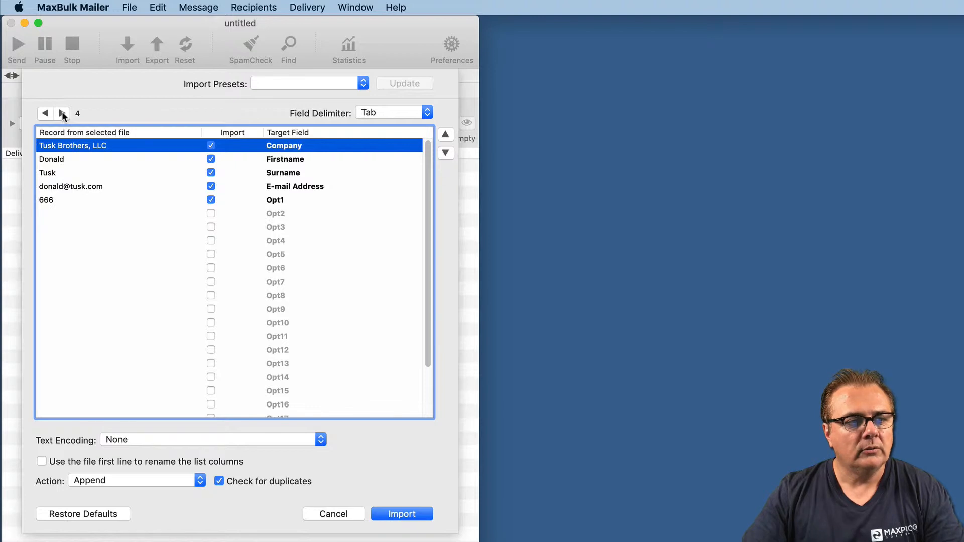
pyautogui.click(62, 115)
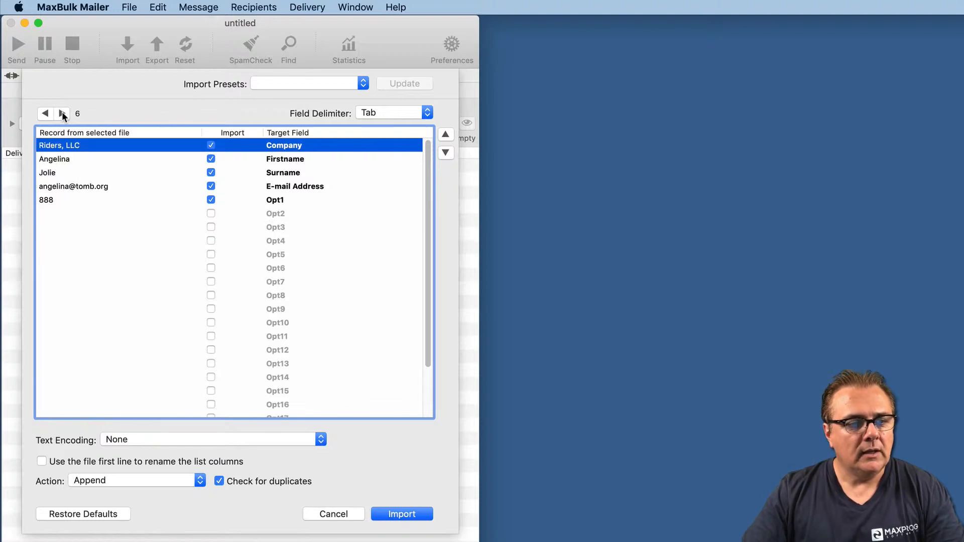
pyautogui.click(62, 114)
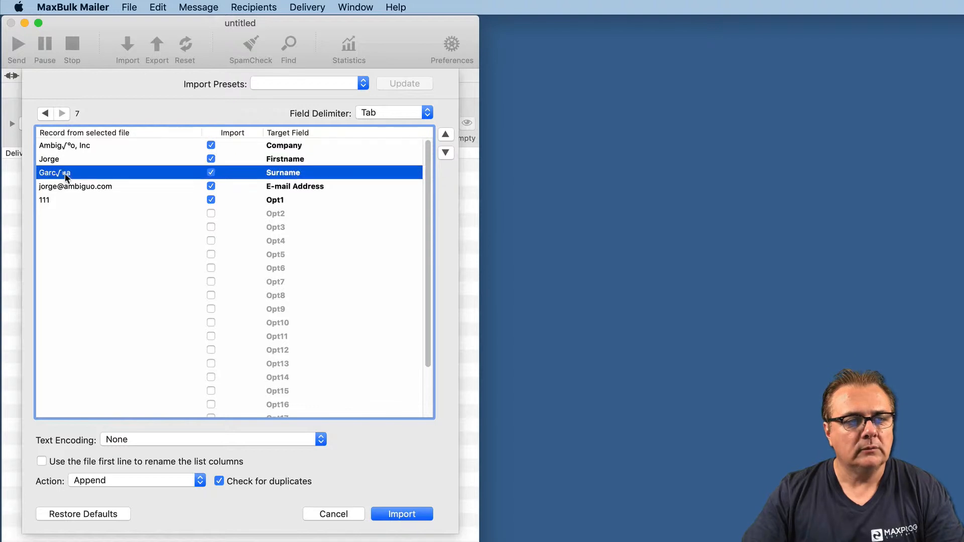
pyautogui.moveTo(79, 152)
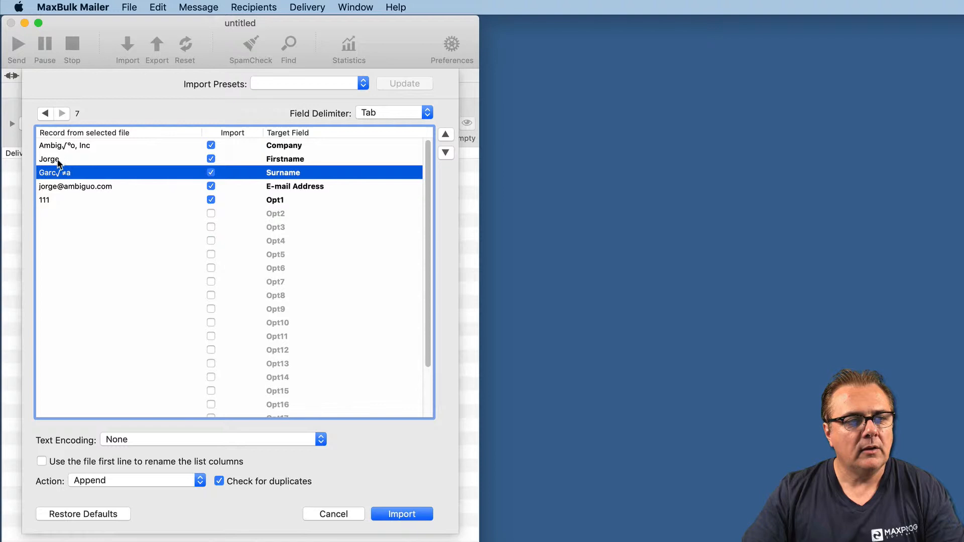
pyautogui.moveTo(65, 181)
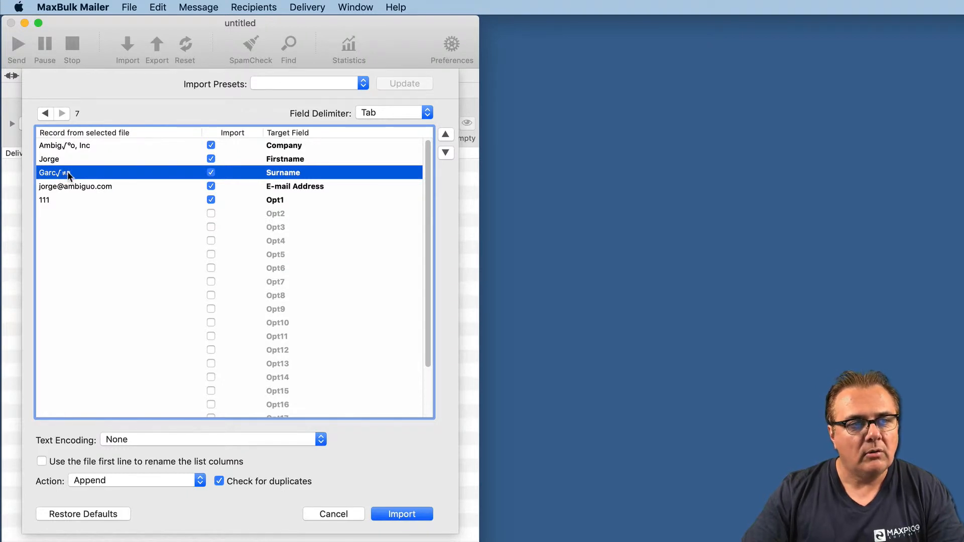
pyautogui.moveTo(127, 209)
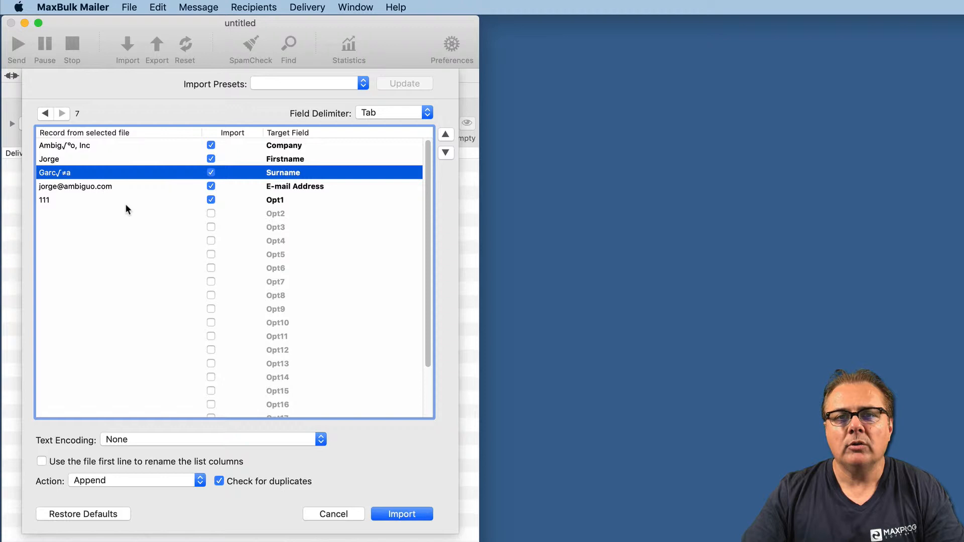
pyautogui.moveTo(162, 443)
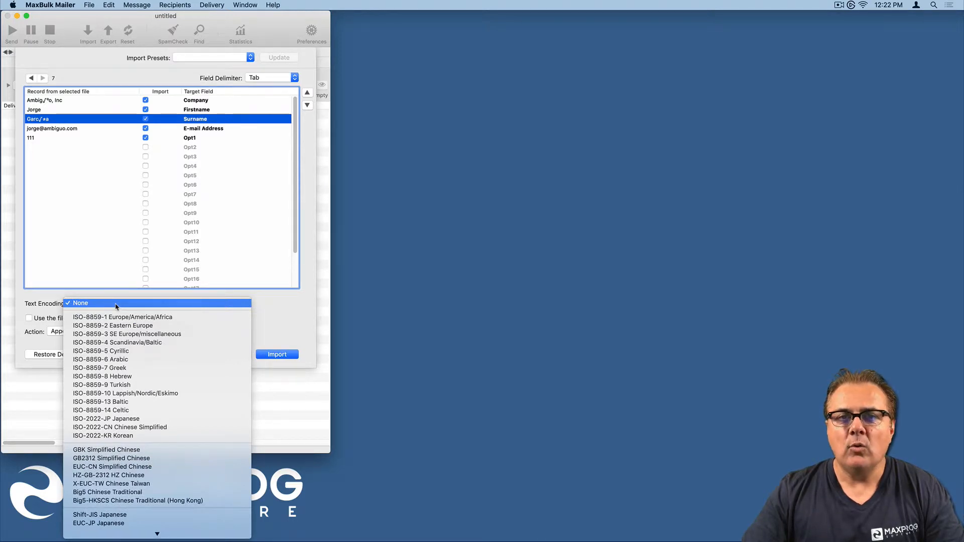
pyautogui.moveTo(101, 410)
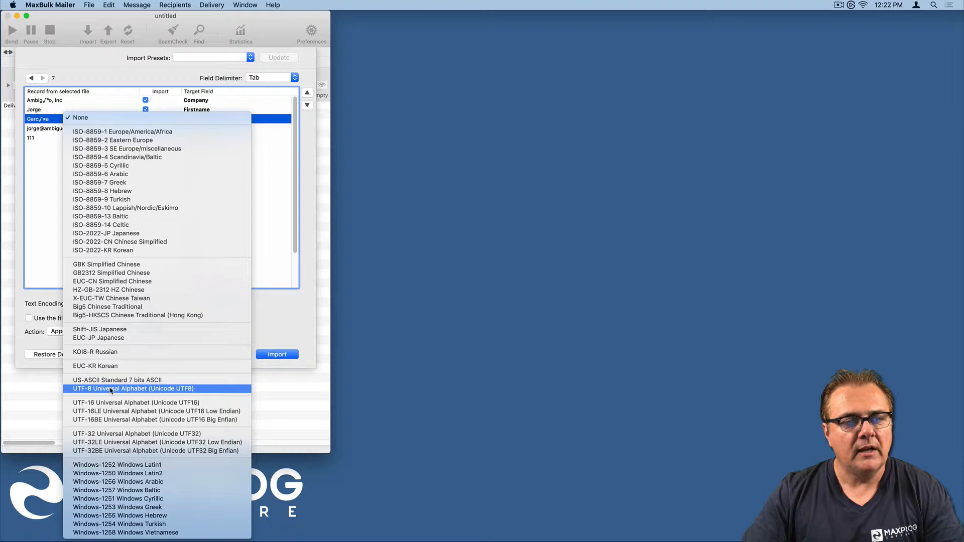
# Step: Set the import text encoding to UTF-8 Universal Alphabet (Unicode UTF8)
pyautogui.click(133, 388)
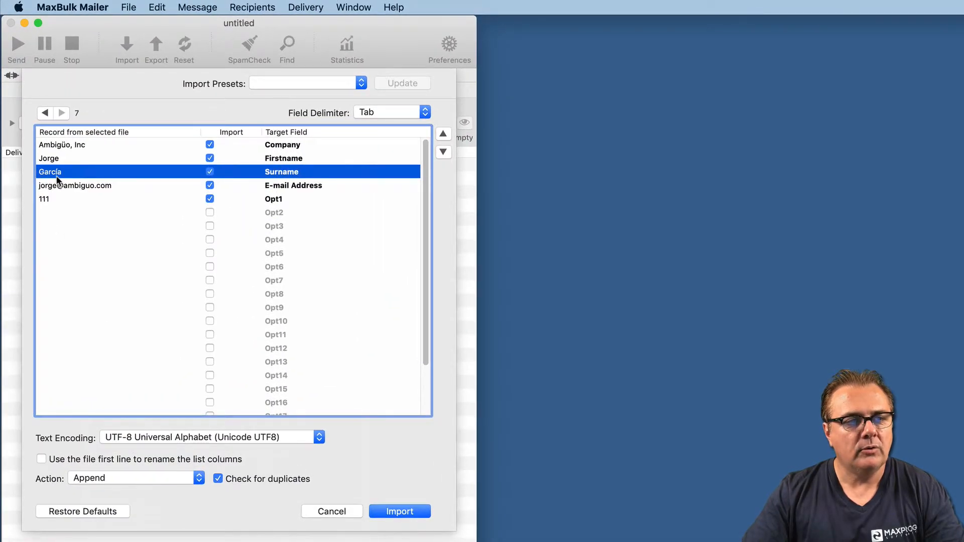
pyautogui.moveTo(63, 152)
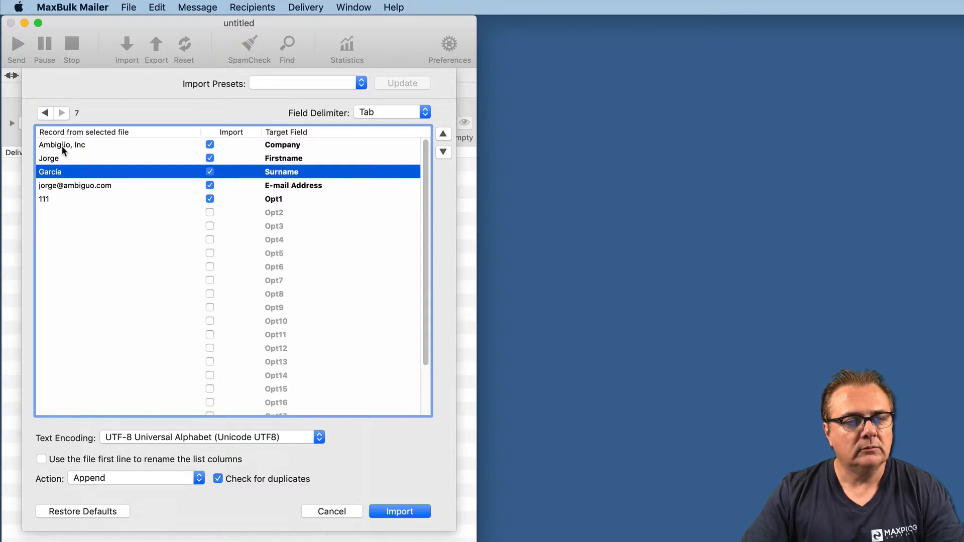
# Step: Browse the records back and forth, ending on the header record 1
pyautogui.click(44, 113)
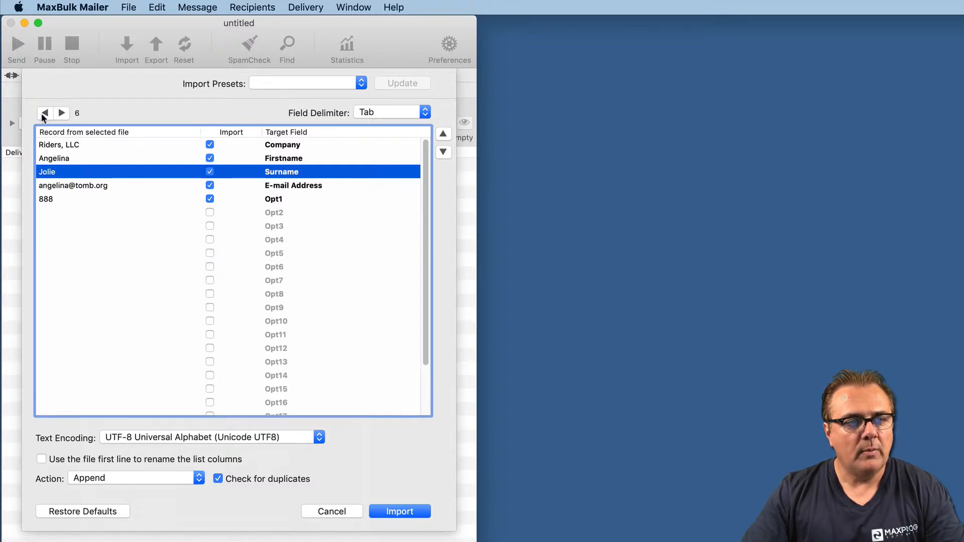
pyautogui.click(44, 113)
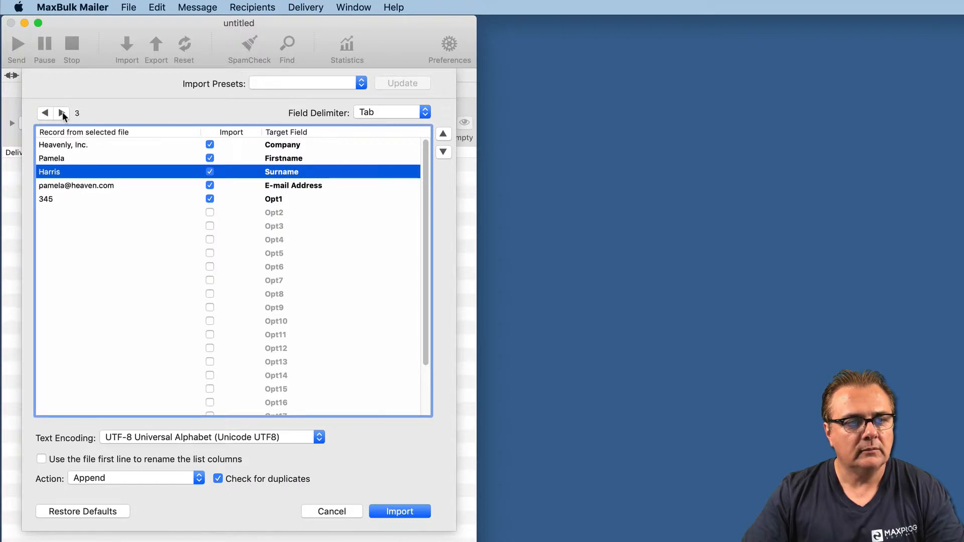
pyautogui.click(61, 113)
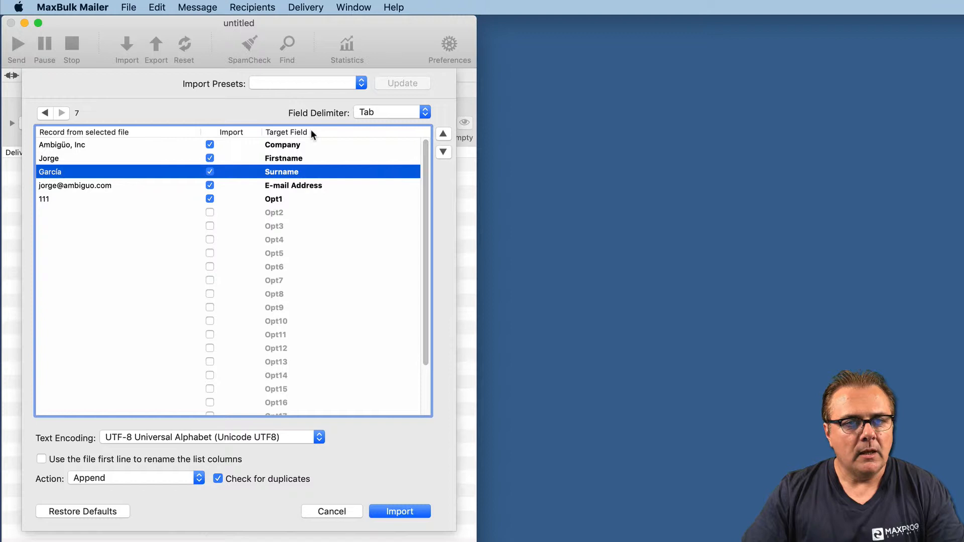
pyautogui.moveTo(320, 118)
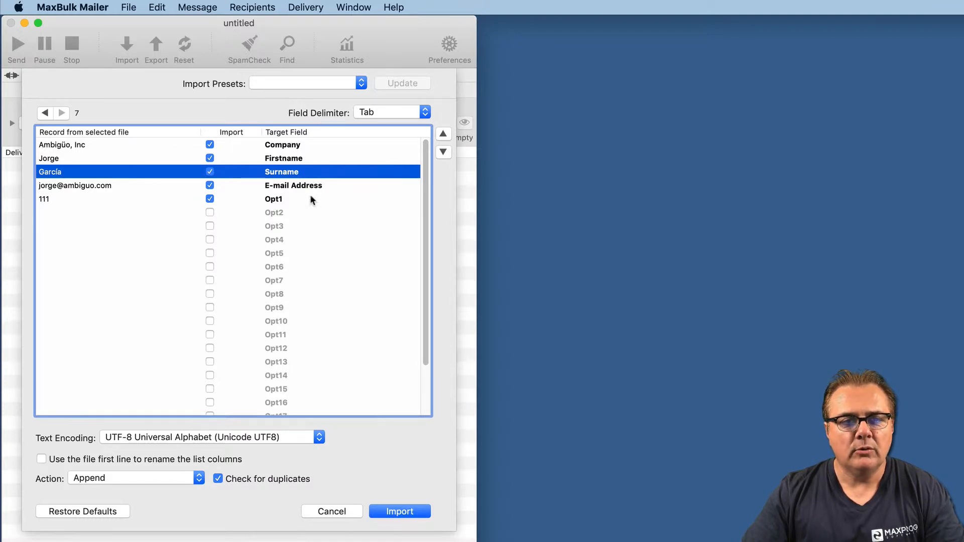
pyautogui.moveTo(304, 177)
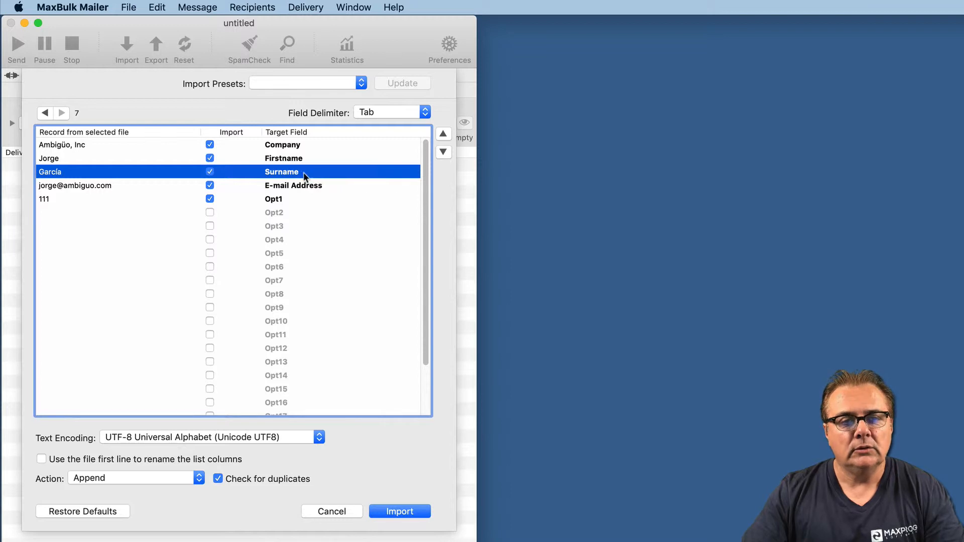
pyautogui.moveTo(374, 116)
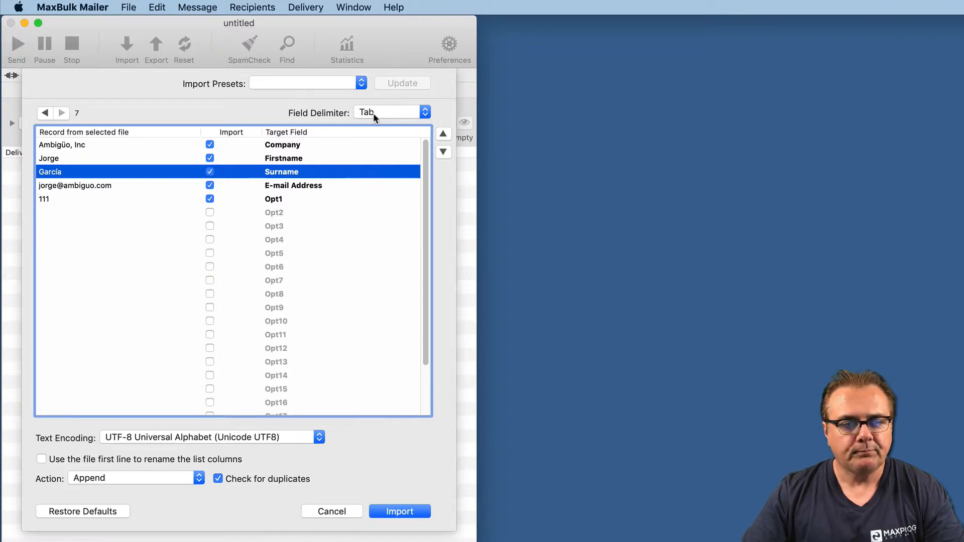
pyautogui.moveTo(197, 444)
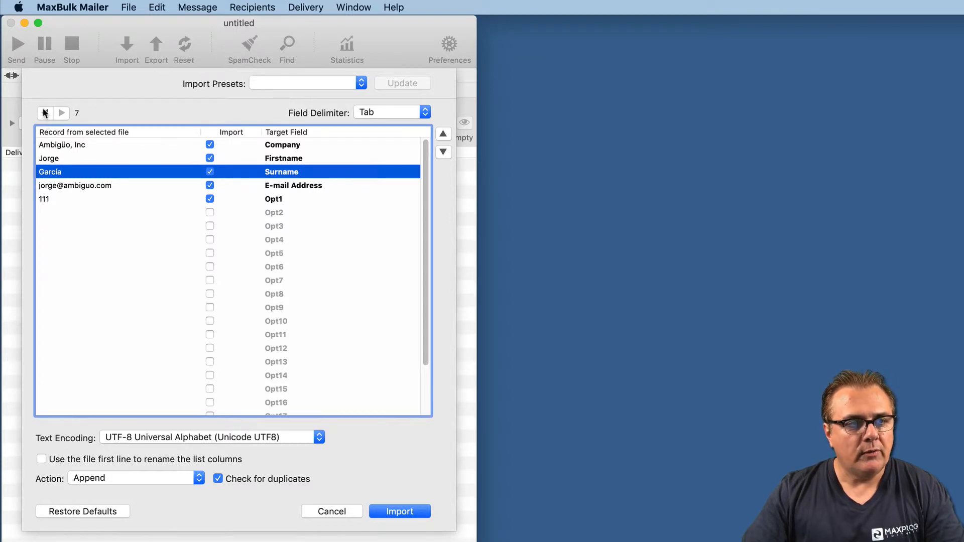
pyautogui.click(61, 113)
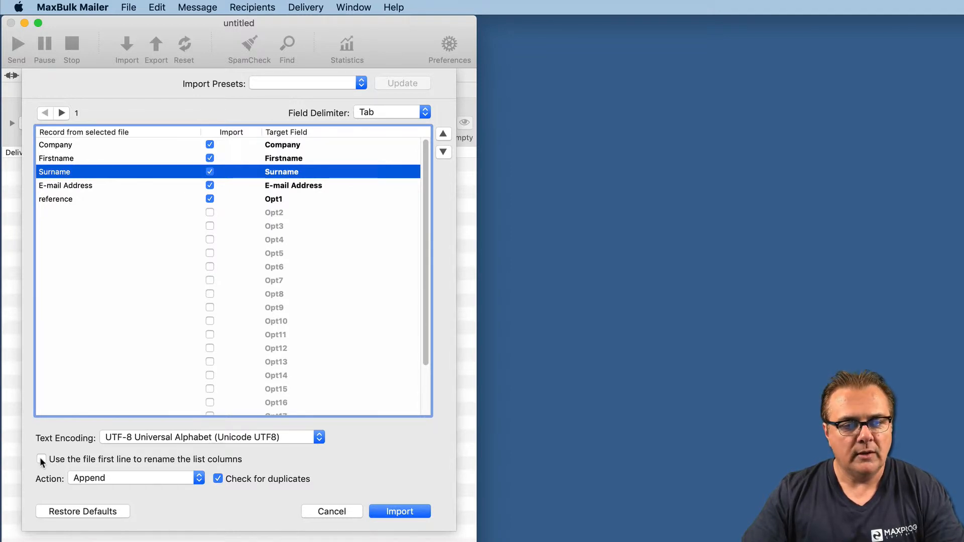
# Step: Tick 'Use the file first line to rename the list columns' and review the Action options
pyautogui.click(41, 459)
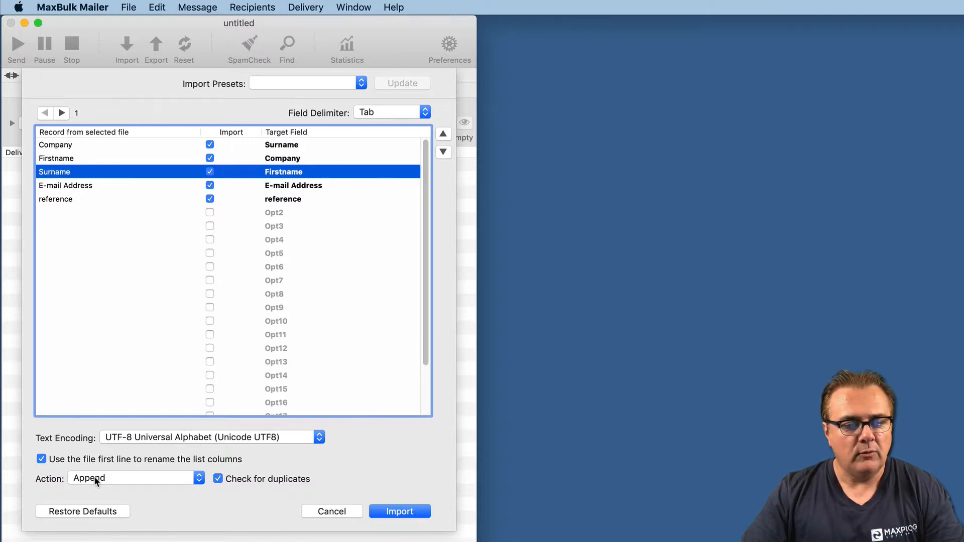
pyautogui.click(131, 479)
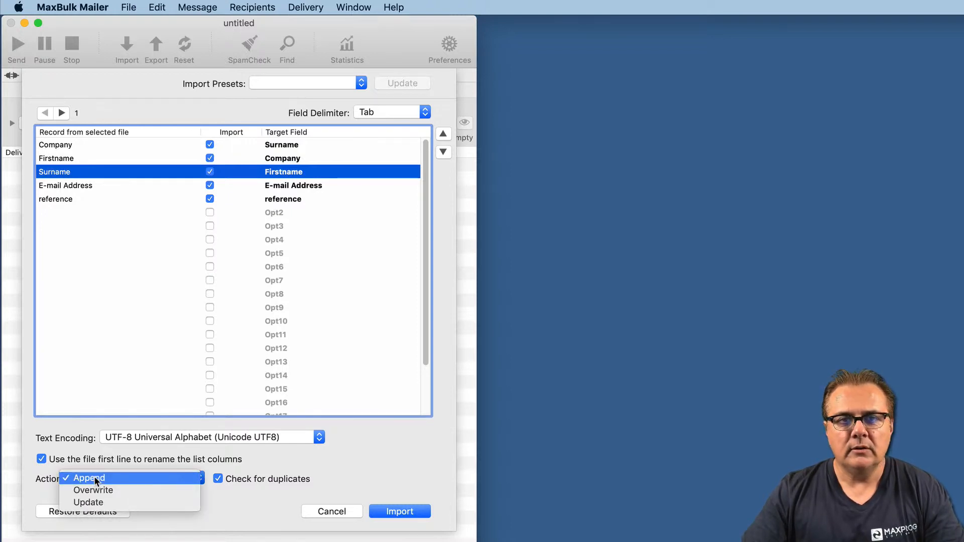
pyautogui.moveTo(93, 490)
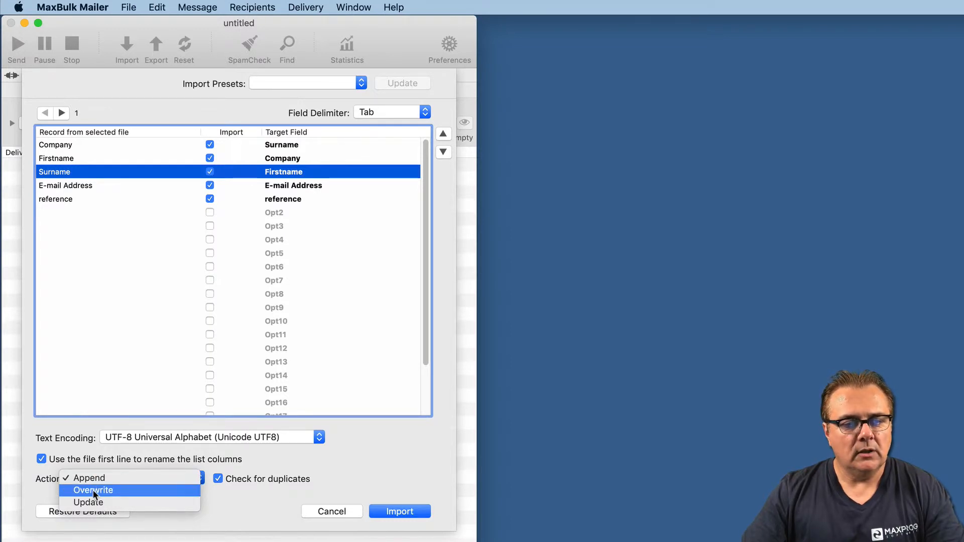
pyautogui.moveTo(88, 502)
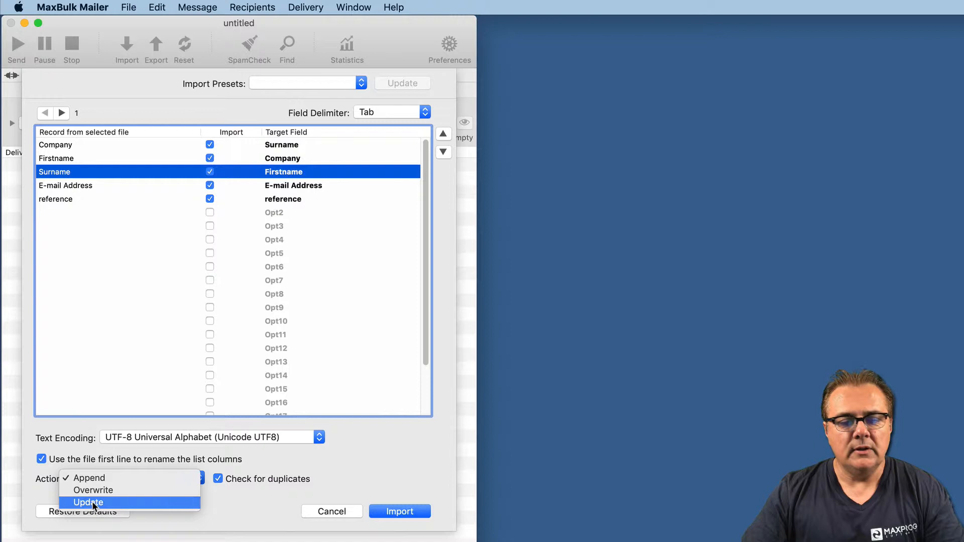
pyautogui.moveTo(88, 478)
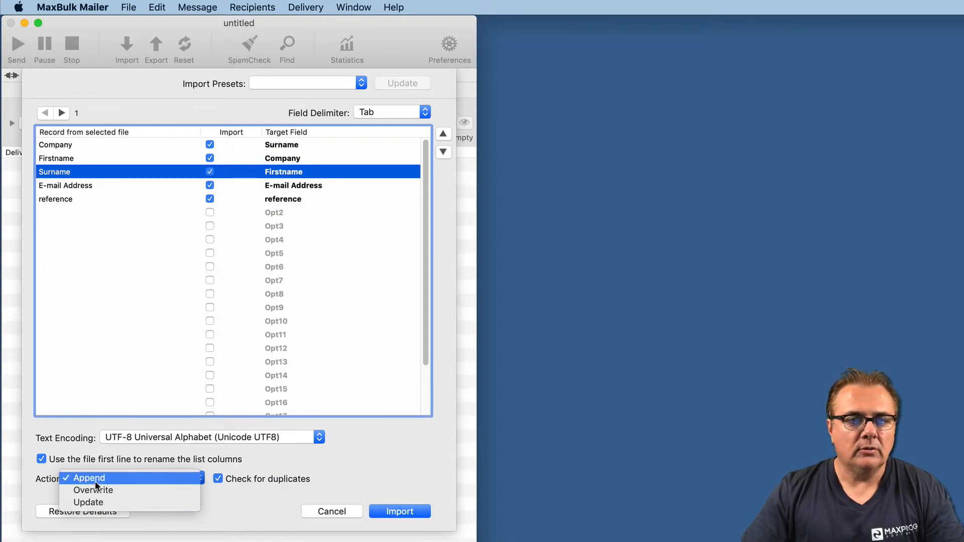
pyautogui.moveTo(94, 490)
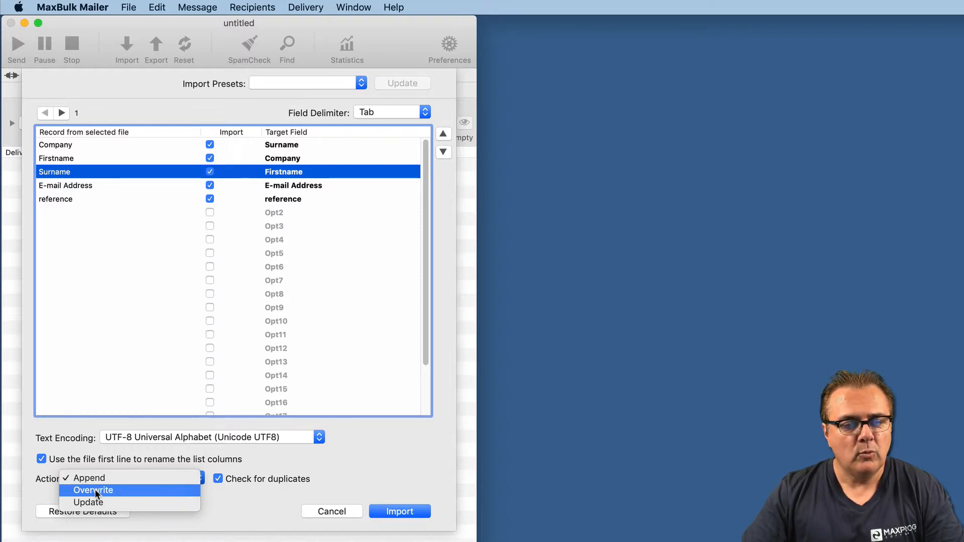
pyautogui.moveTo(88, 502)
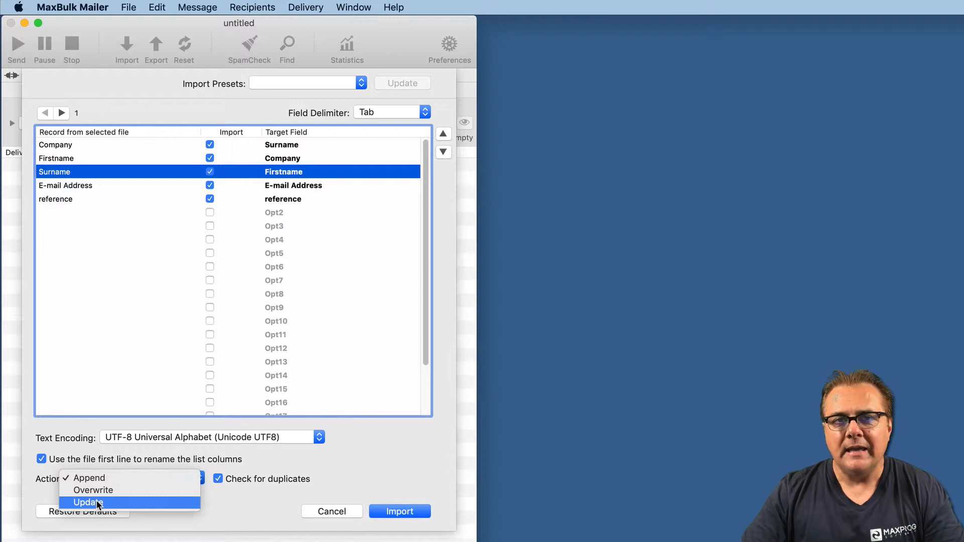
pyautogui.moveTo(121, 491)
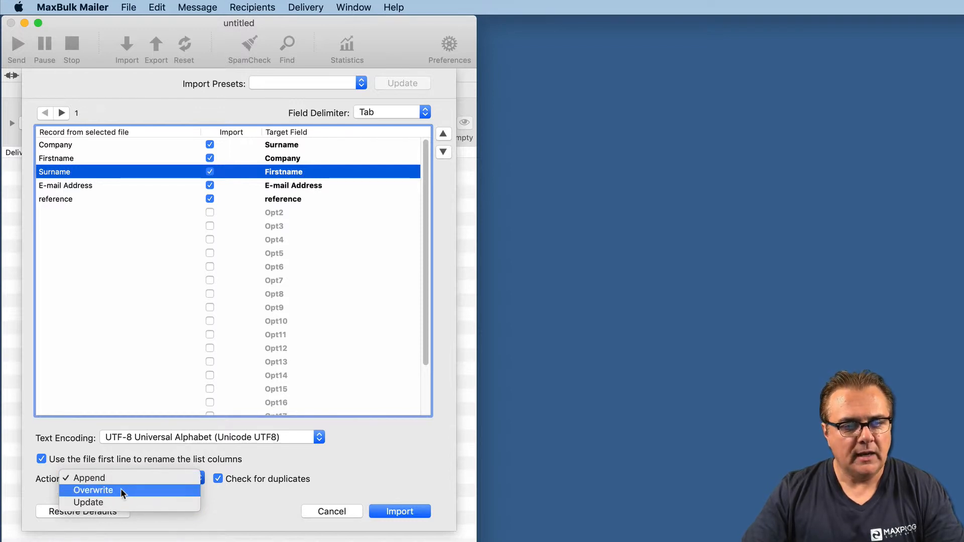
pyautogui.moveTo(257, 513)
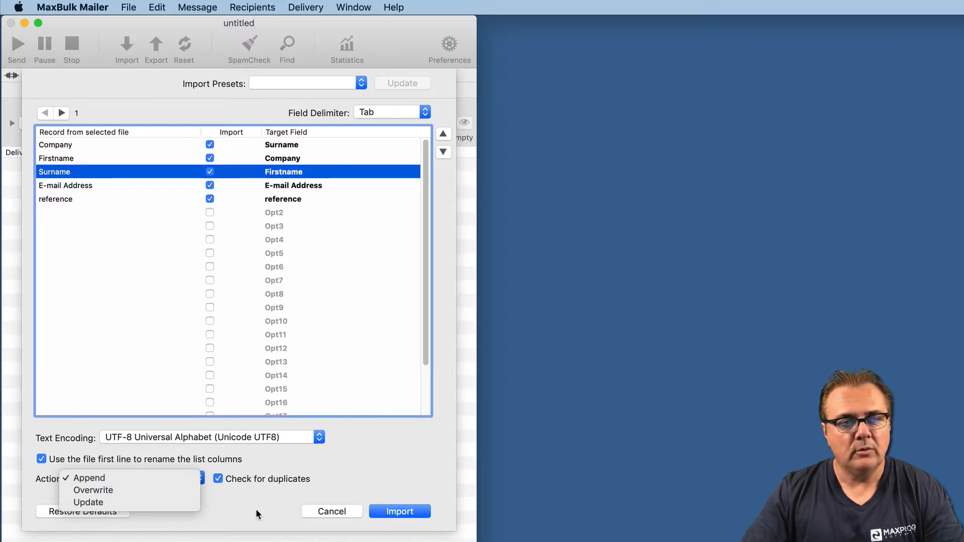
# Step: Import the six recipients from the file, then delete them all, leaving 0 recipients
pyautogui.click(89, 478)
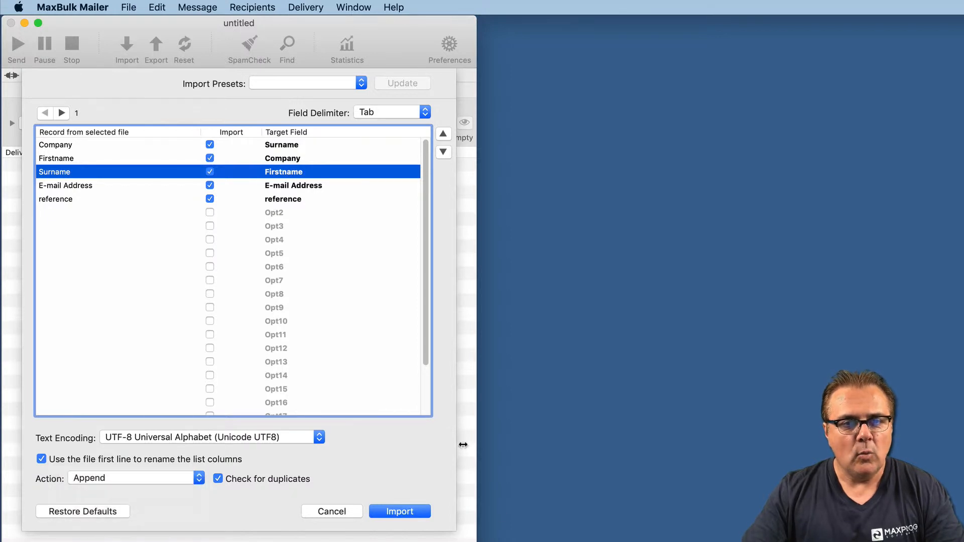
pyautogui.moveTo(399, 512)
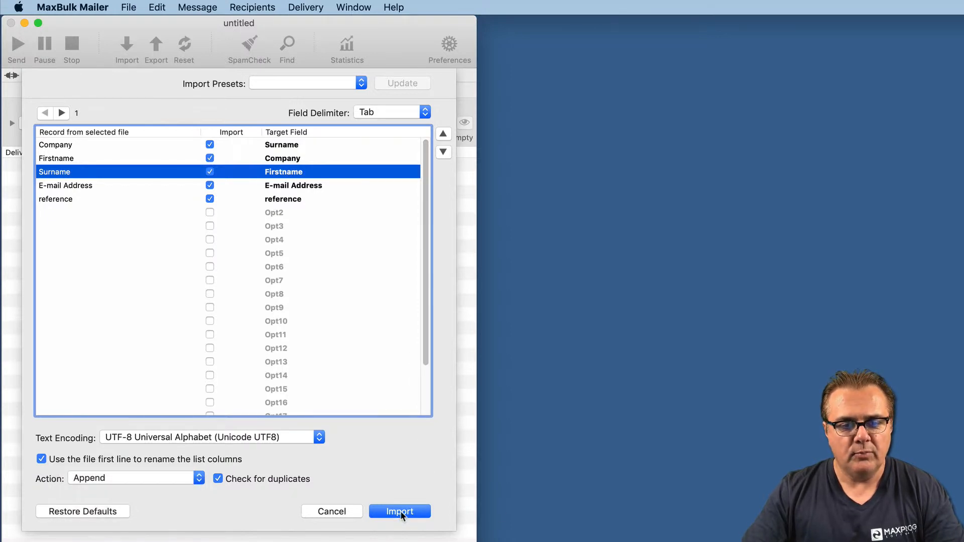
pyautogui.click(400, 511)
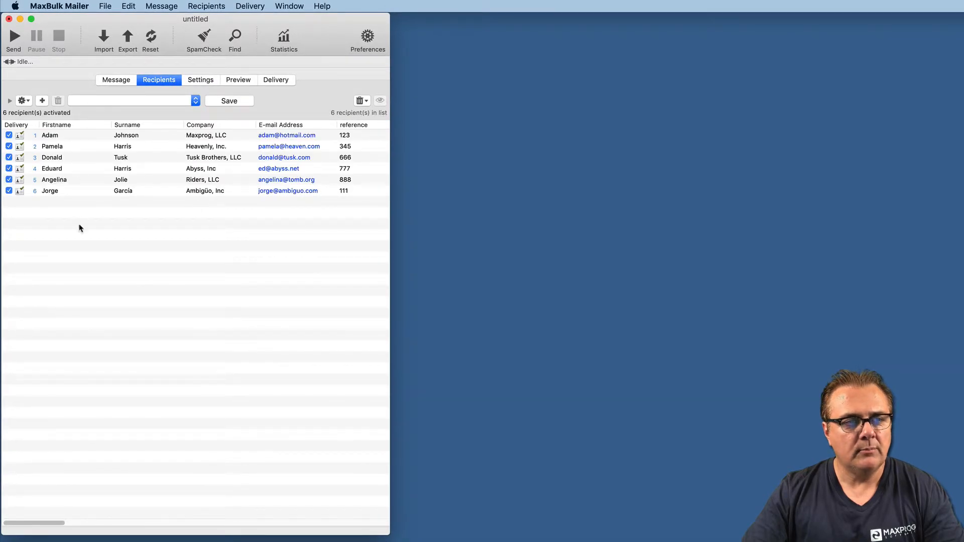
pyautogui.moveTo(172, 128)
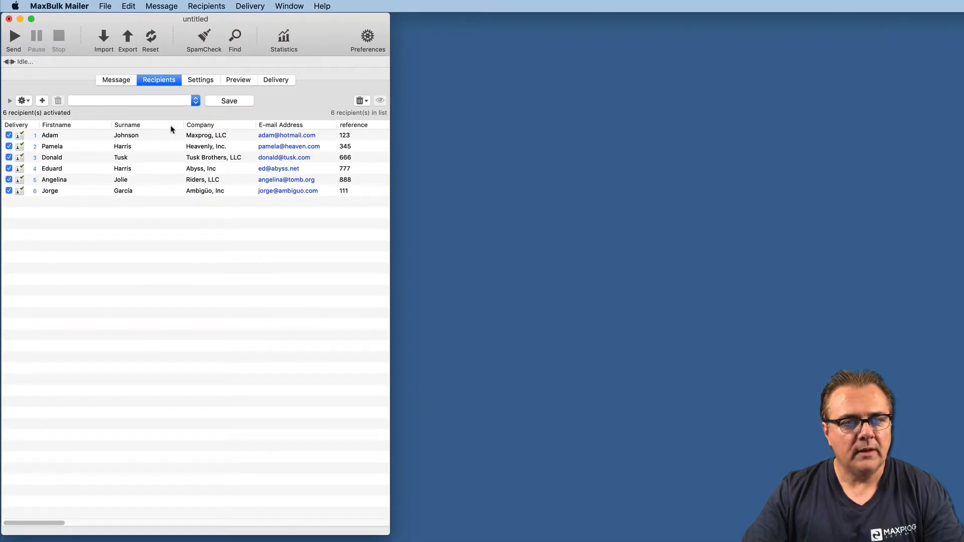
pyautogui.moveTo(359, 130)
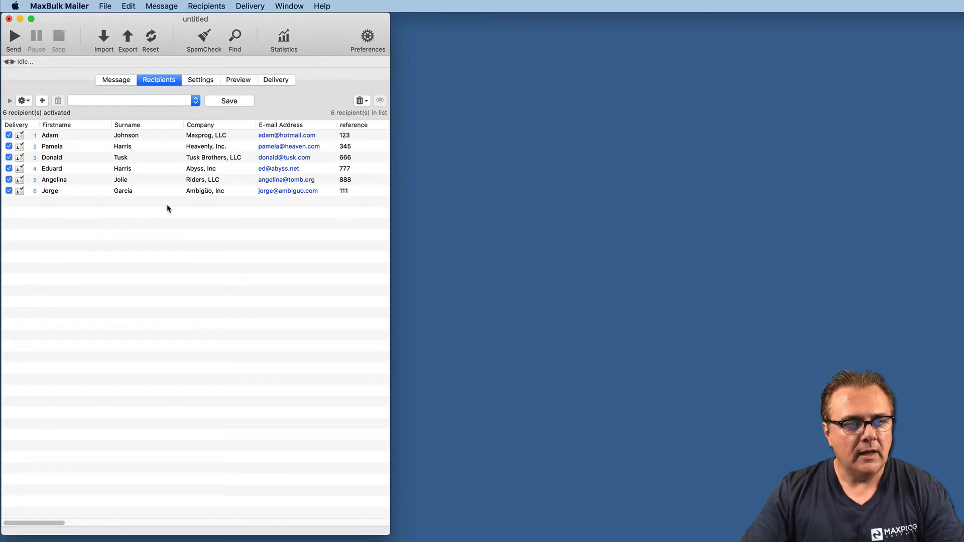
pyautogui.moveTo(129, 195)
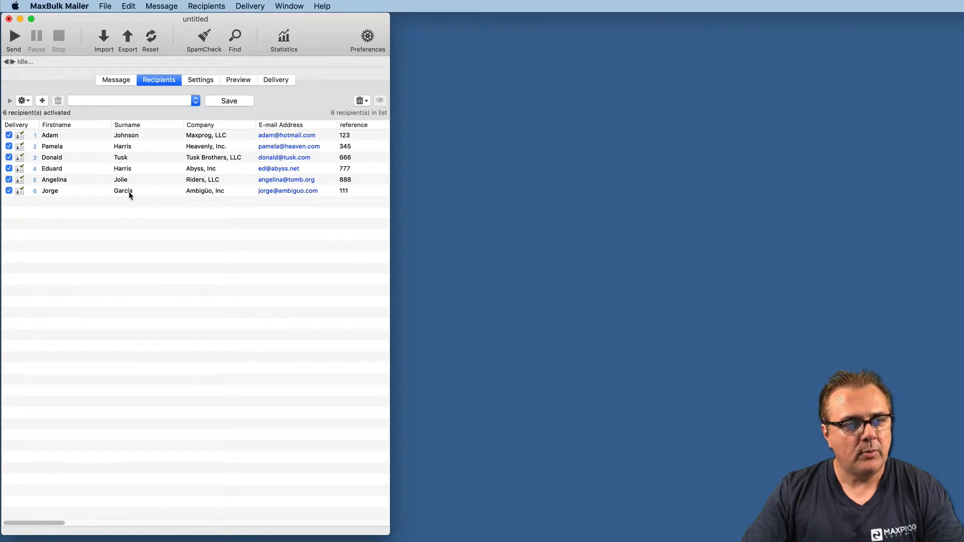
pyautogui.click(123, 191)
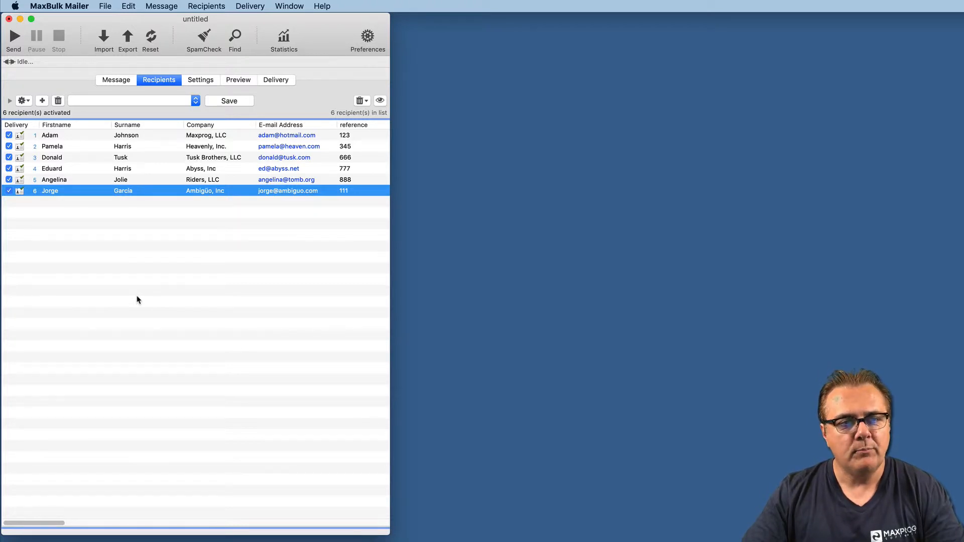
pyautogui.moveTo(156, 197)
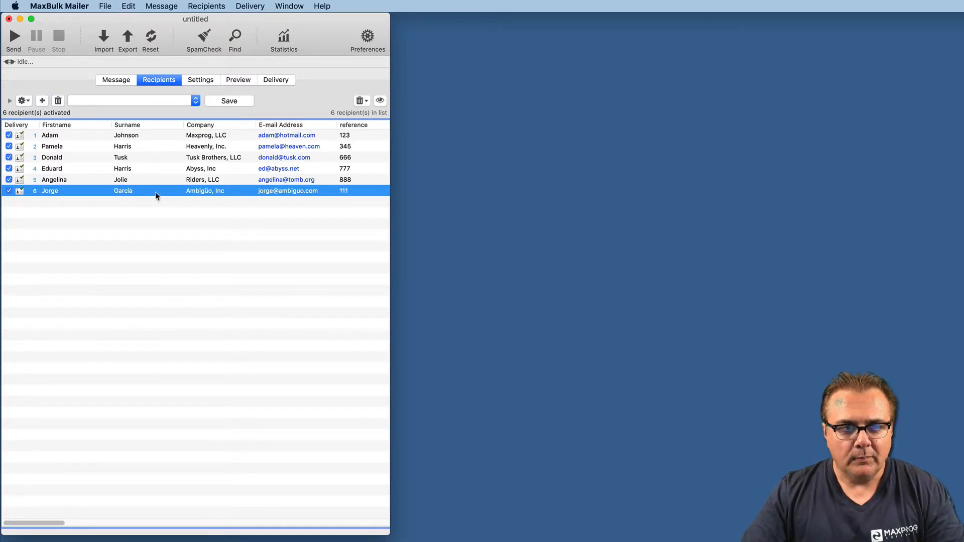
pyautogui.click(58, 101)
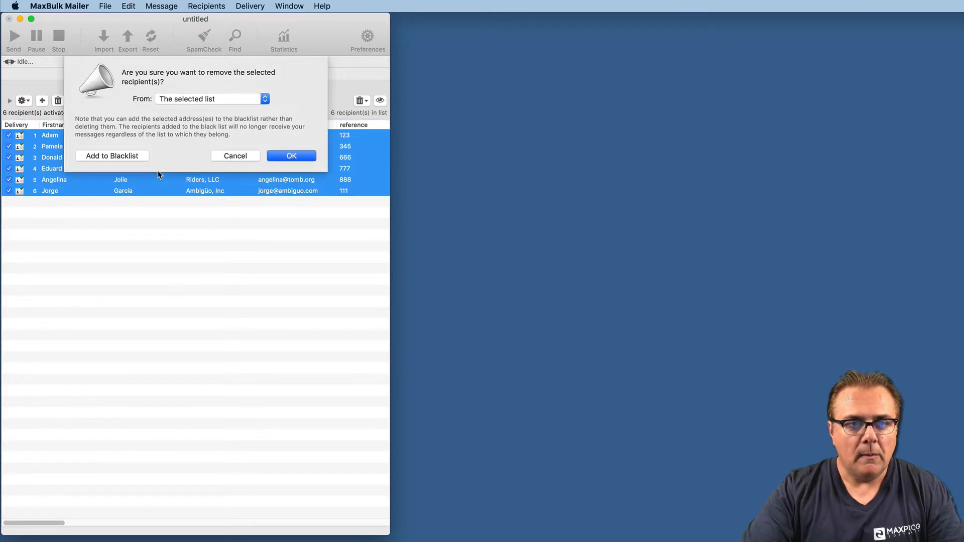
pyautogui.click(291, 156)
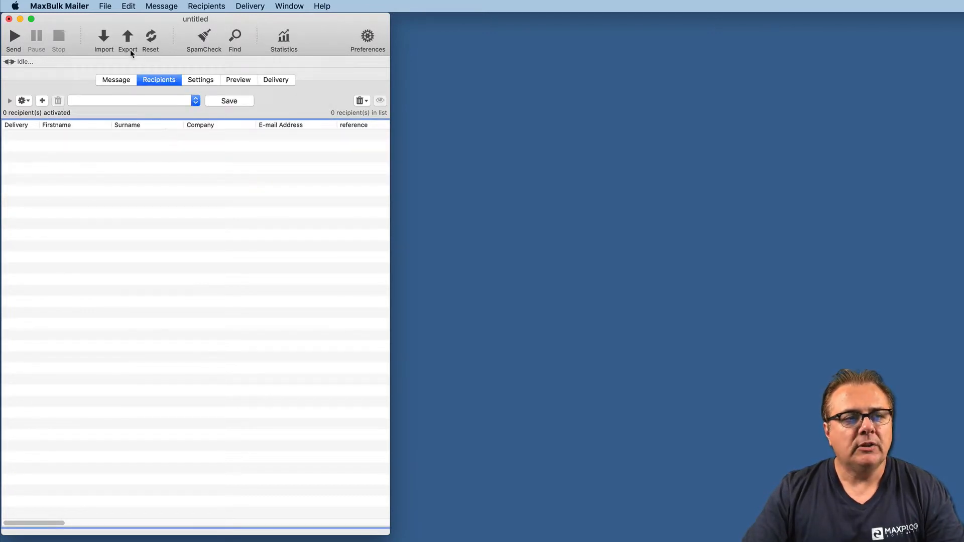
# Step: Import from a text file, choosing Sample List ligned.csv in the Sample Lists folder
pyautogui.click(103, 40)
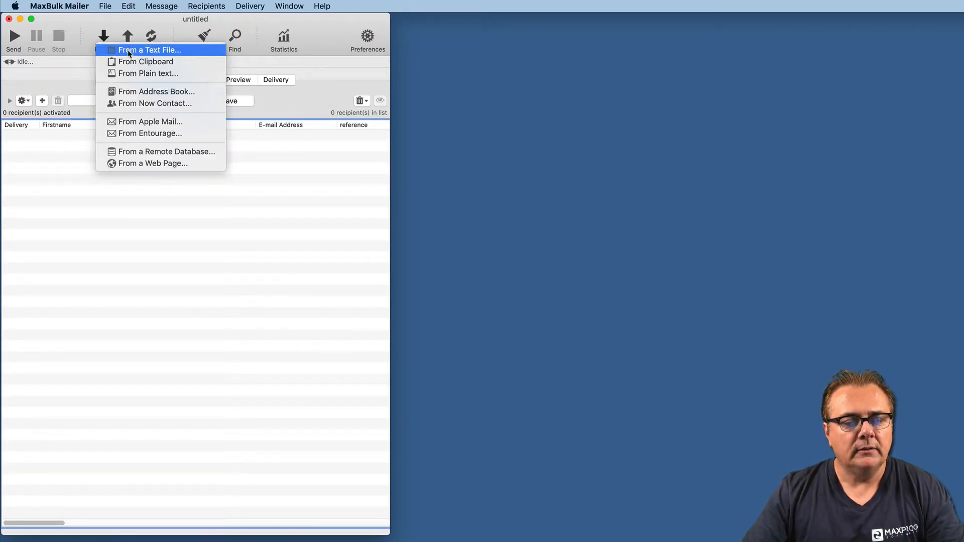
pyautogui.click(148, 50)
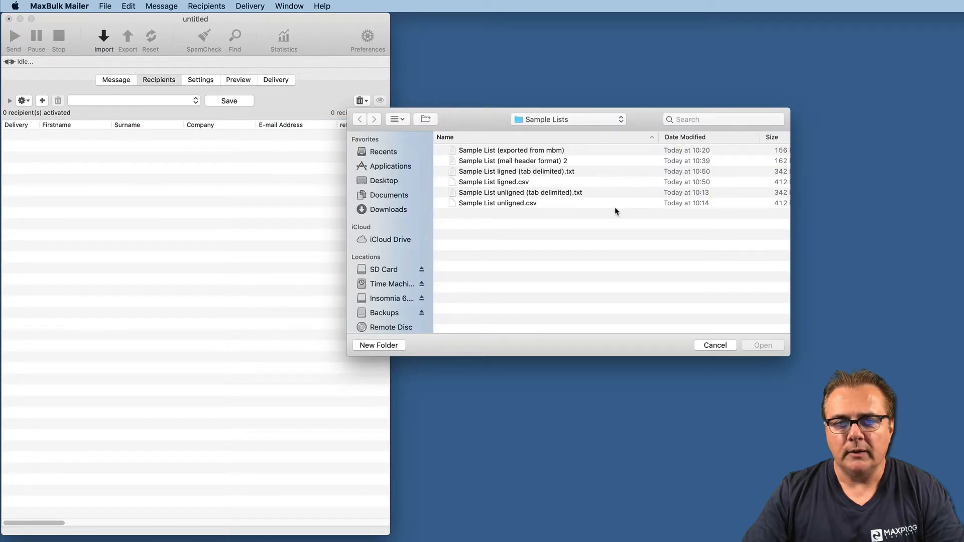
pyautogui.click(494, 182)
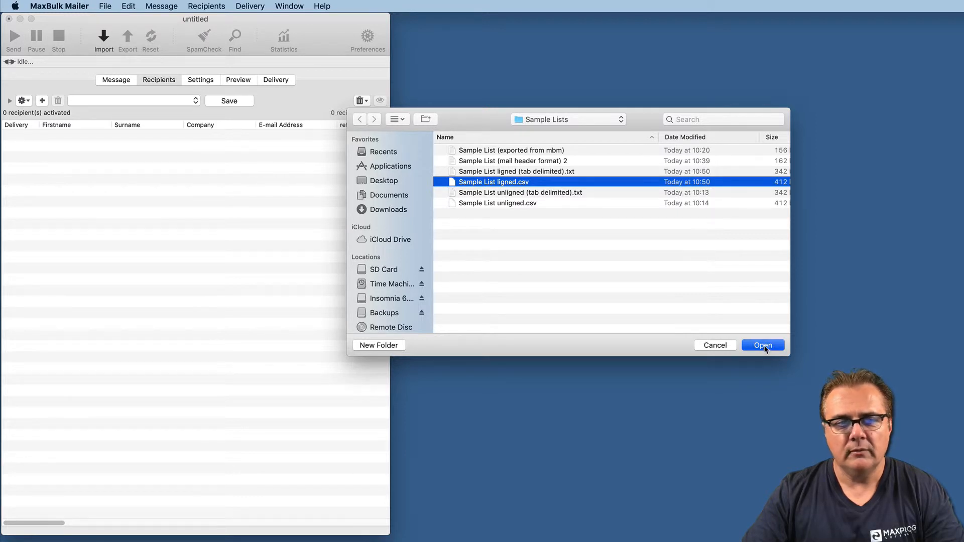
pyautogui.click(762, 345)
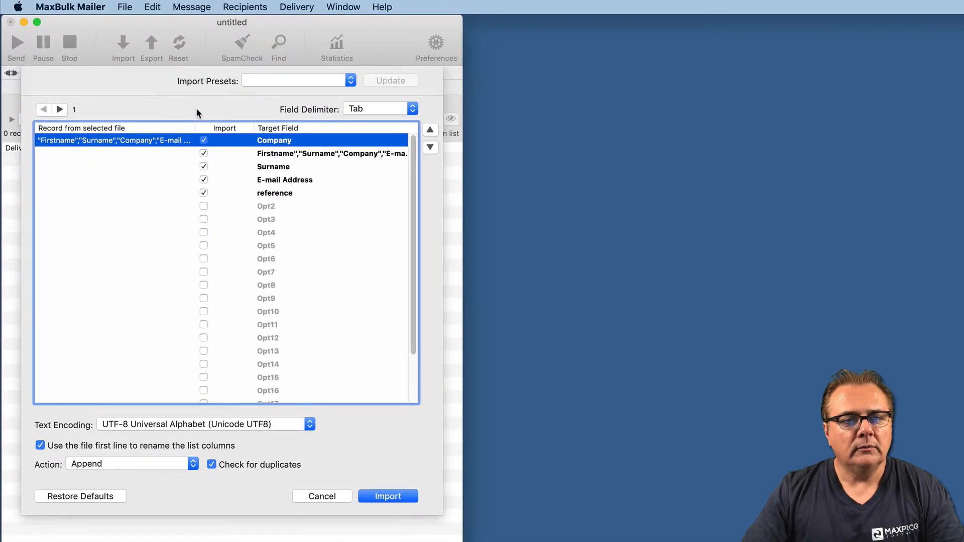
pyautogui.moveTo(240, 107)
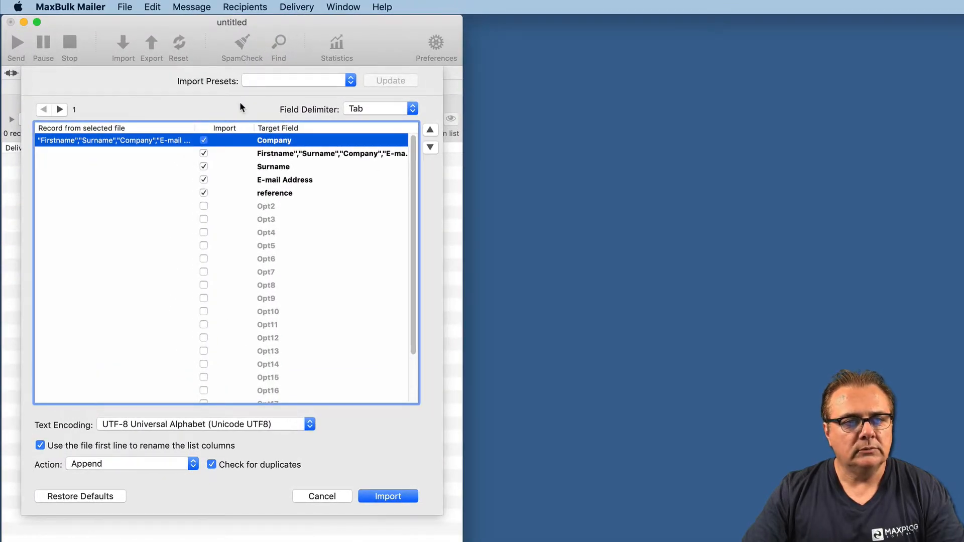
pyautogui.moveTo(371, 118)
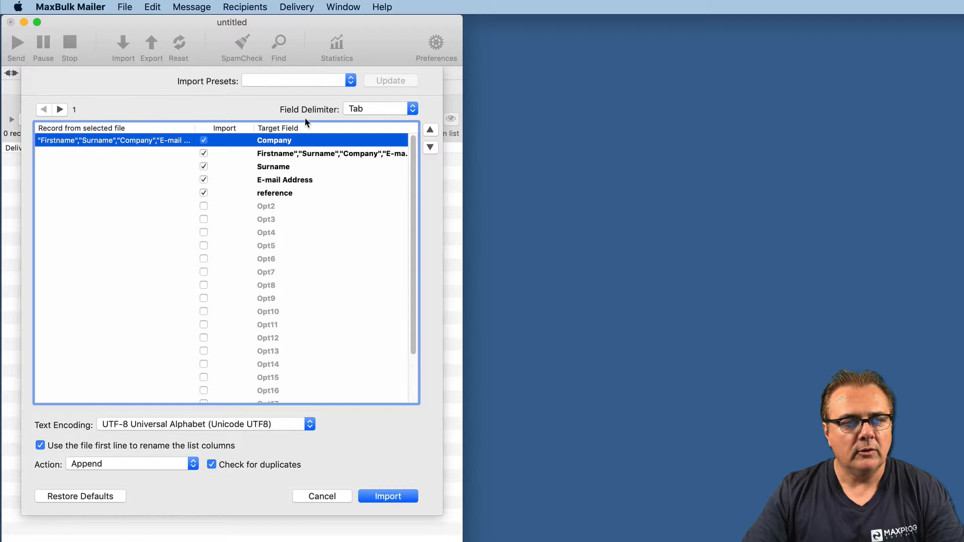
pyautogui.moveTo(114, 145)
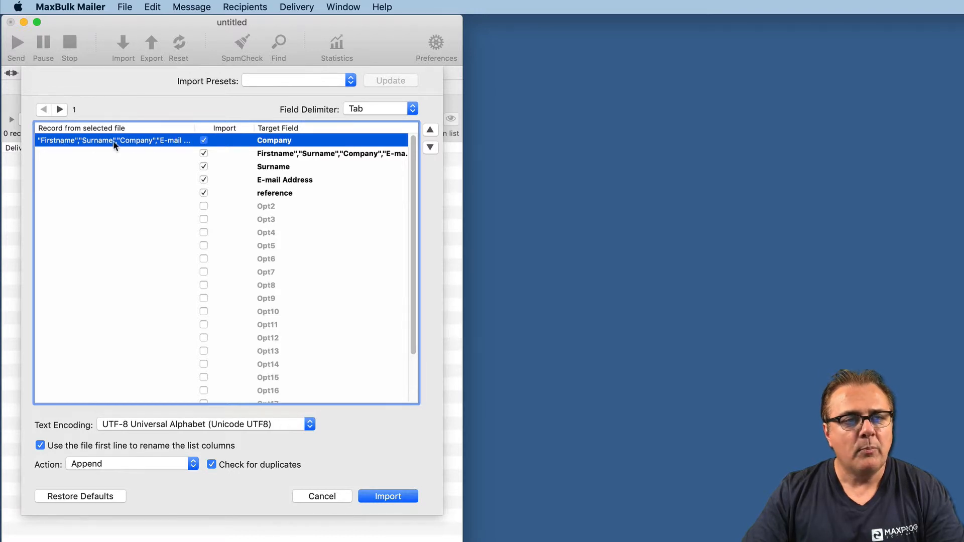
pyautogui.moveTo(58, 150)
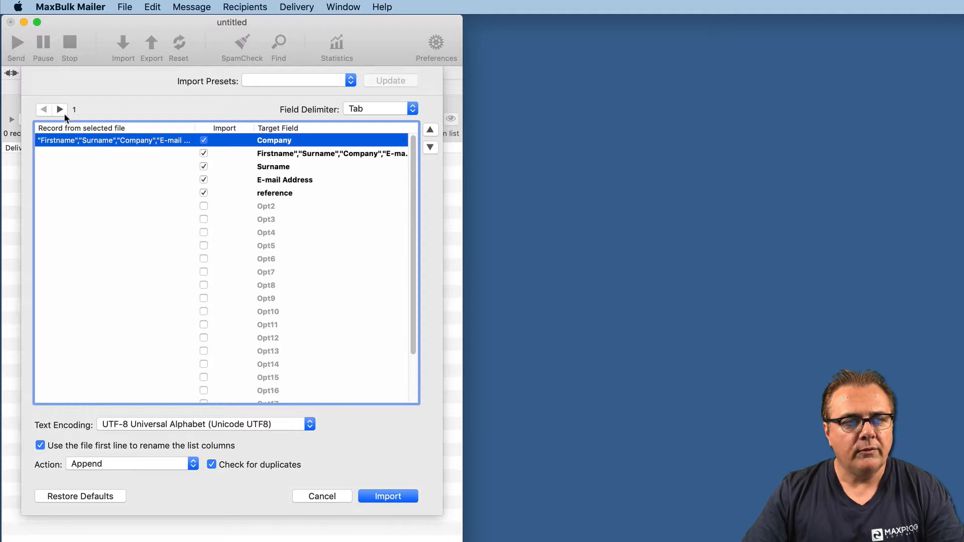
pyautogui.click(60, 109)
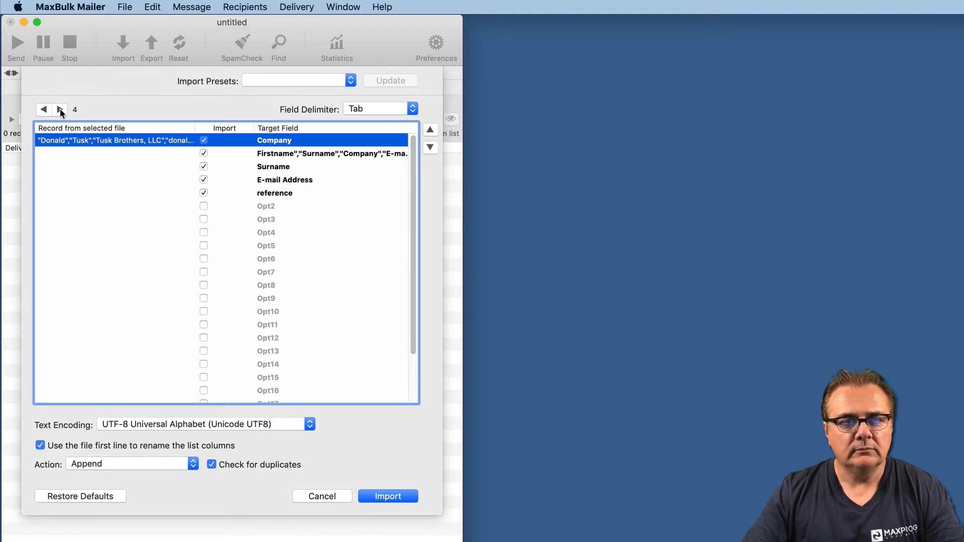
pyautogui.click(60, 109)
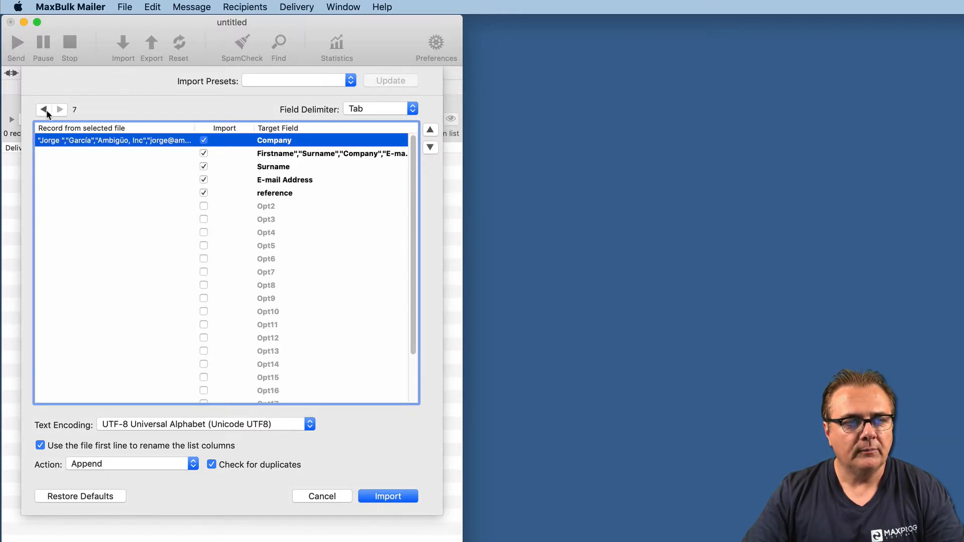
pyautogui.click(43, 110)
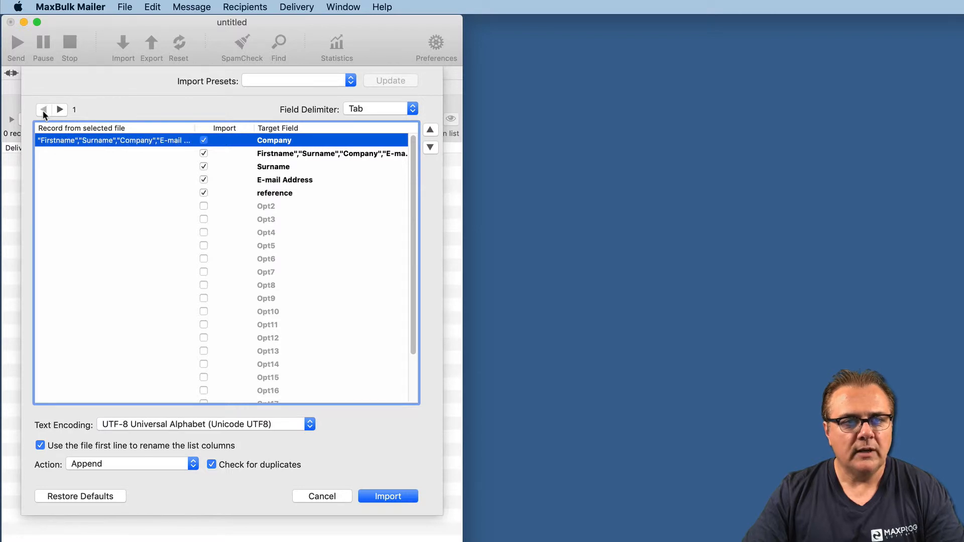
pyautogui.moveTo(376, 116)
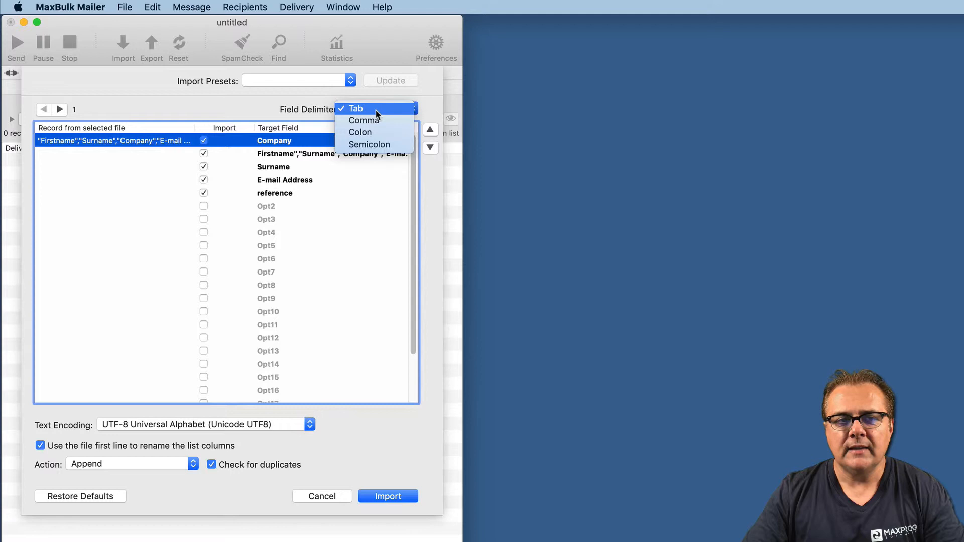
pyautogui.moveTo(364, 120)
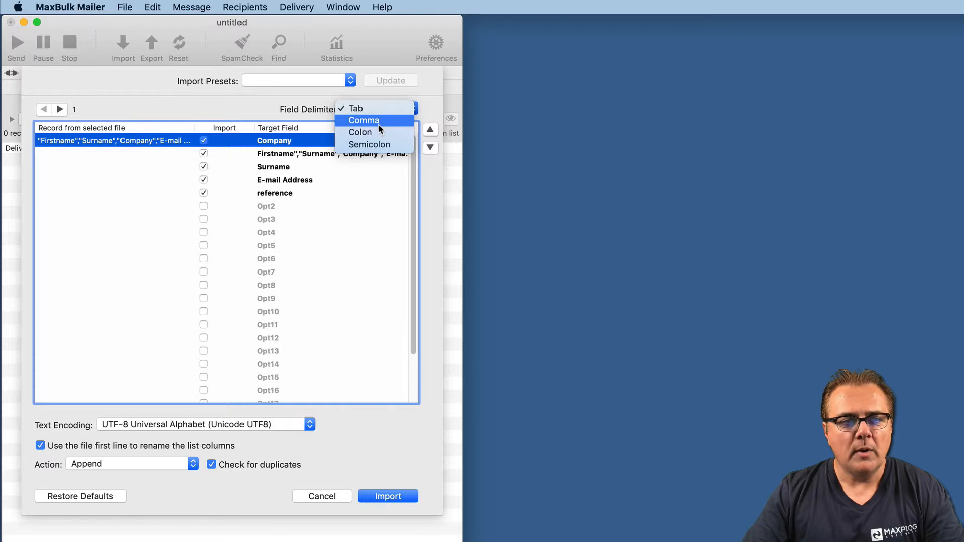
pyautogui.click(364, 121)
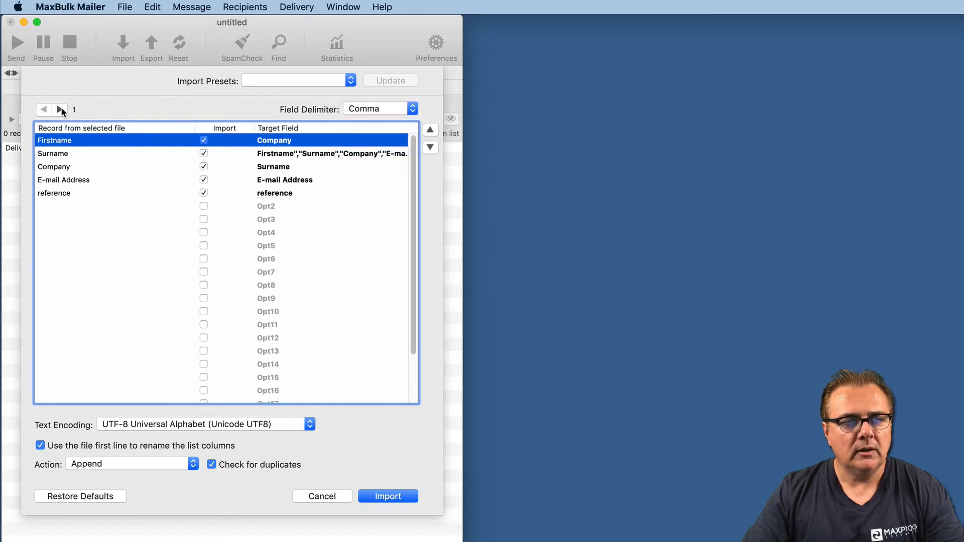
pyautogui.click(61, 109)
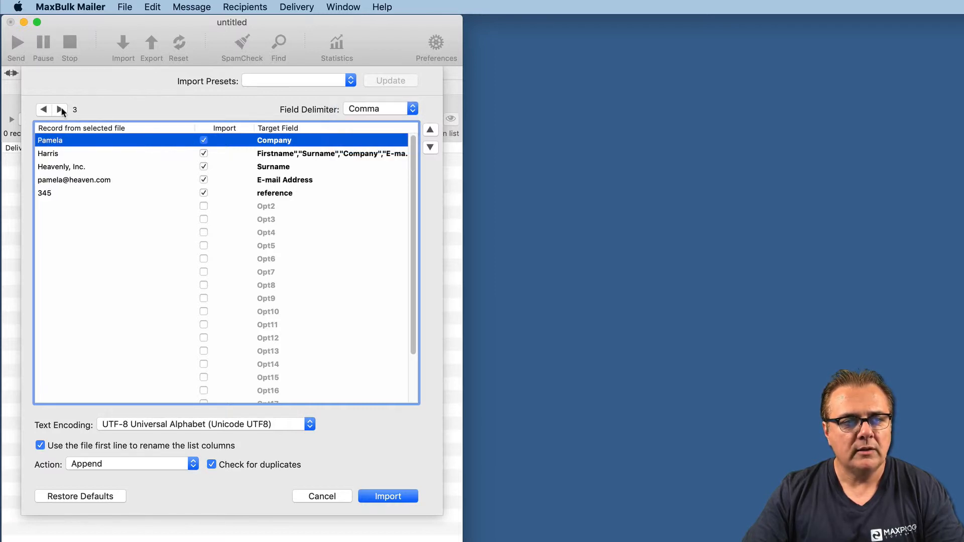
pyautogui.click(60, 110)
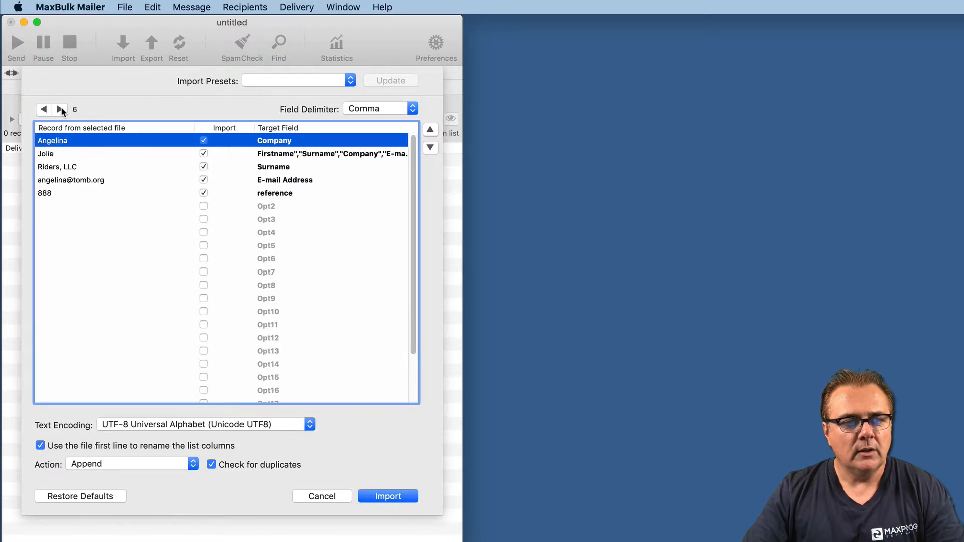
pyautogui.click(59, 109)
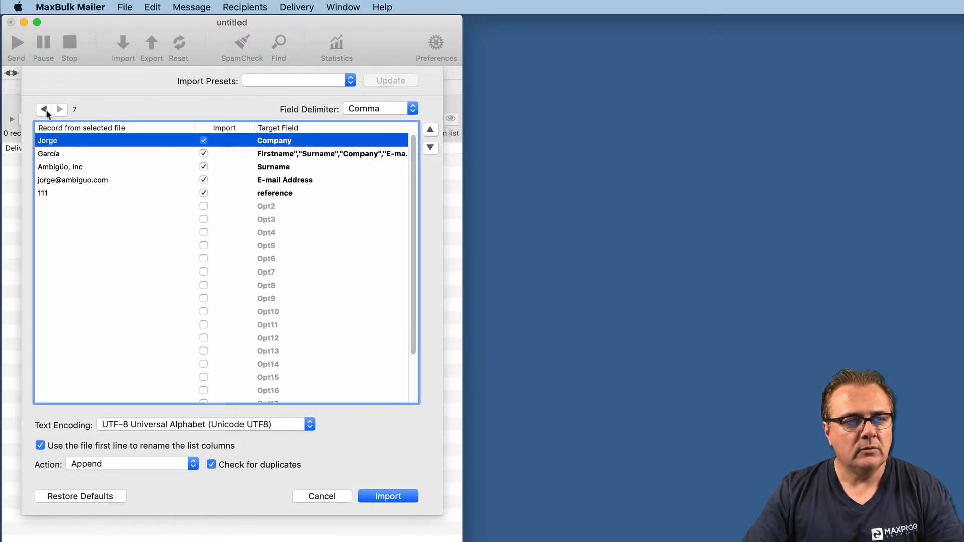
pyautogui.moveTo(240, 373)
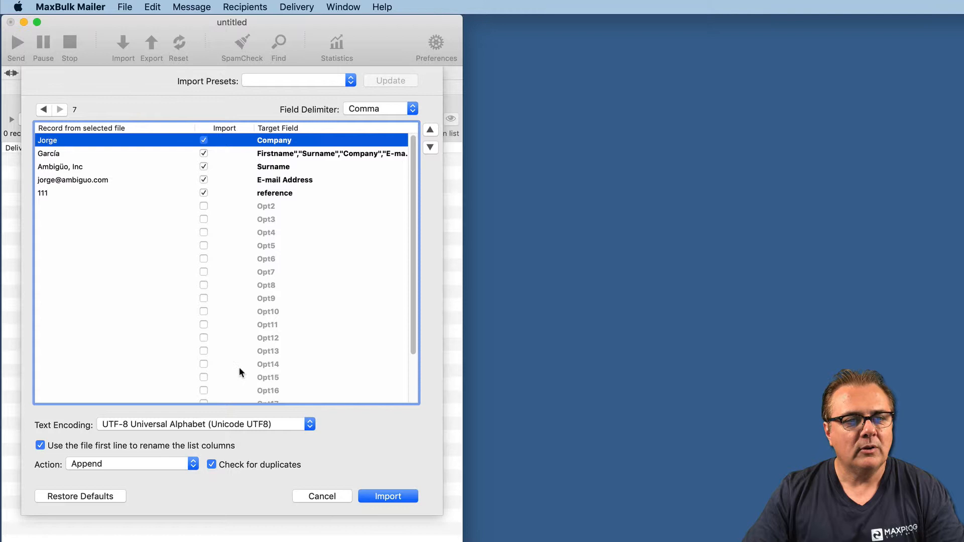
pyautogui.moveTo(179, 429)
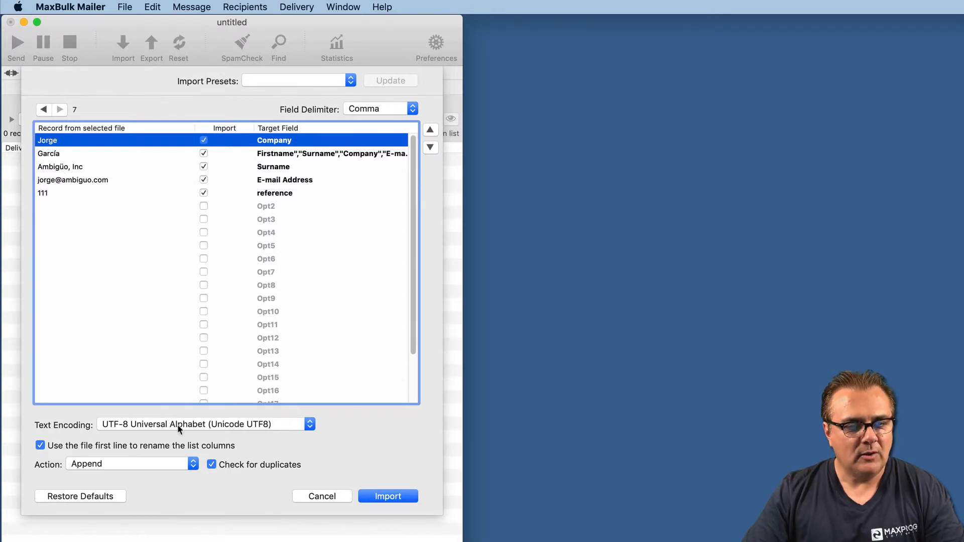
pyautogui.moveTo(166, 428)
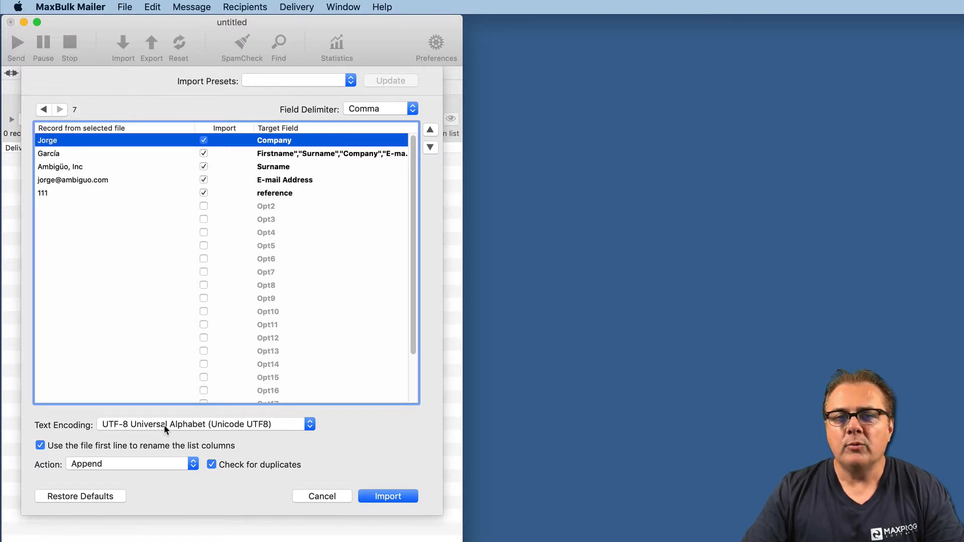
pyautogui.moveTo(289, 255)
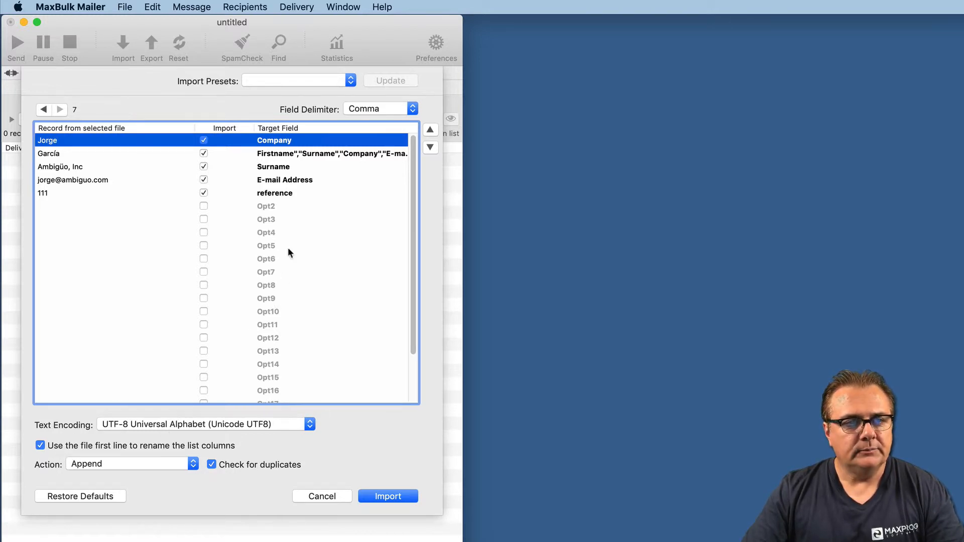
pyautogui.moveTo(219, 406)
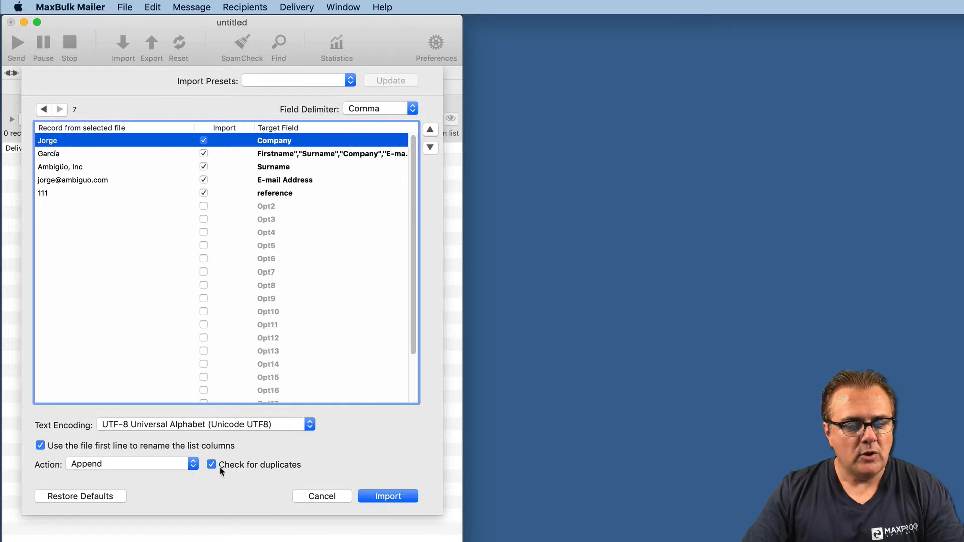
pyautogui.moveTo(285, 66)
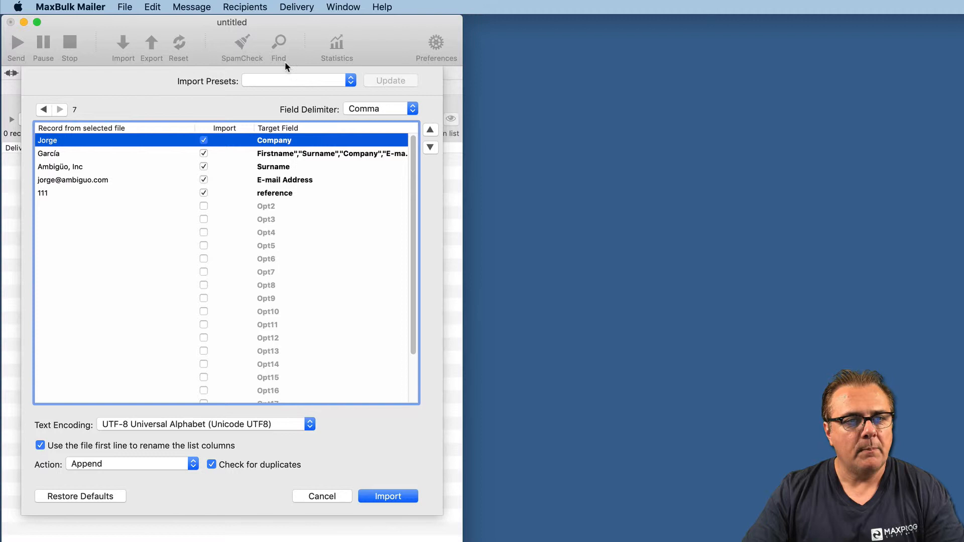
pyautogui.moveTo(279, 83)
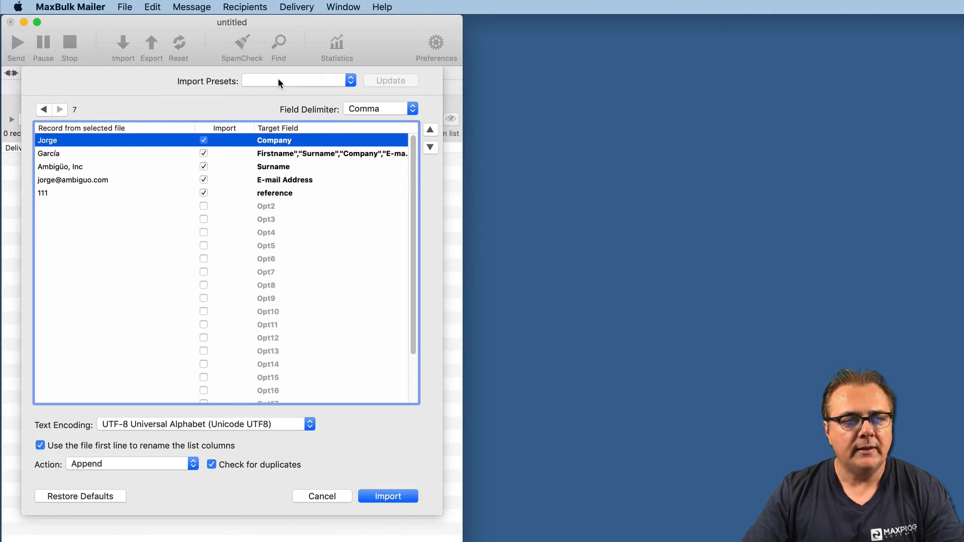
pyautogui.moveTo(179, 146)
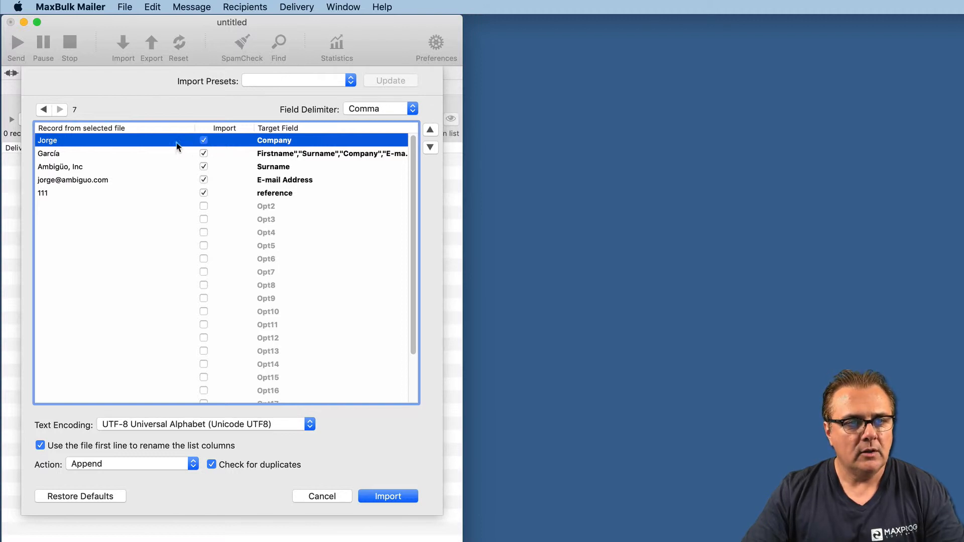
pyautogui.moveTo(183, 156)
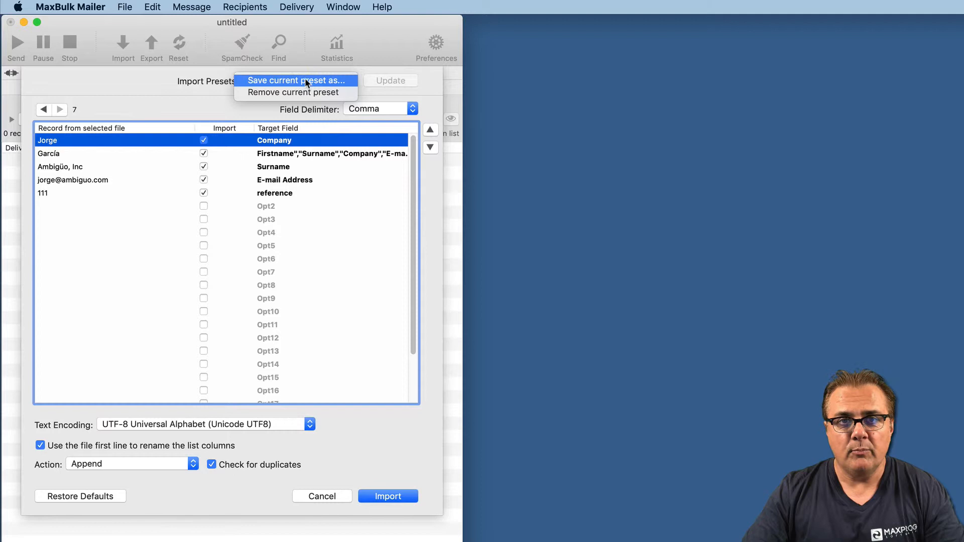
# Step: Save the comma-delimited field mapping as the import preset 'Test preset for CSV'
pyautogui.click(297, 80)
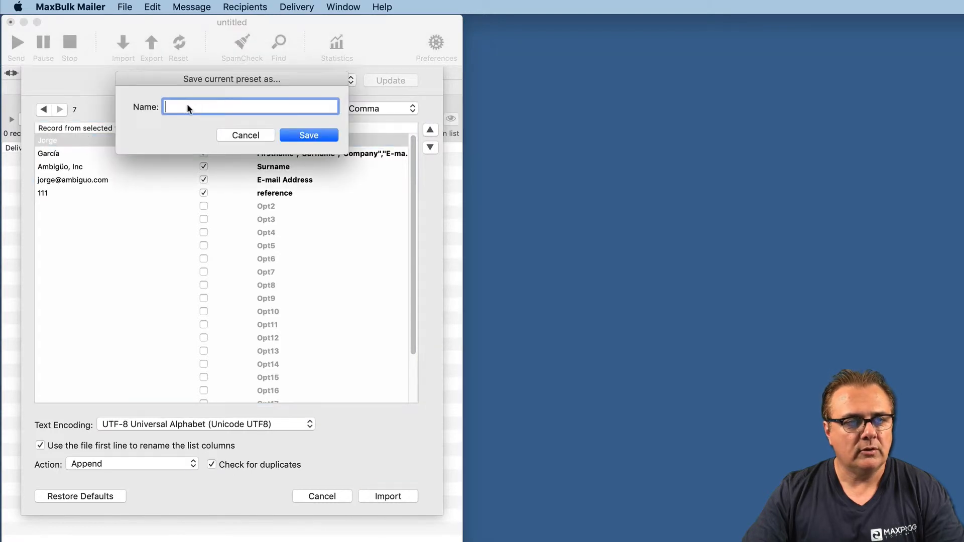
pyautogui.moveTo(200, 112)
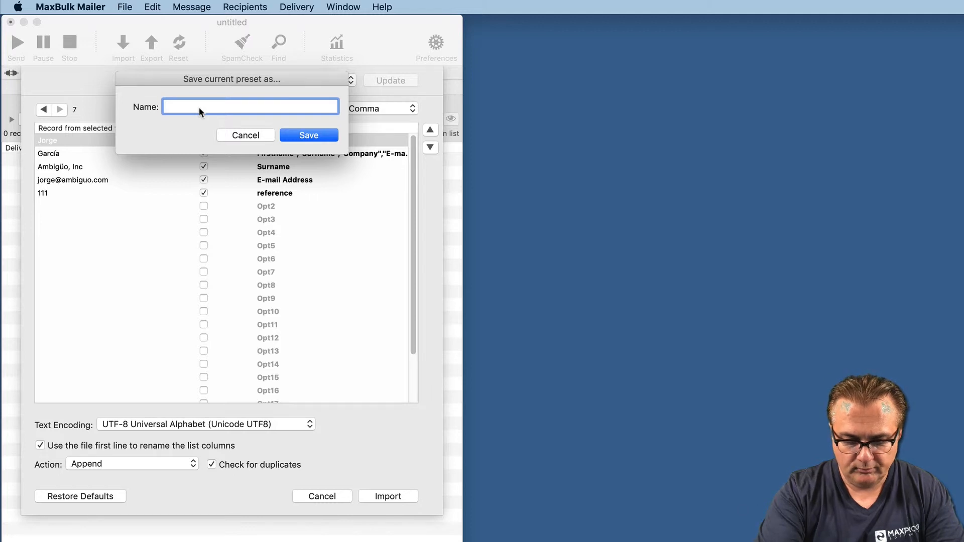
pyautogui.write('Test')
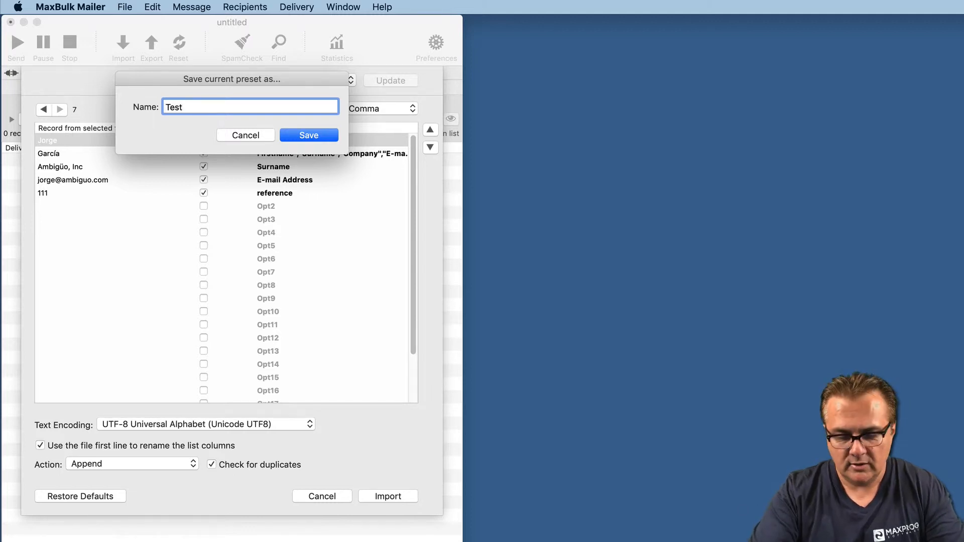
pyautogui.write('pre')
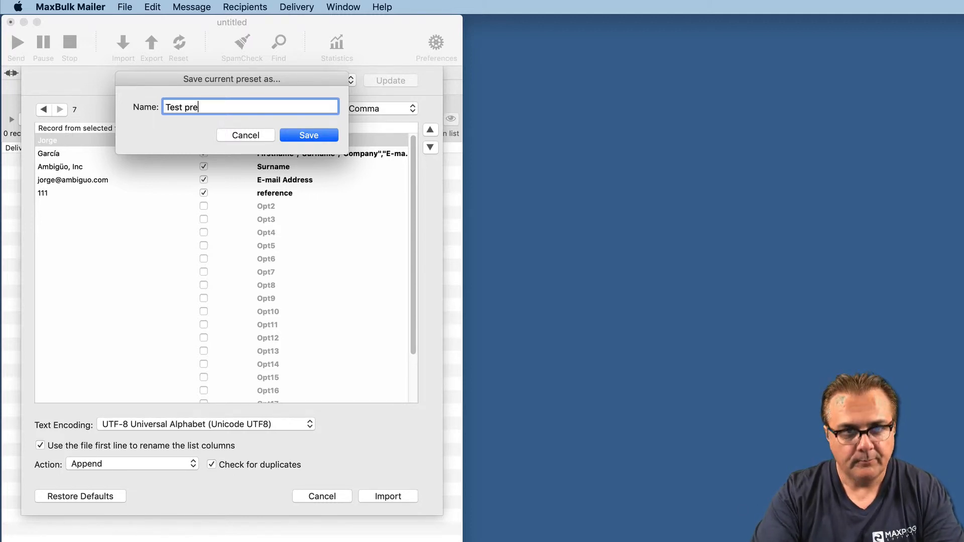
pyautogui.write('set')
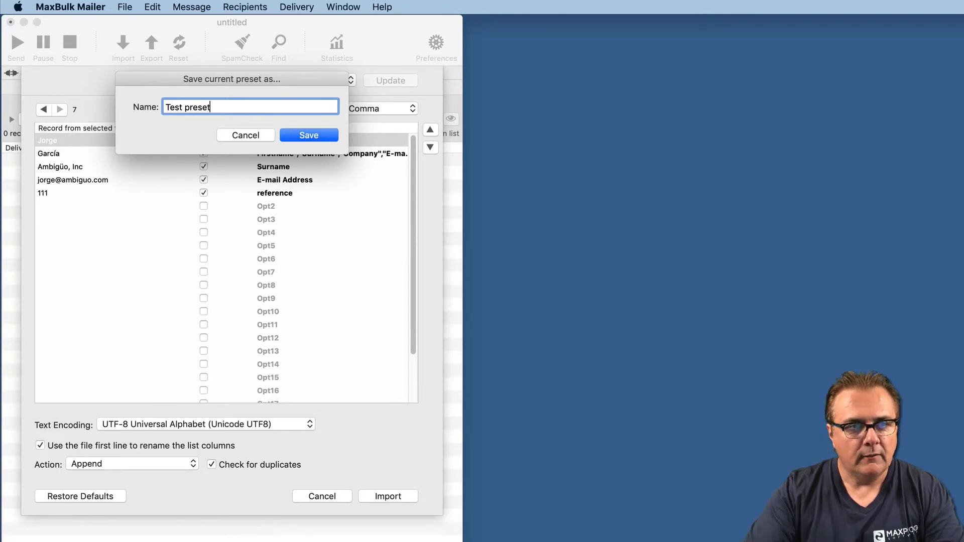
pyautogui.write('for CS')
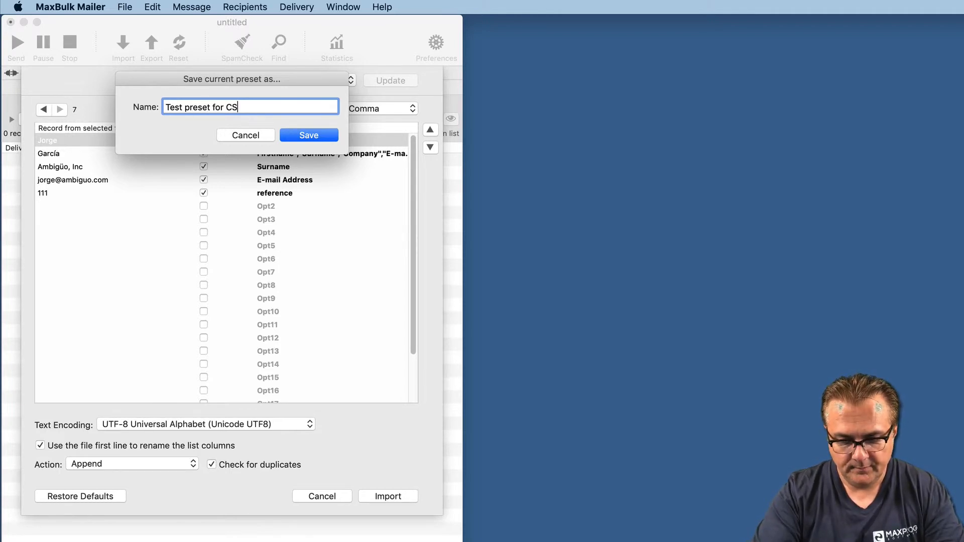
pyautogui.click(308, 135)
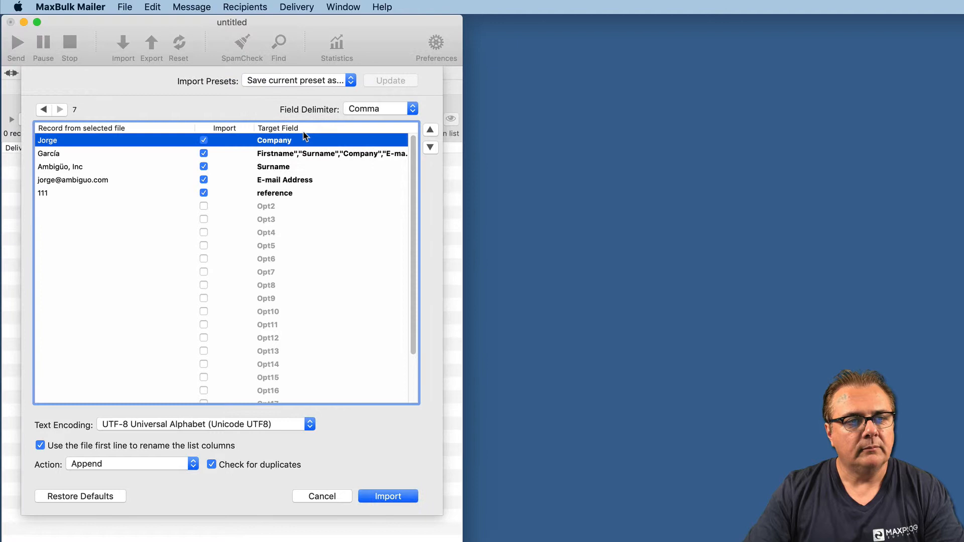
pyautogui.click(296, 80)
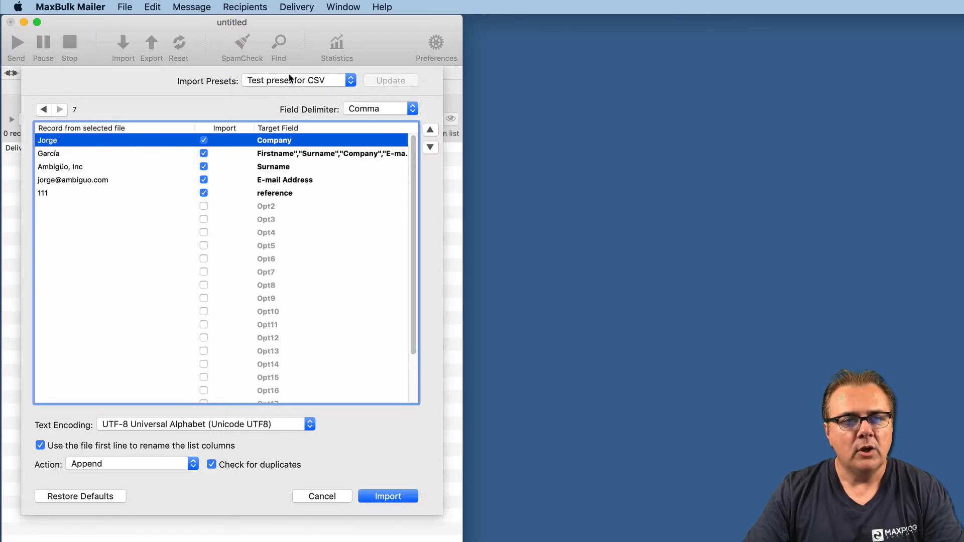
pyautogui.moveTo(318, 176)
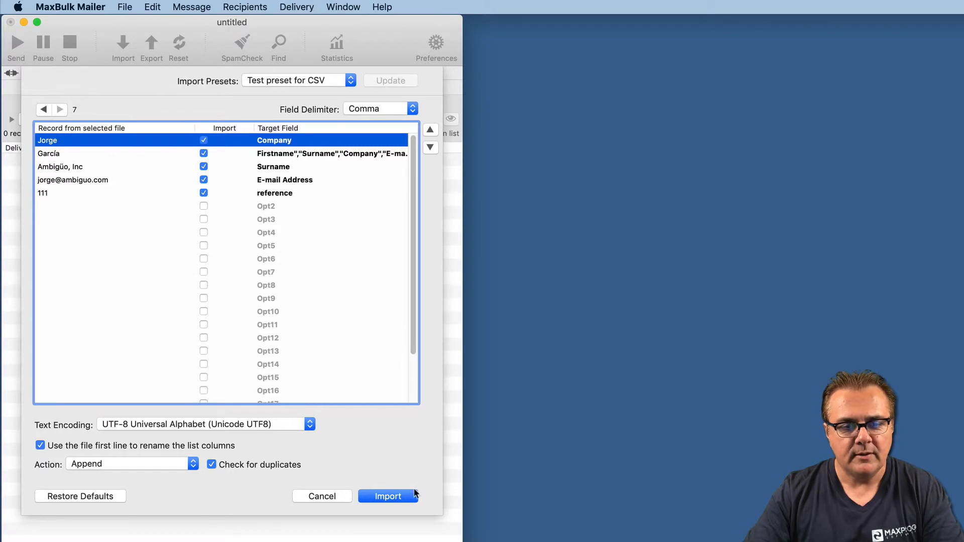
# Step: Run the import with the mapped fields and close the Import window
pyautogui.click(388, 496)
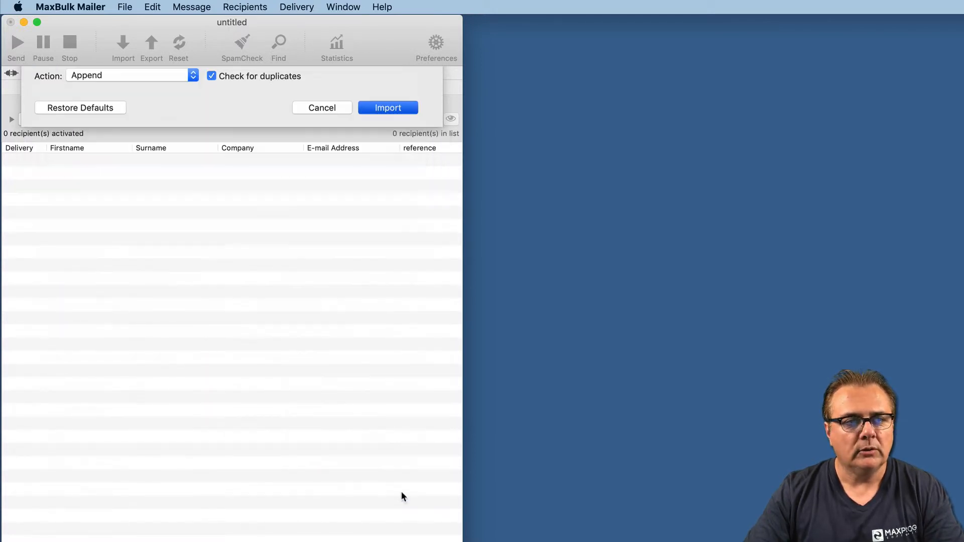
pyautogui.click(387, 108)
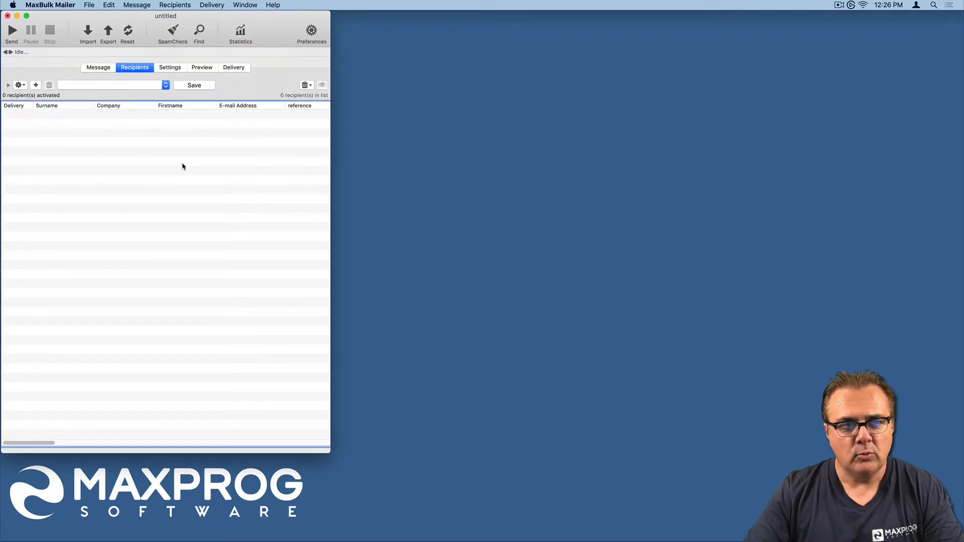
pyautogui.click(88, 33)
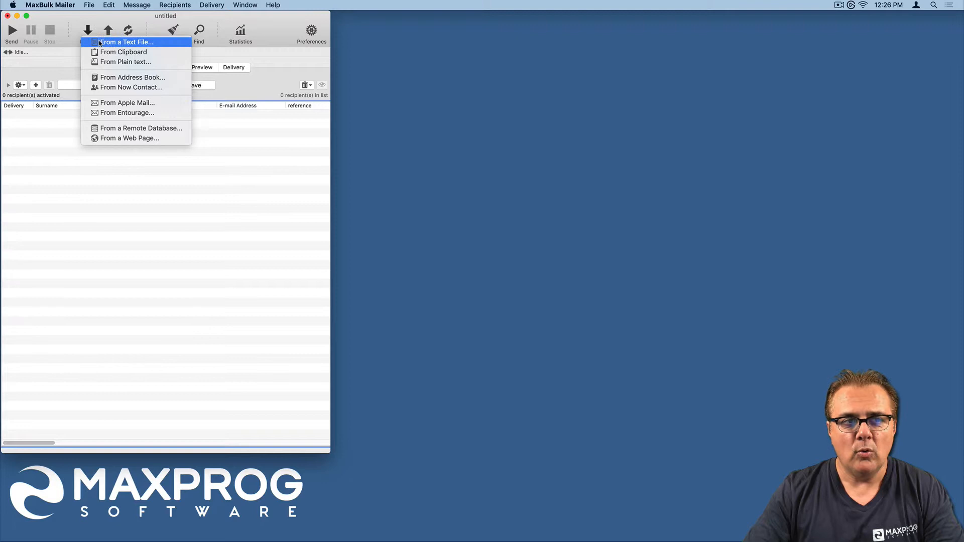
pyautogui.click(126, 42)
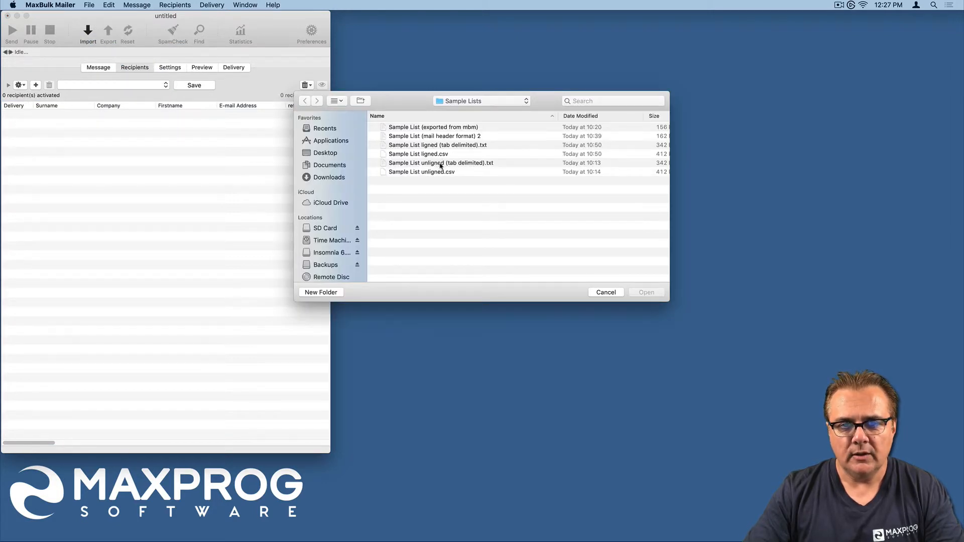
pyautogui.click(440, 162)
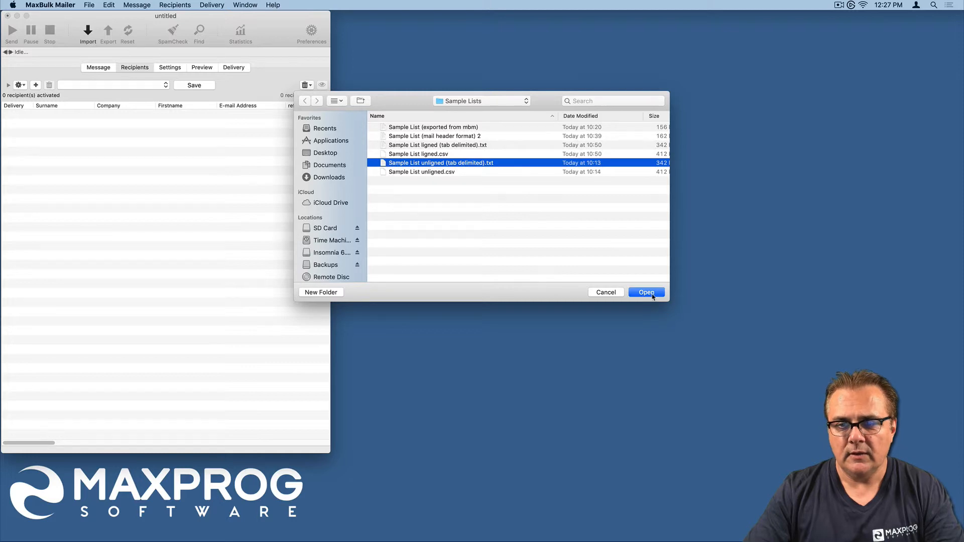
pyautogui.click(646, 292)
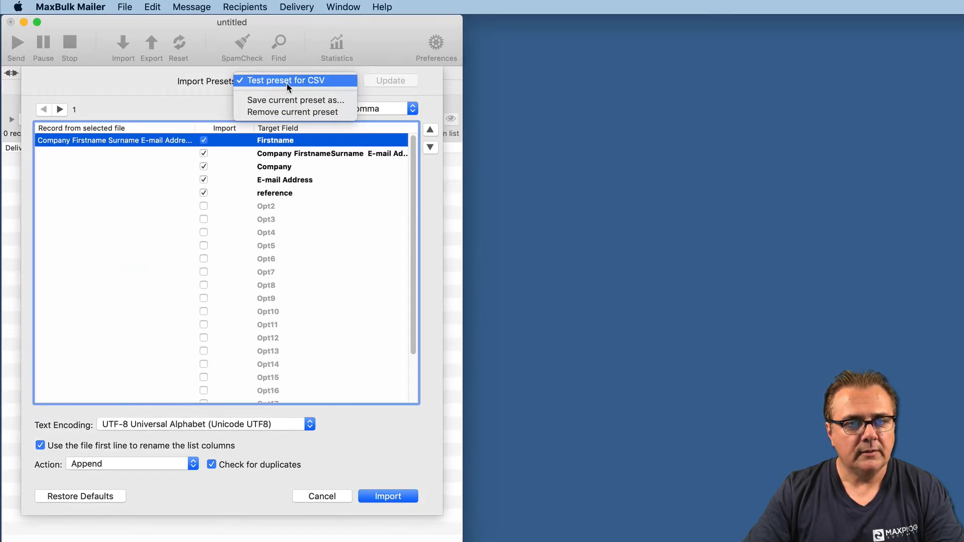
pyautogui.click(295, 80)
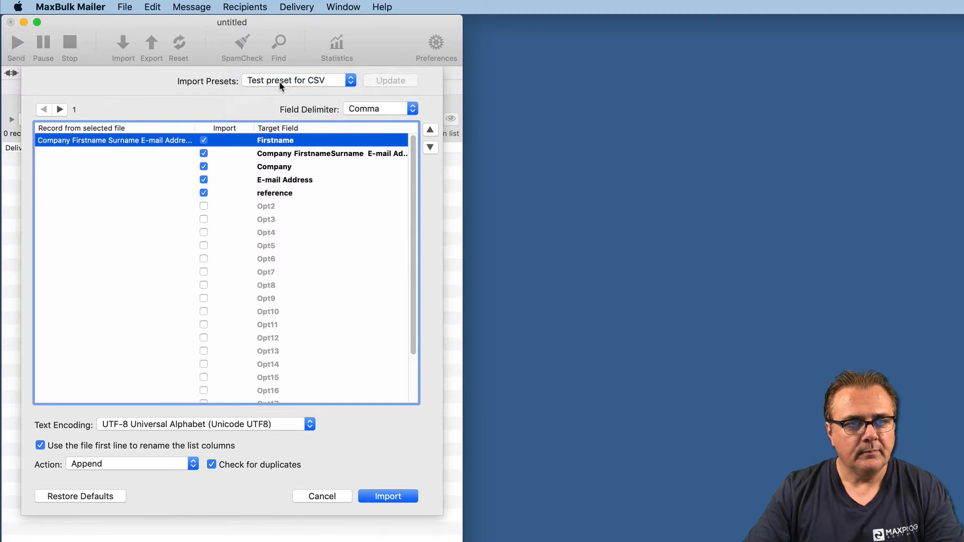
pyautogui.moveTo(335, 133)
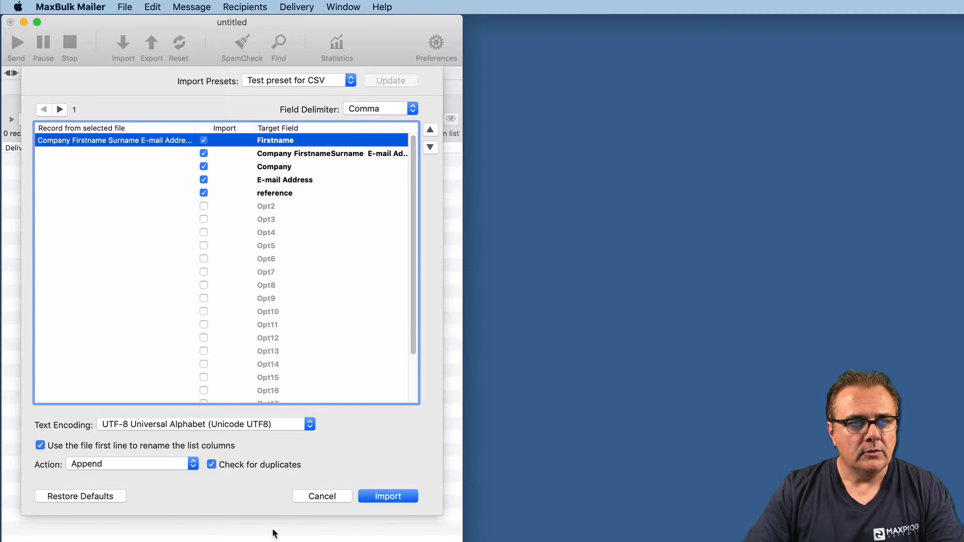
pyautogui.moveTo(331, 491)
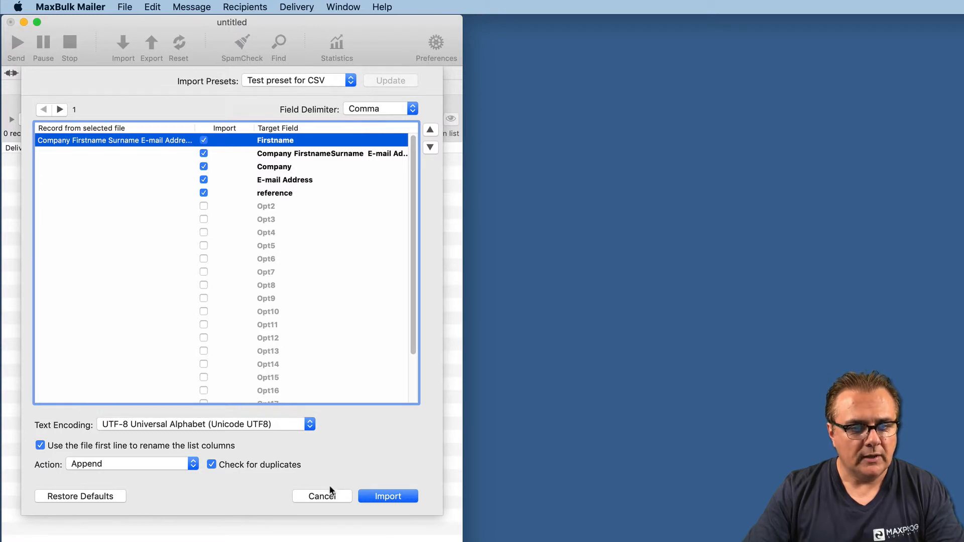
pyautogui.click(322, 497)
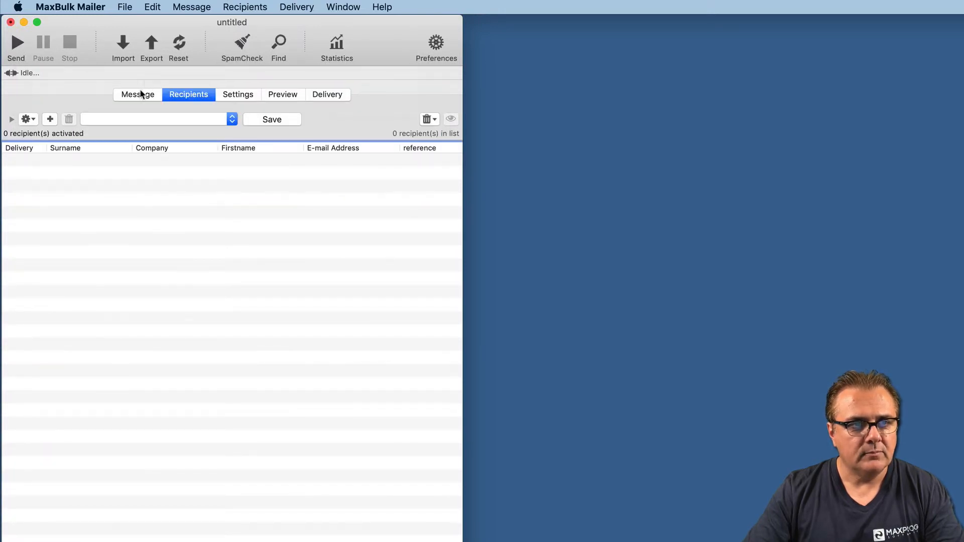
# Step: Start another text-file import of a sample list, then cancel it without importing
pyautogui.click(122, 46)
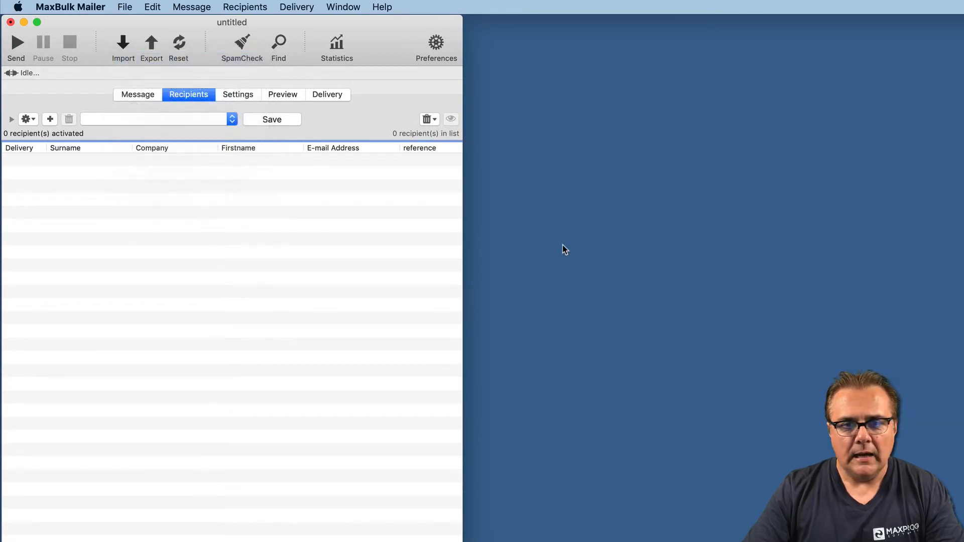
pyautogui.click(123, 46)
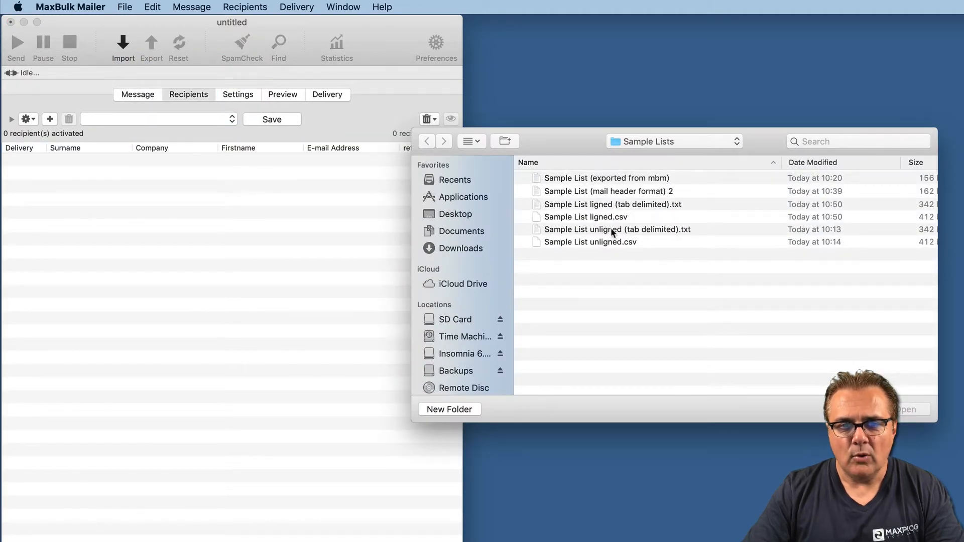
pyautogui.click(592, 242)
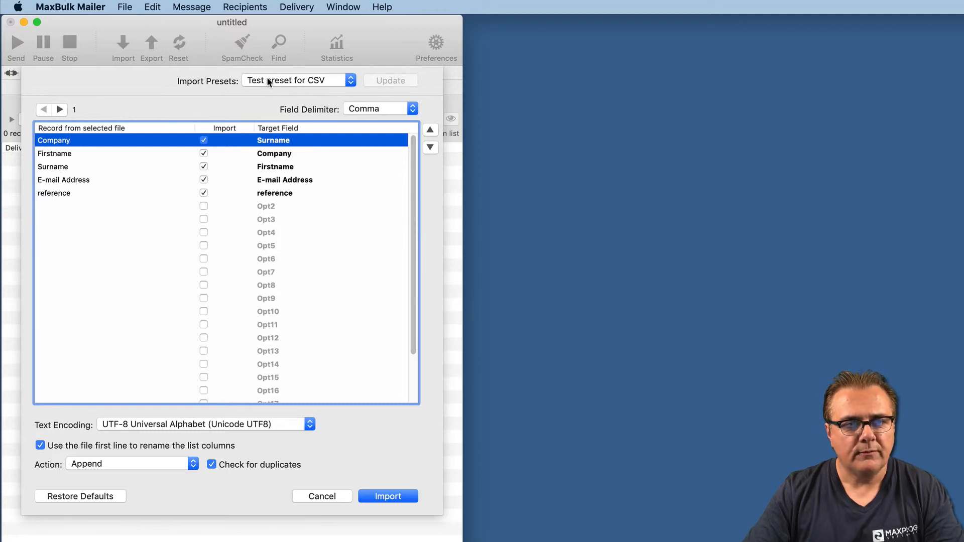
pyautogui.moveTo(265, 153)
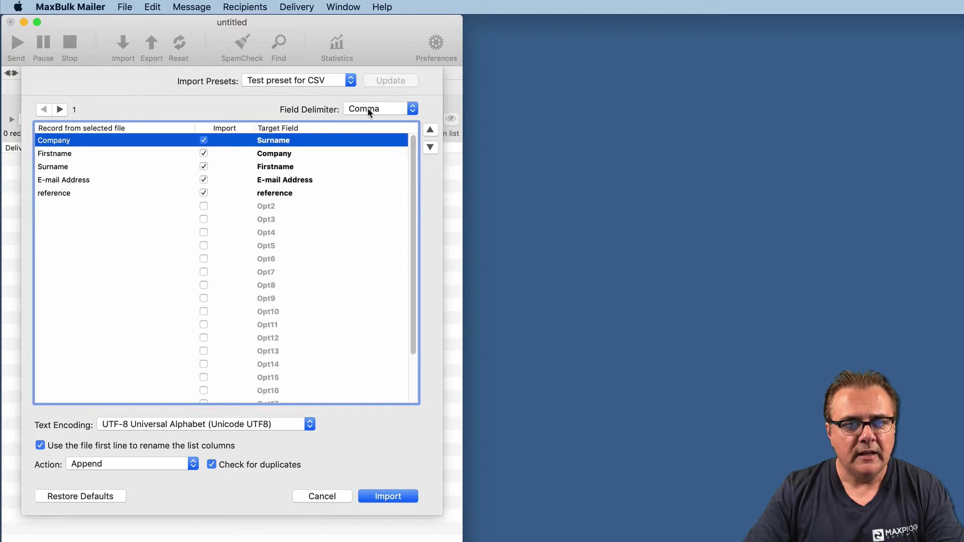
pyautogui.moveTo(135, 432)
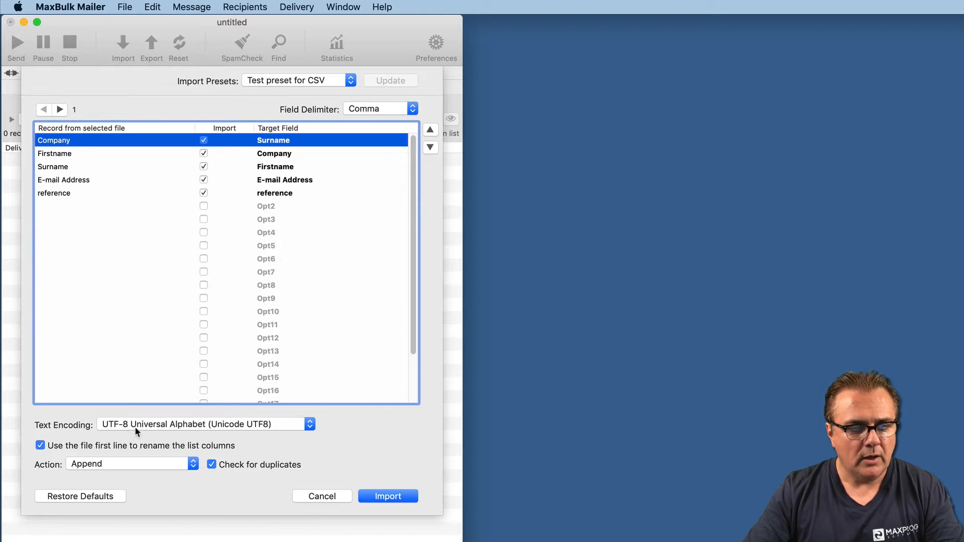
pyautogui.moveTo(112, 465)
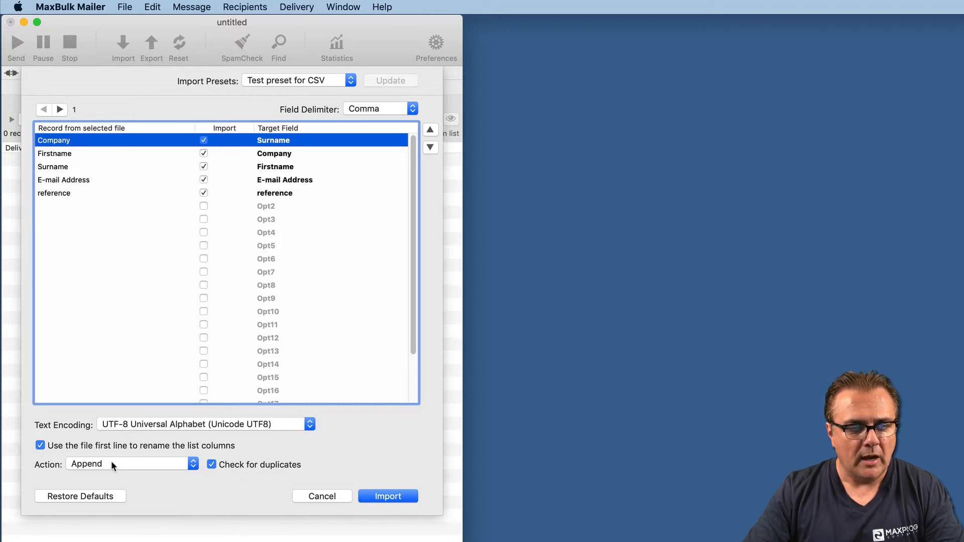
pyautogui.moveTo(348, 496)
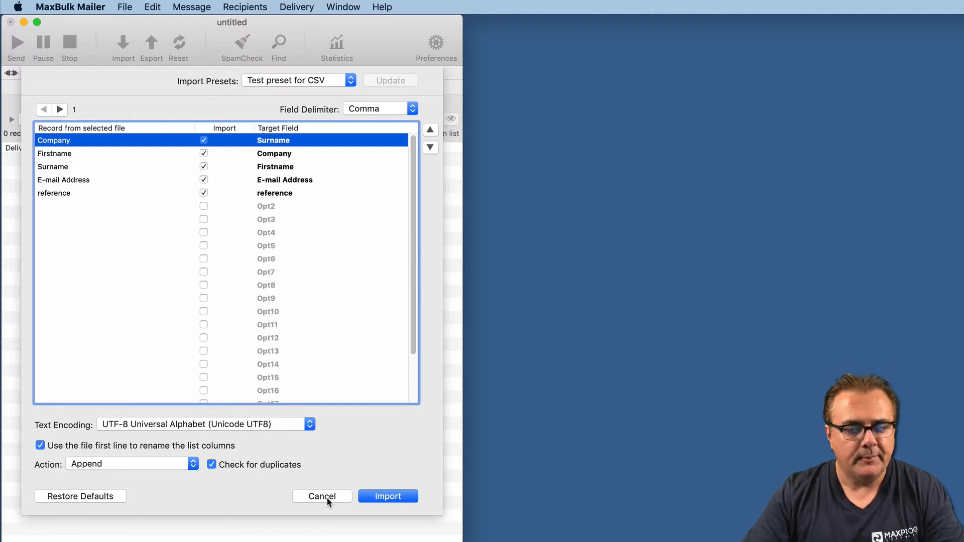
pyautogui.click(322, 496)
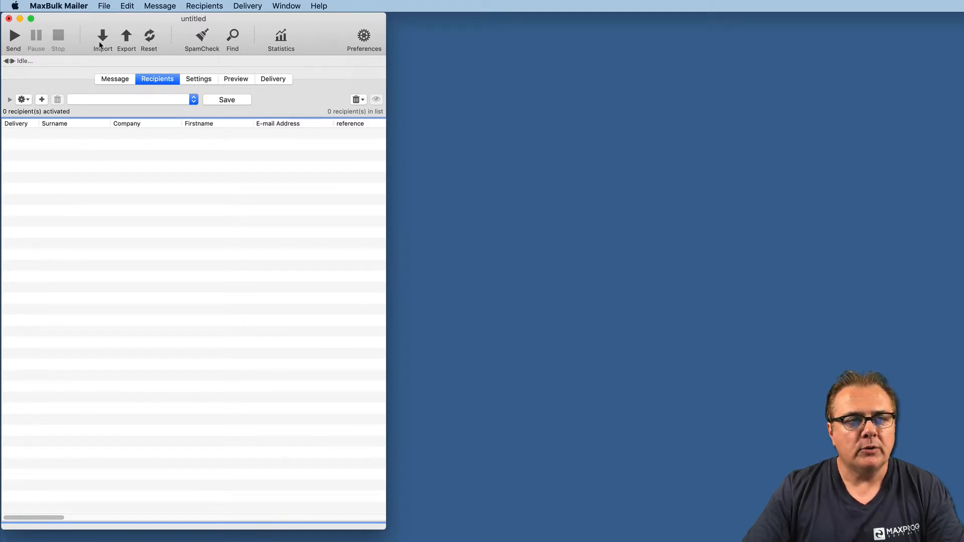
# Step: Show the menu of recipient import sources
pyautogui.click(102, 36)
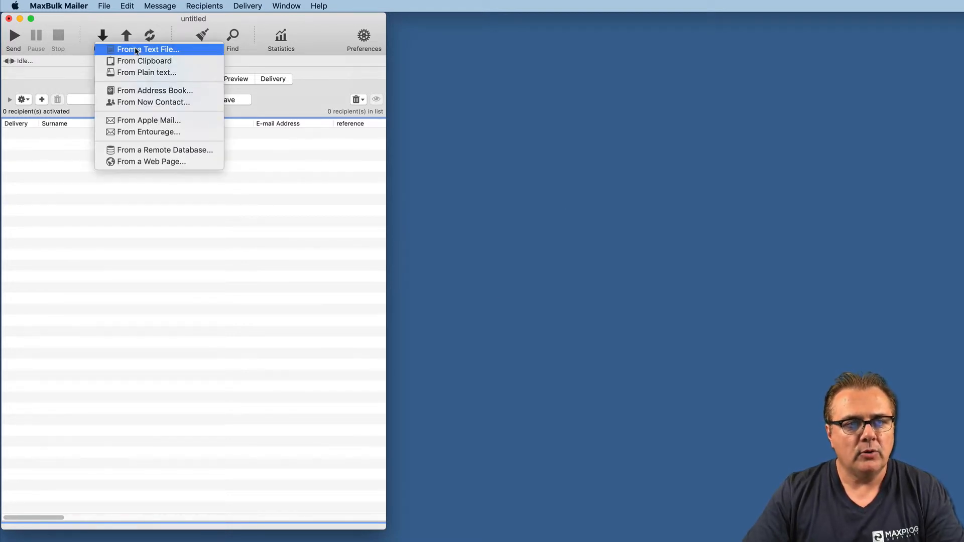
pyautogui.moveTo(144, 60)
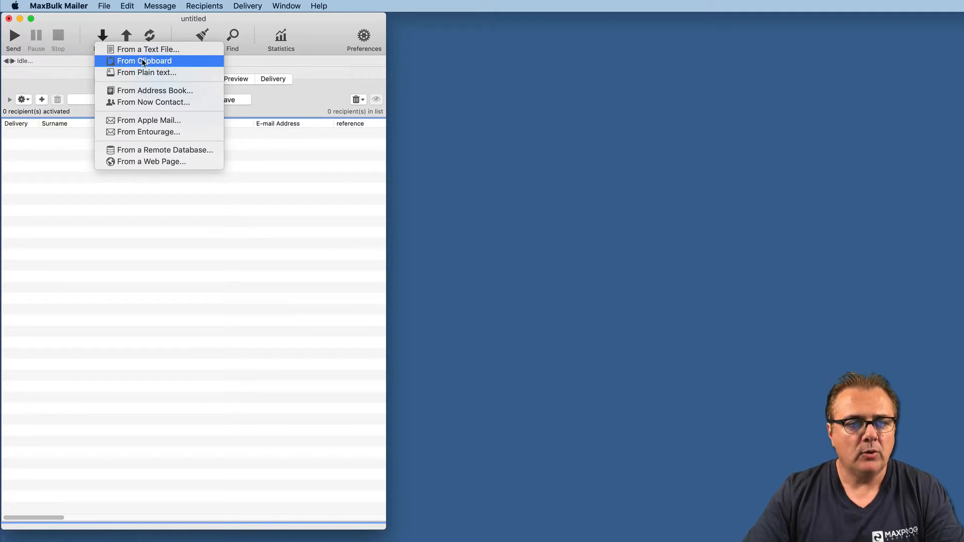
pyautogui.moveTo(147, 72)
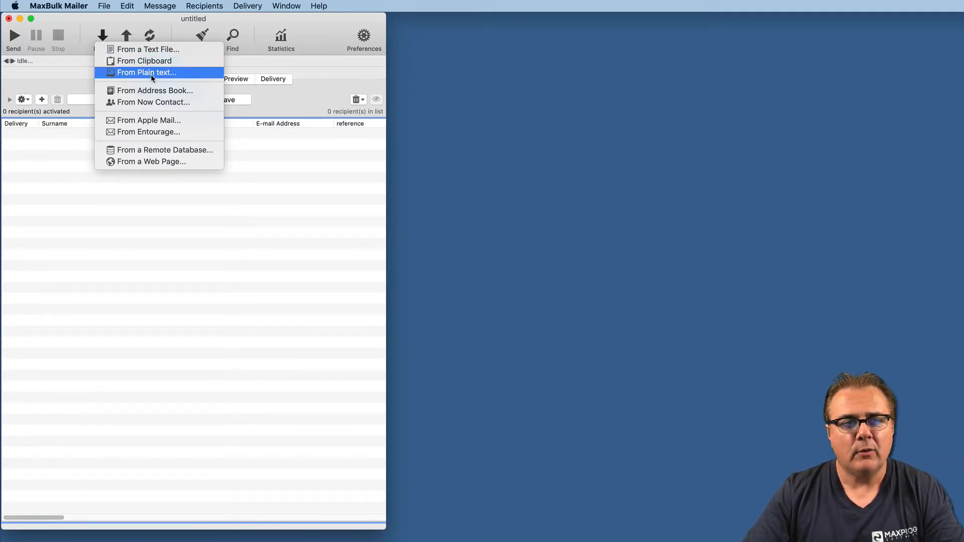
pyautogui.moveTo(154, 90)
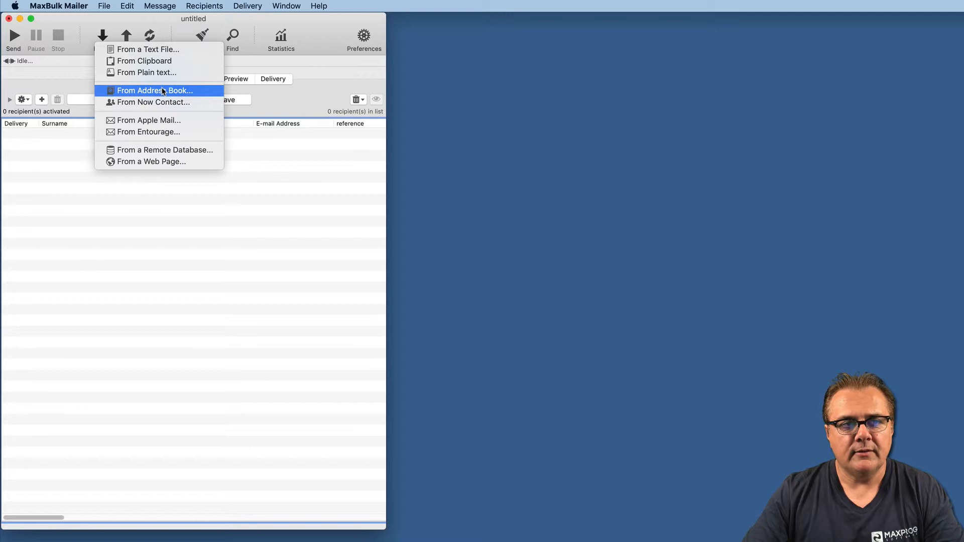
pyautogui.moveTo(164, 116)
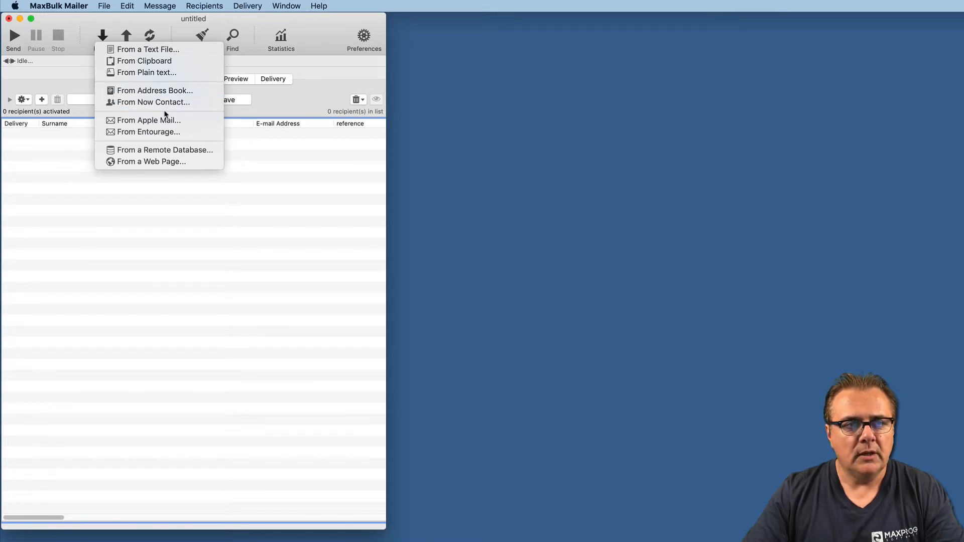
pyautogui.moveTo(144, 60)
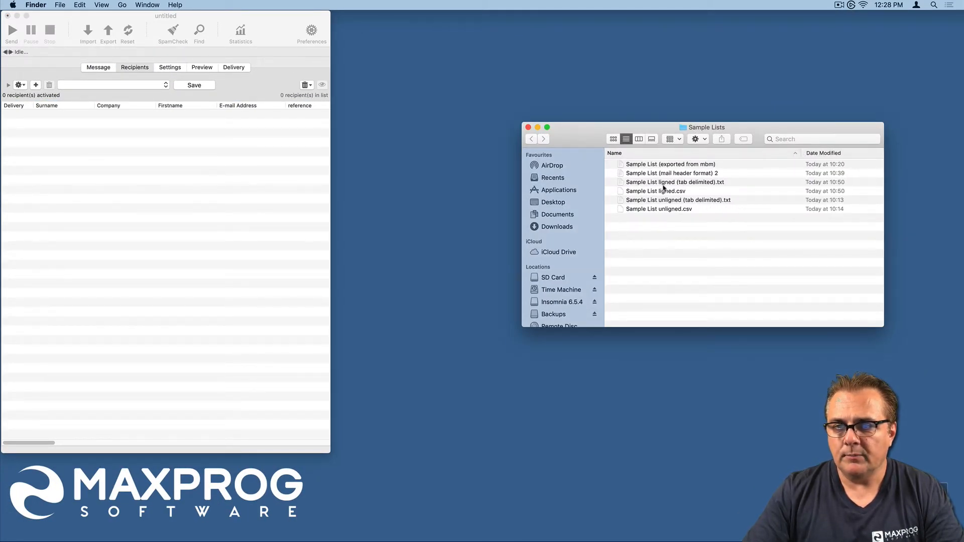
# Step: Copy the five addresses from the mail-header sample file and import them from the clipboard
pyautogui.doubleClick(675, 172)
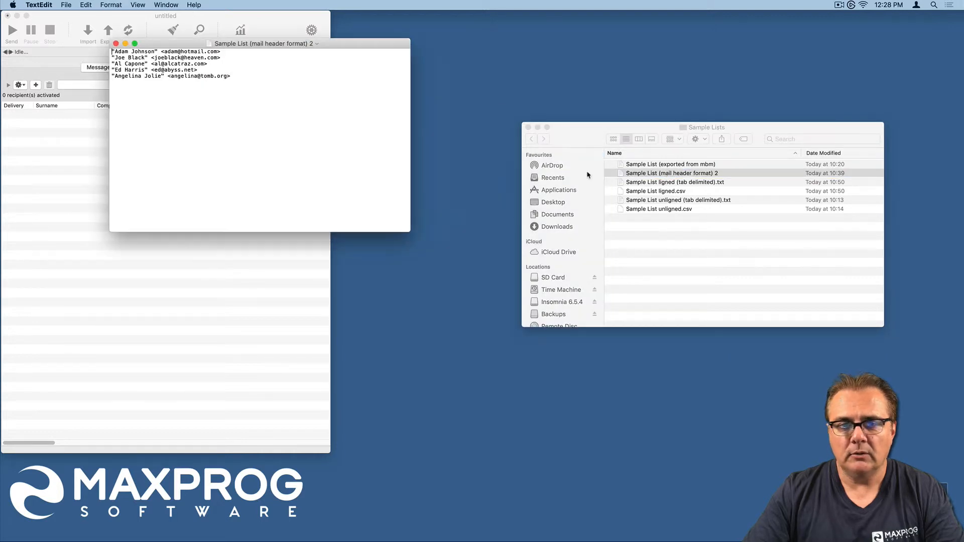
pyautogui.press('cmd+a')
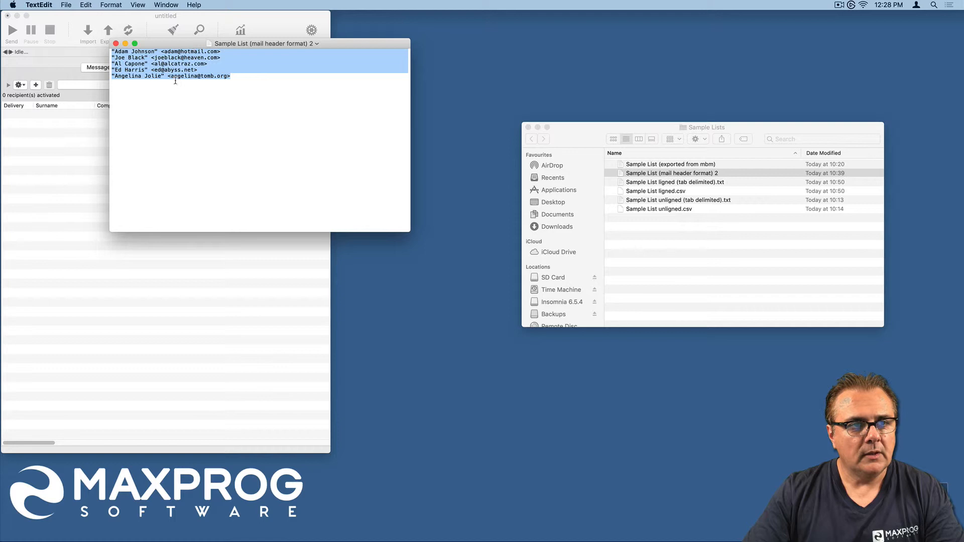
pyautogui.click(88, 30)
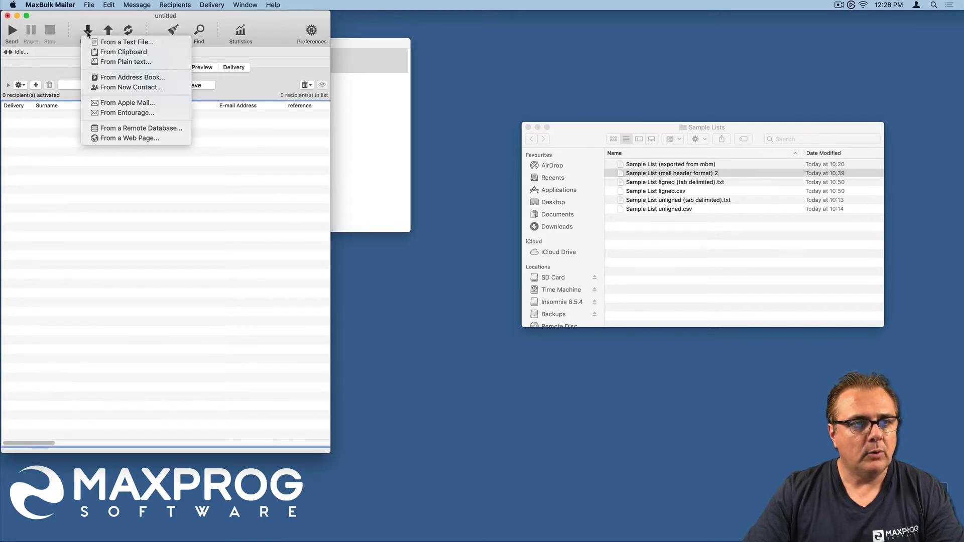
pyautogui.click(126, 42)
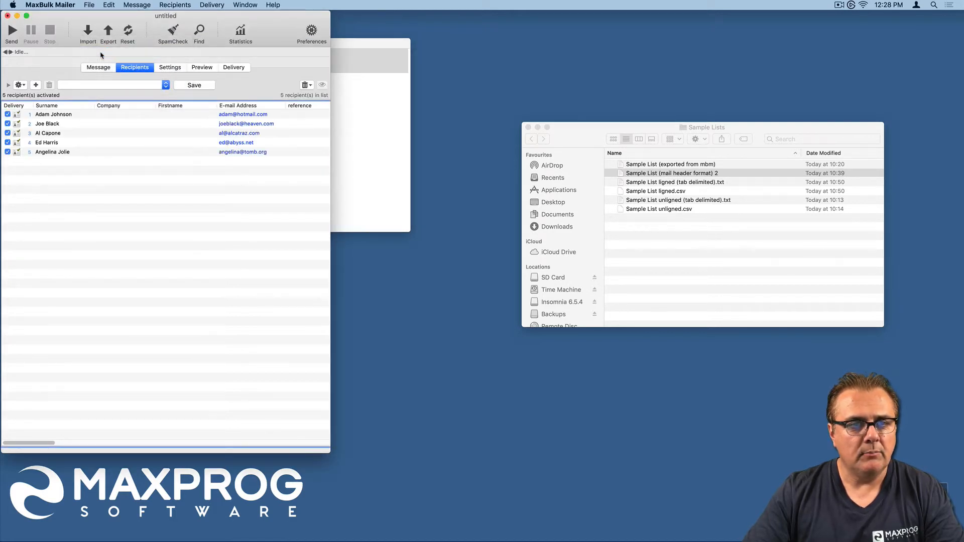
# Step: Remove all five imported recipients from the list
pyautogui.click(52, 152)
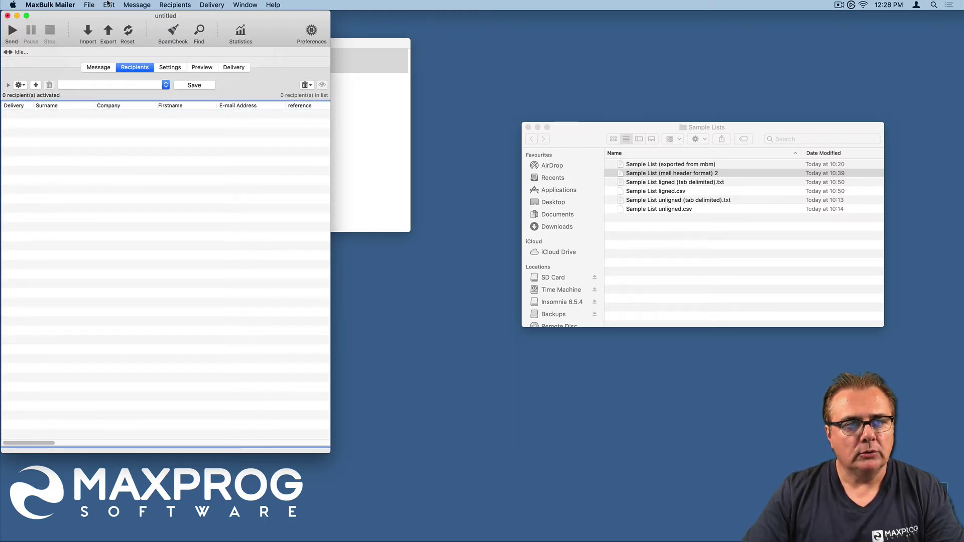
pyautogui.click(109, 5)
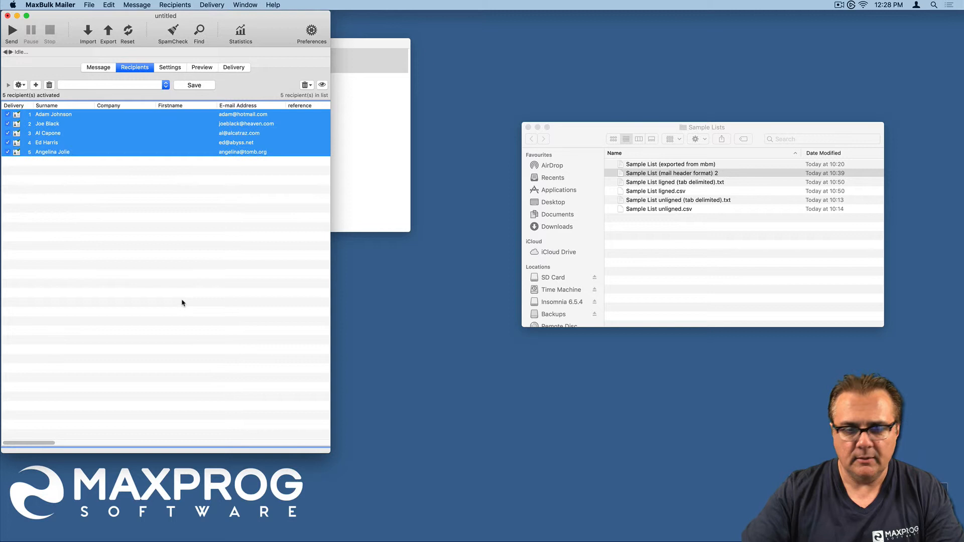
pyautogui.click(49, 85)
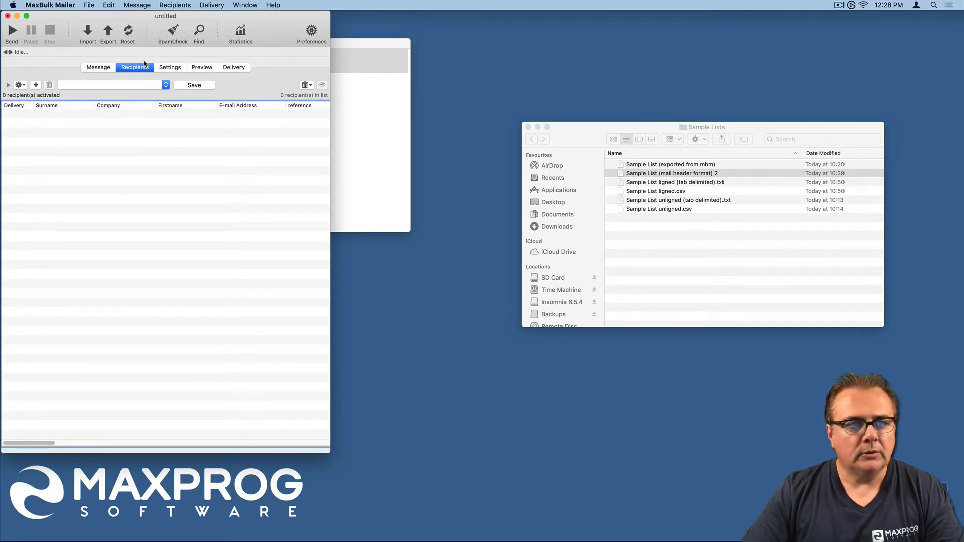
pyautogui.click(88, 31)
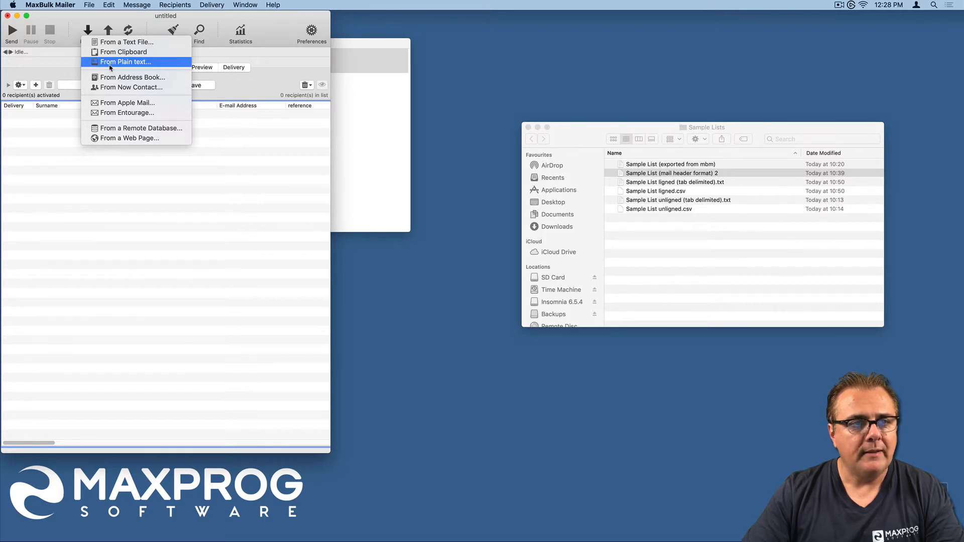
pyautogui.click(125, 61)
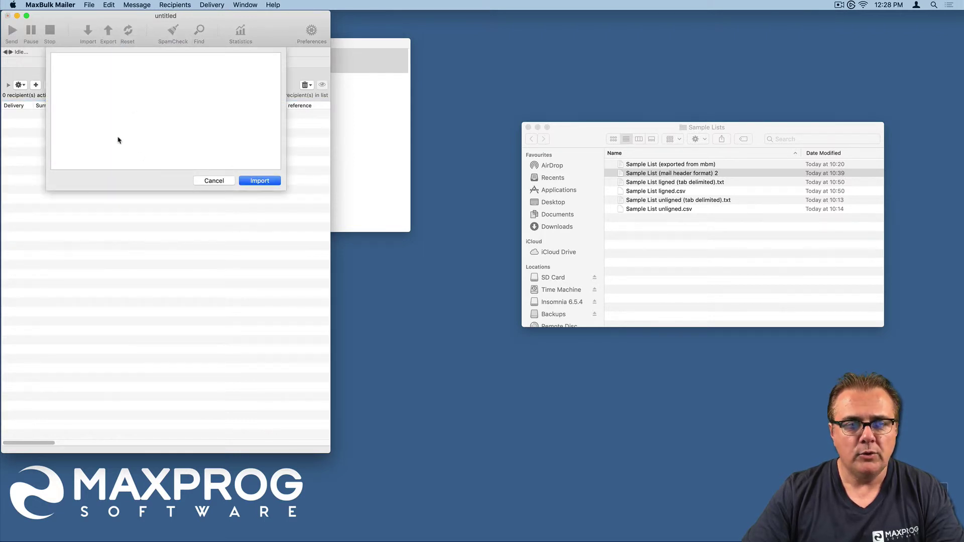
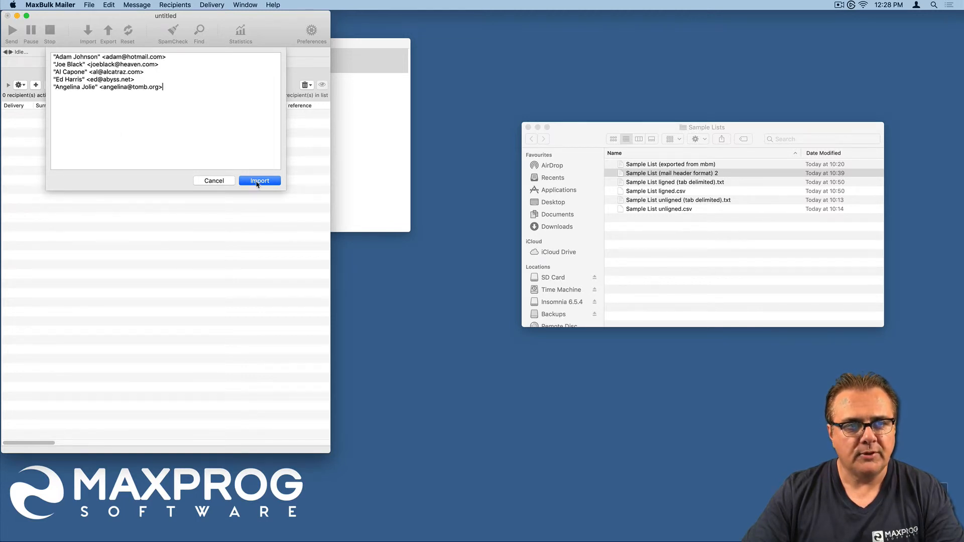
pyautogui.click(260, 180)
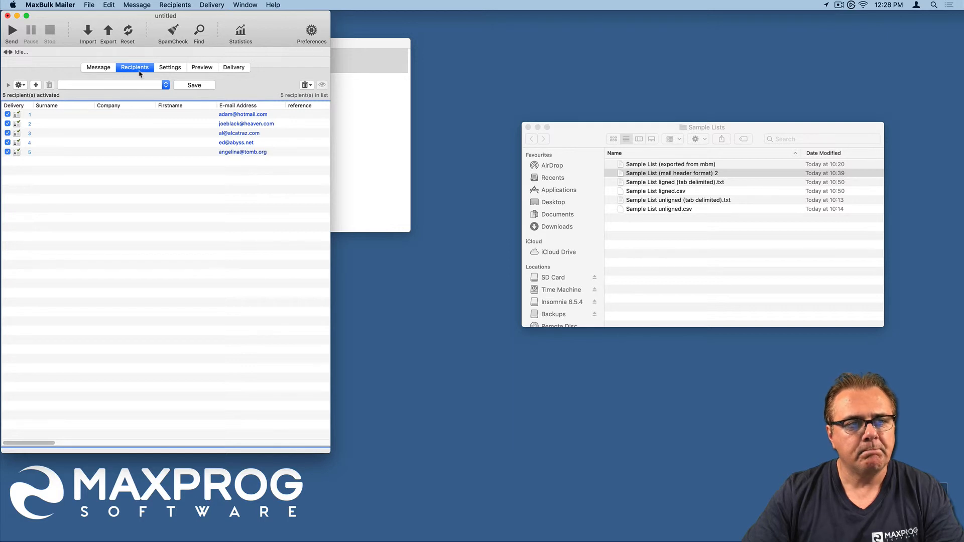
# Step: Clear the recipients and start an import from the Address Book
pyautogui.click(87, 31)
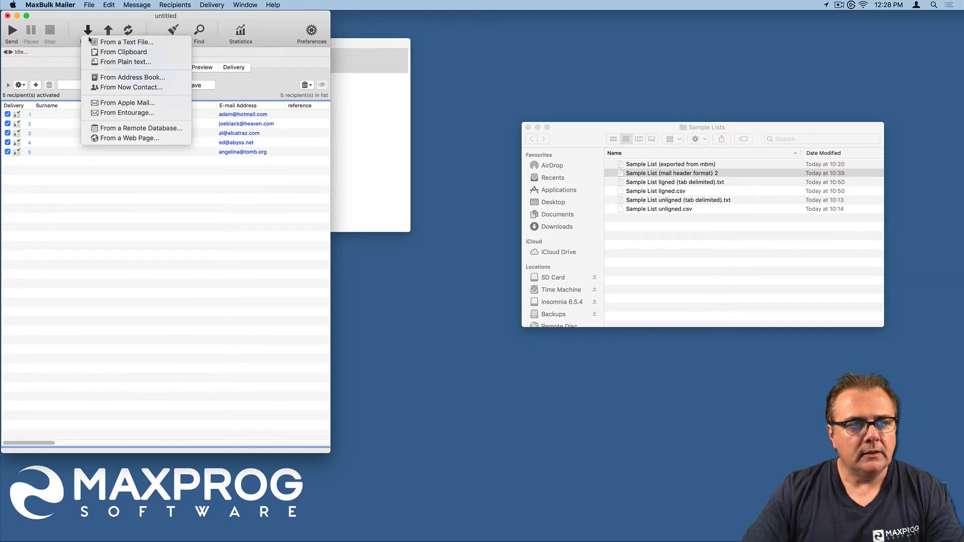
pyautogui.moveTo(131, 77)
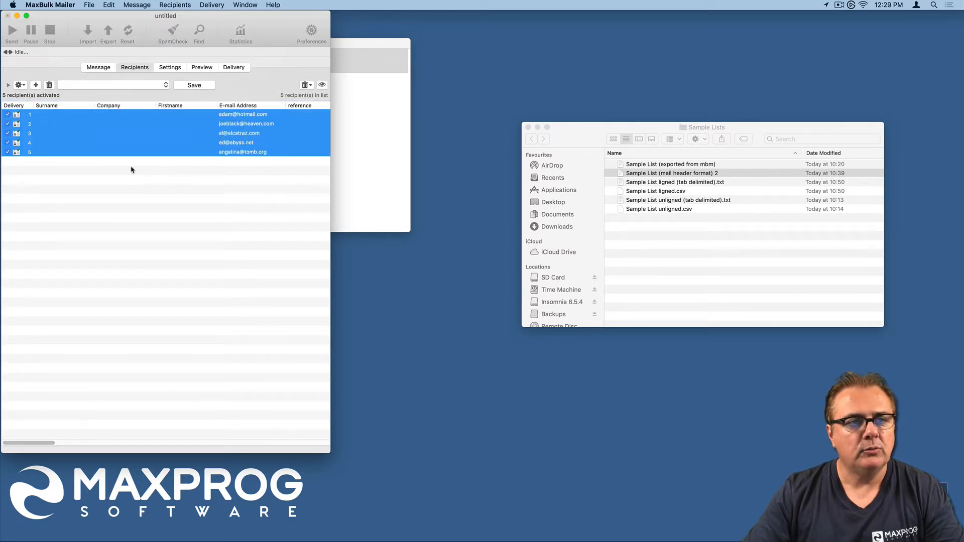
pyautogui.click(88, 30)
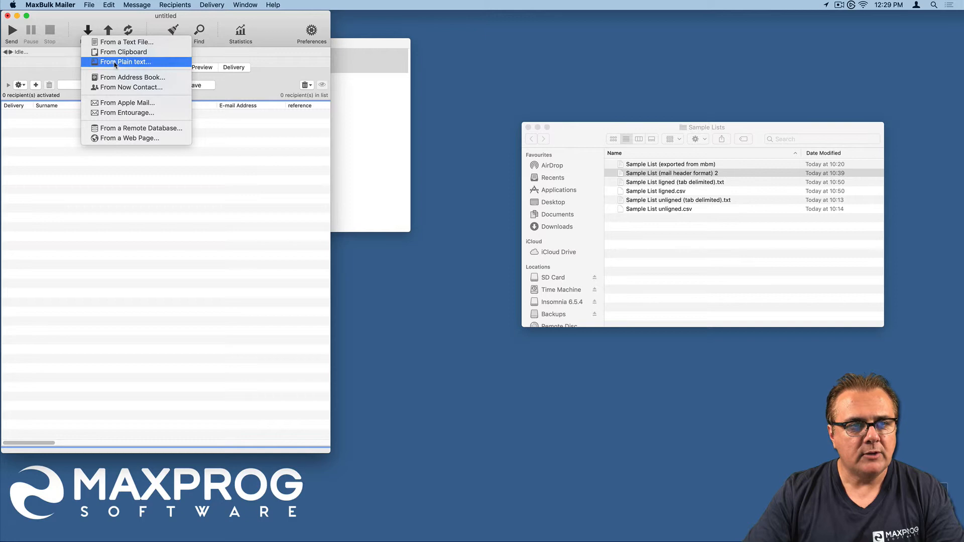
pyautogui.click(125, 61)
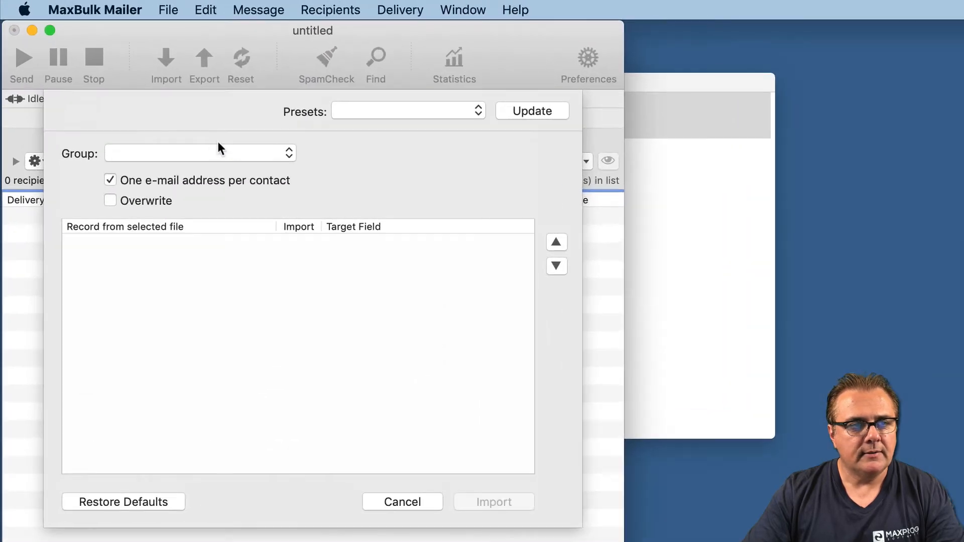
pyautogui.click(200, 153)
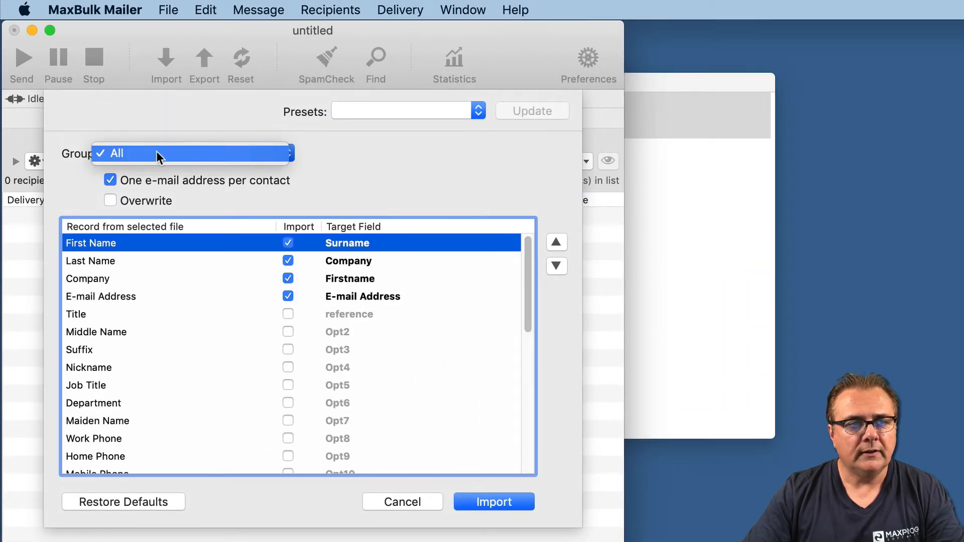
pyautogui.click(191, 153)
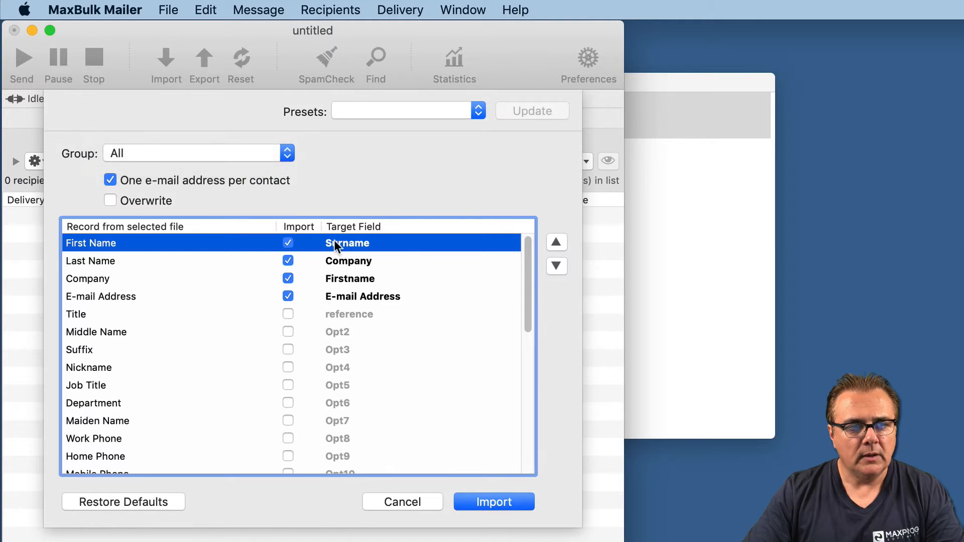
pyautogui.moveTo(178, 250)
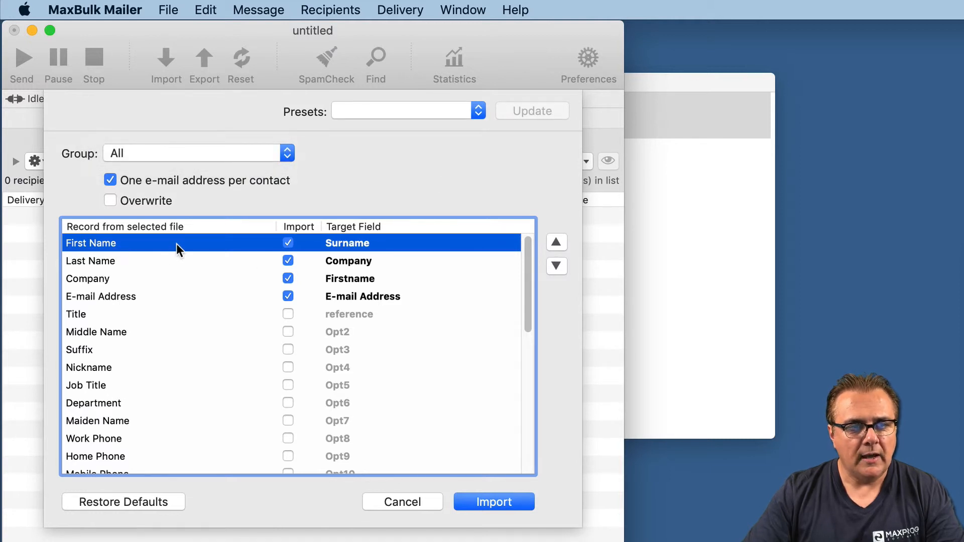
pyautogui.moveTo(137, 247)
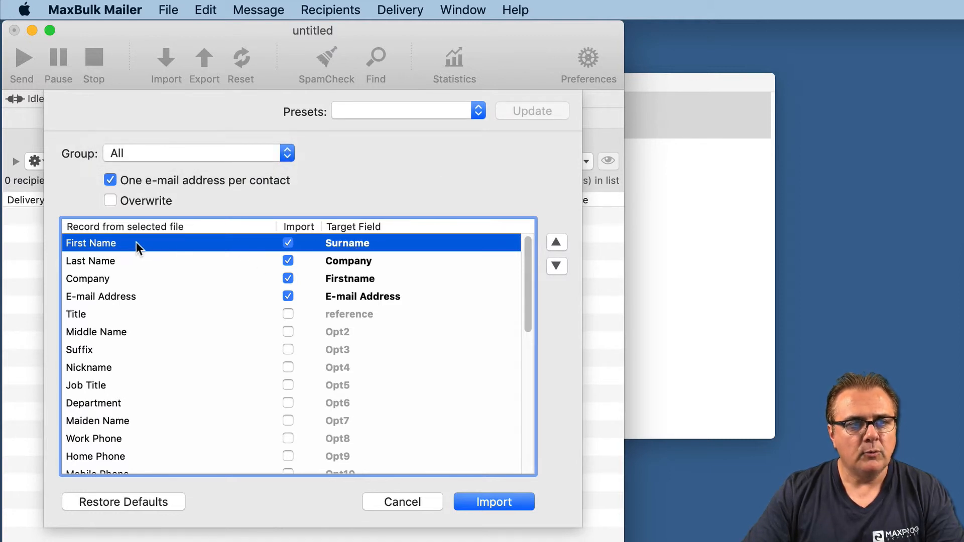
pyautogui.moveTo(354, 301)
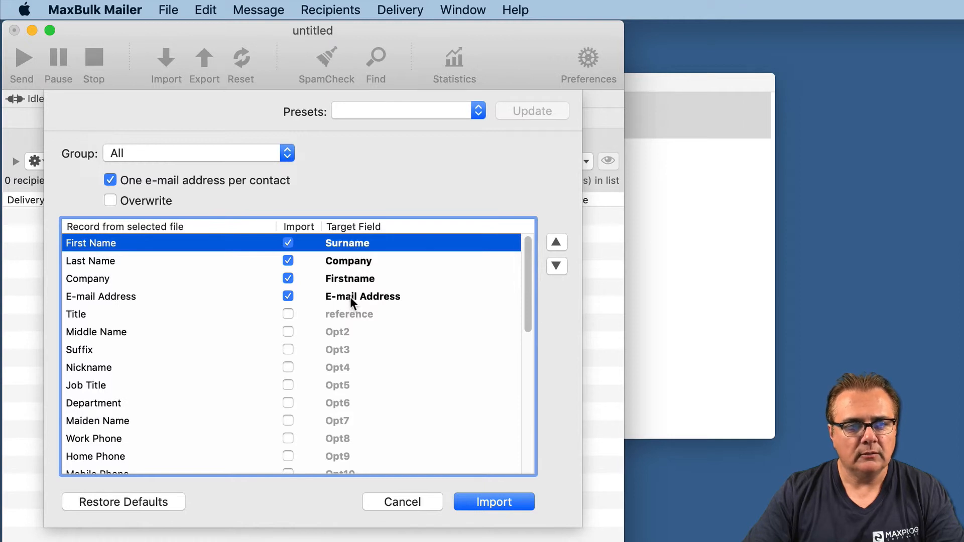
pyautogui.moveTo(351, 302)
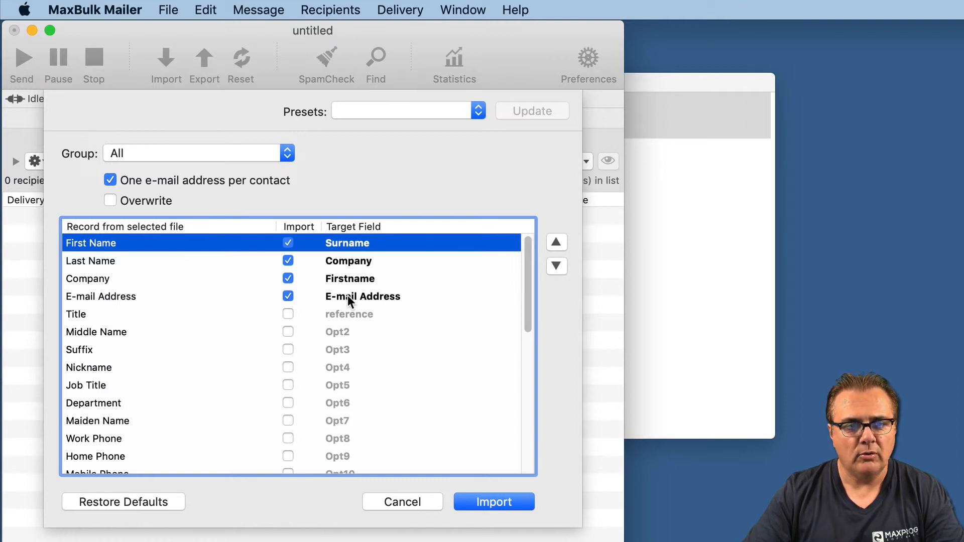
pyautogui.moveTo(494, 501)
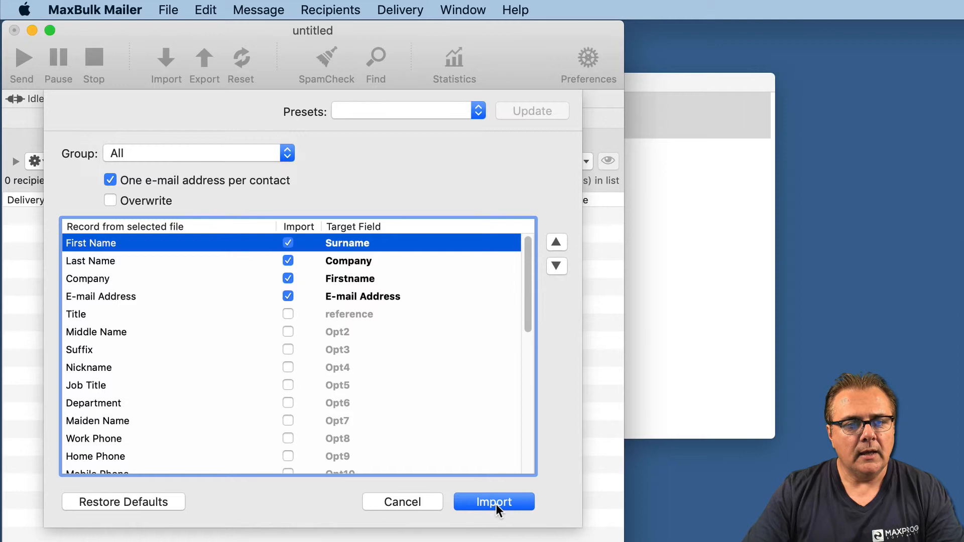
pyautogui.click(494, 502)
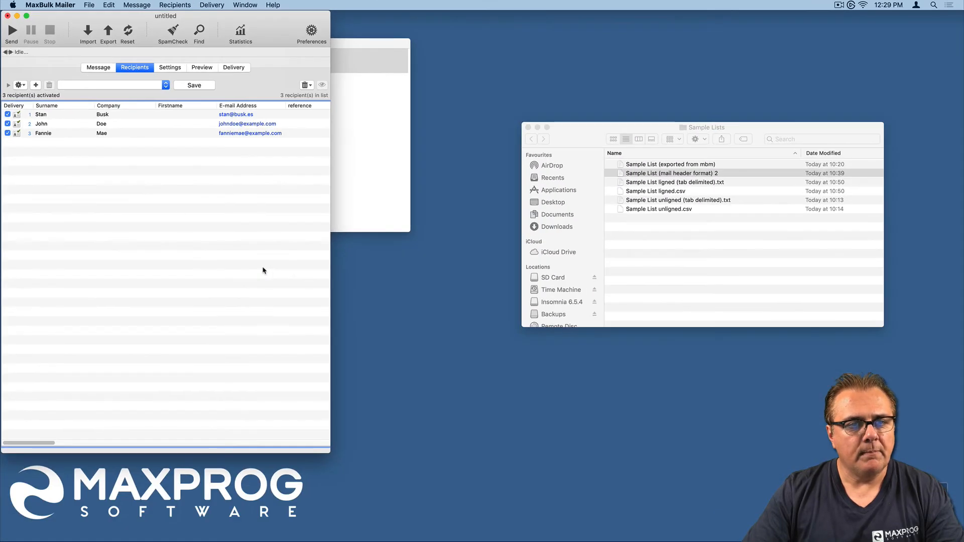
pyautogui.moveTo(128, 182)
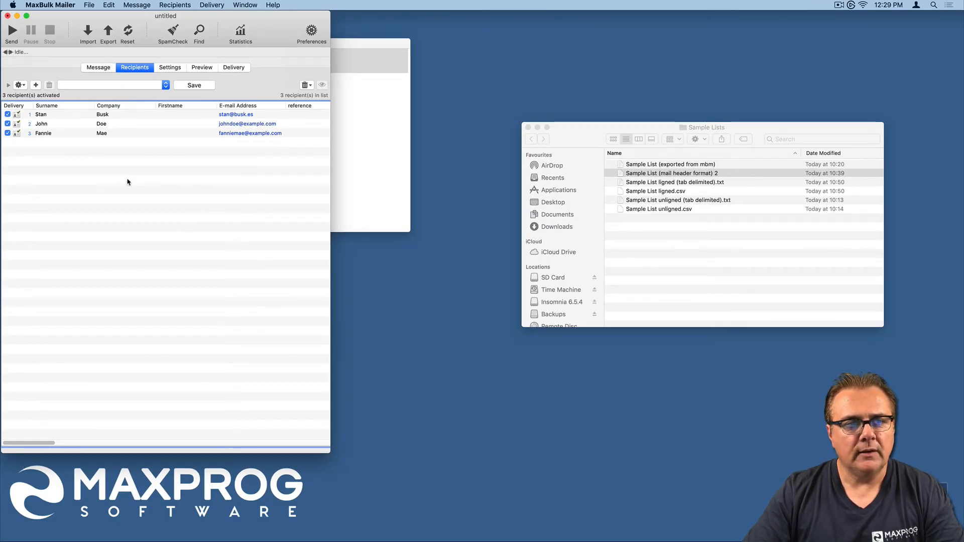
pyautogui.moveTo(106, 75)
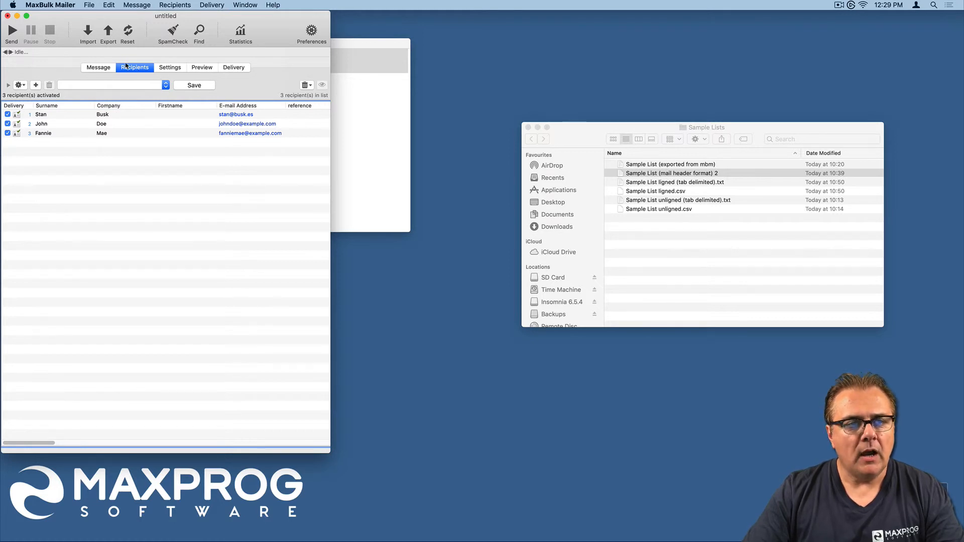
pyautogui.moveTo(194, 85)
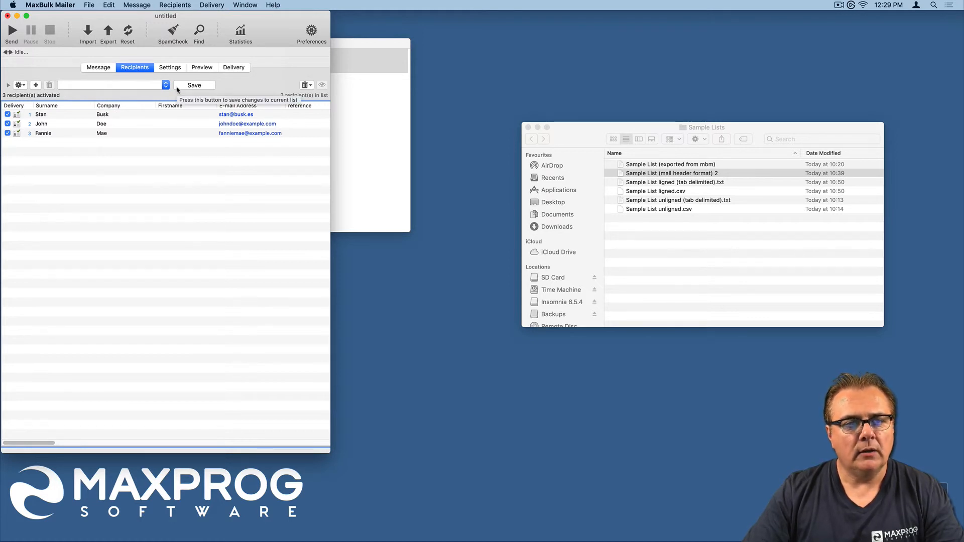
# Step: Delete the three address book contacts from the recipients list, confirming with OK
pyautogui.click(92, 115)
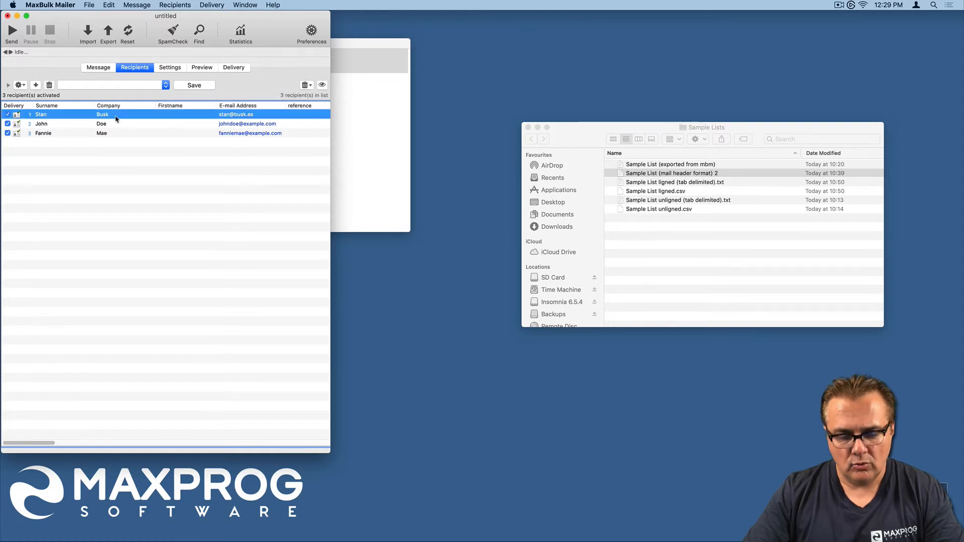
pyautogui.click(49, 85)
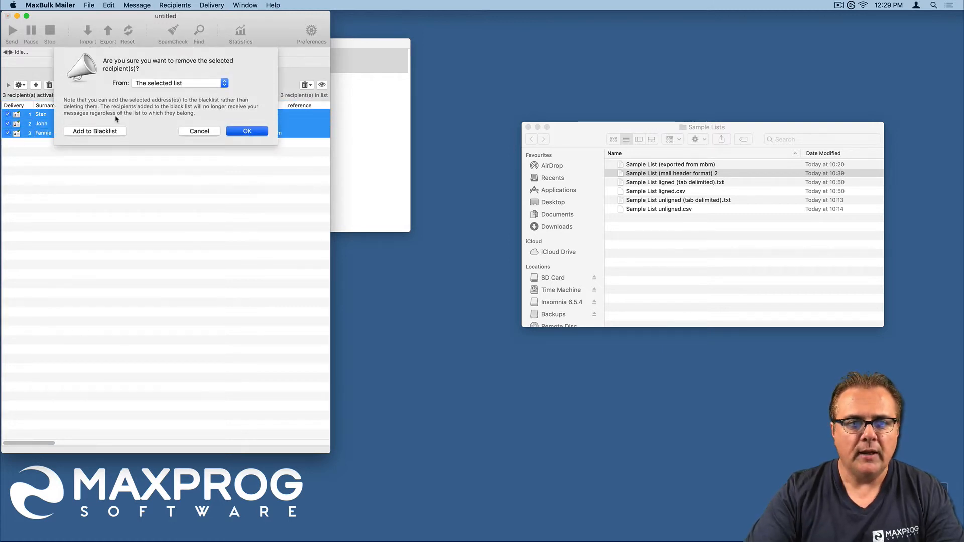
pyautogui.click(247, 131)
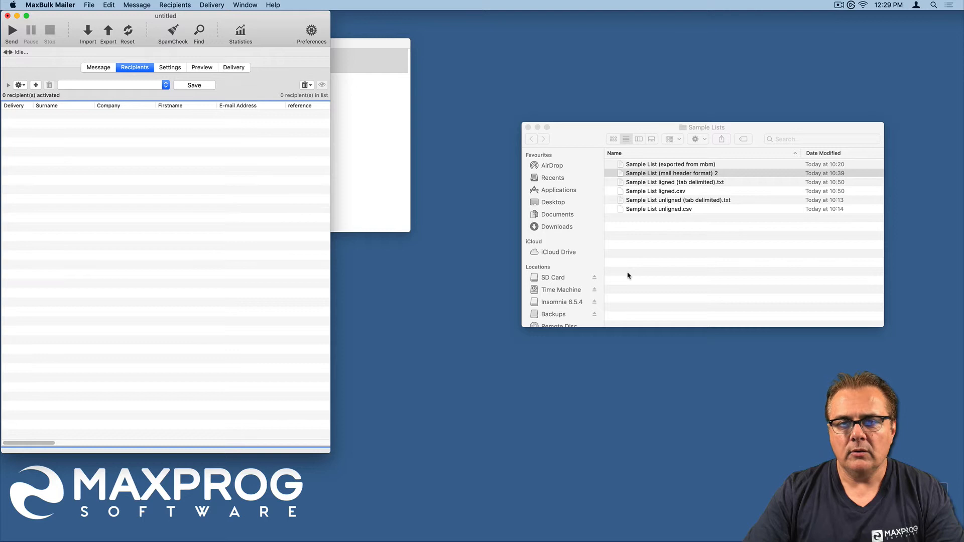
pyautogui.moveTo(630, 278)
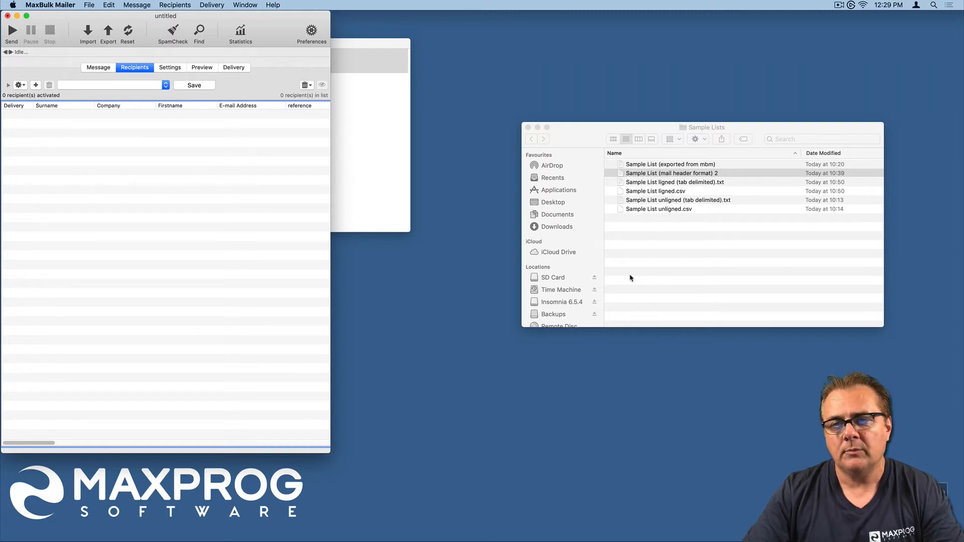
# Step: Clear the five previously imported recipients from the list
pyautogui.click(671, 164)
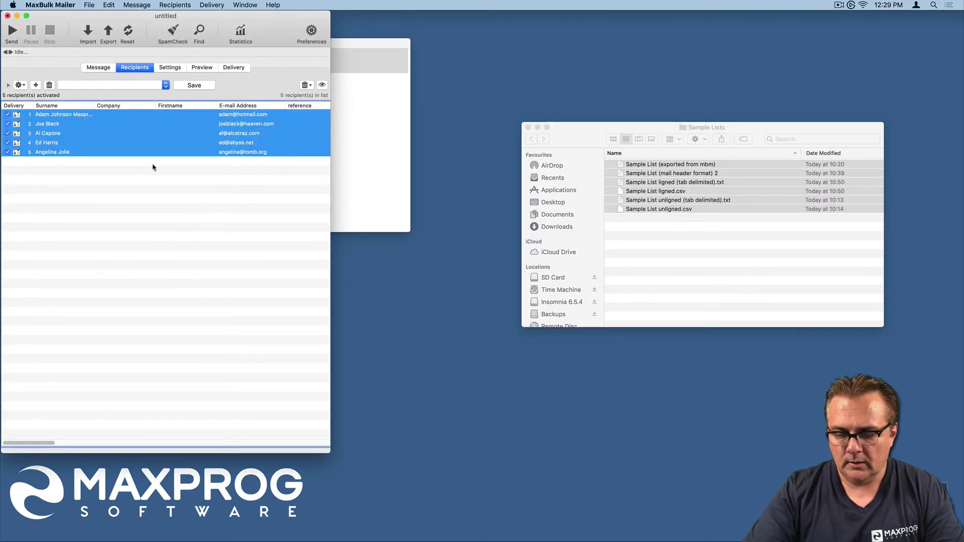
pyautogui.click(49, 85)
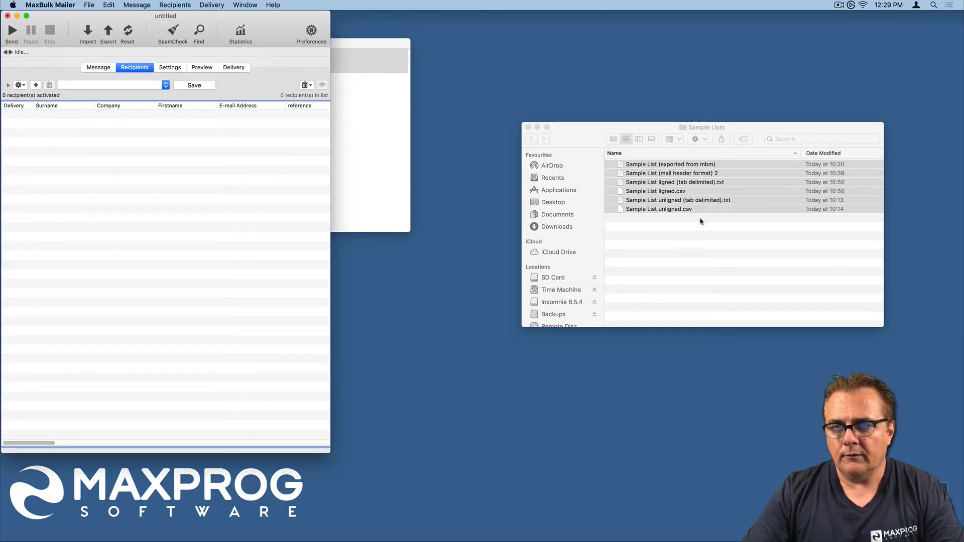
pyautogui.press('cmd+a')
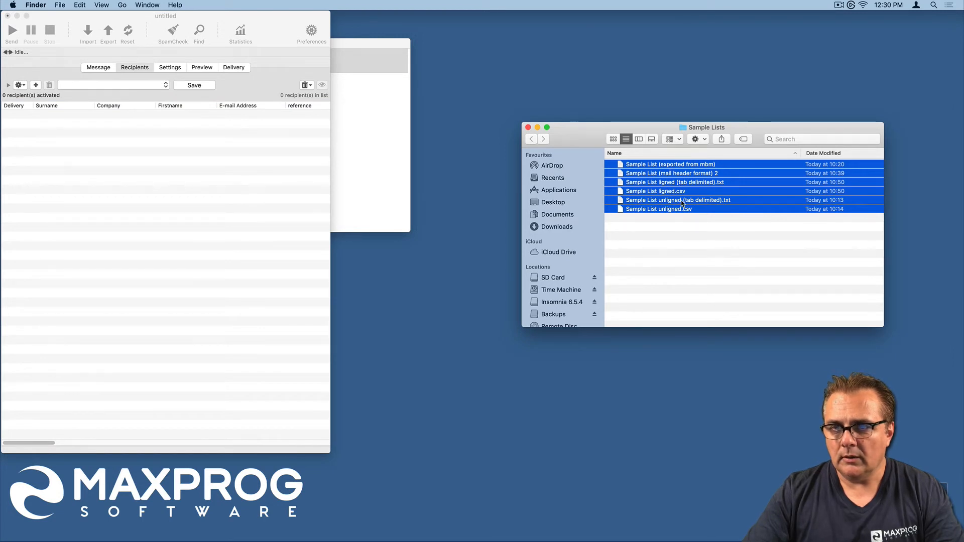
# Step: Discard the badly split Sample List ligned.csv import, then load the tab-delimited sample list
pyautogui.click(657, 191)
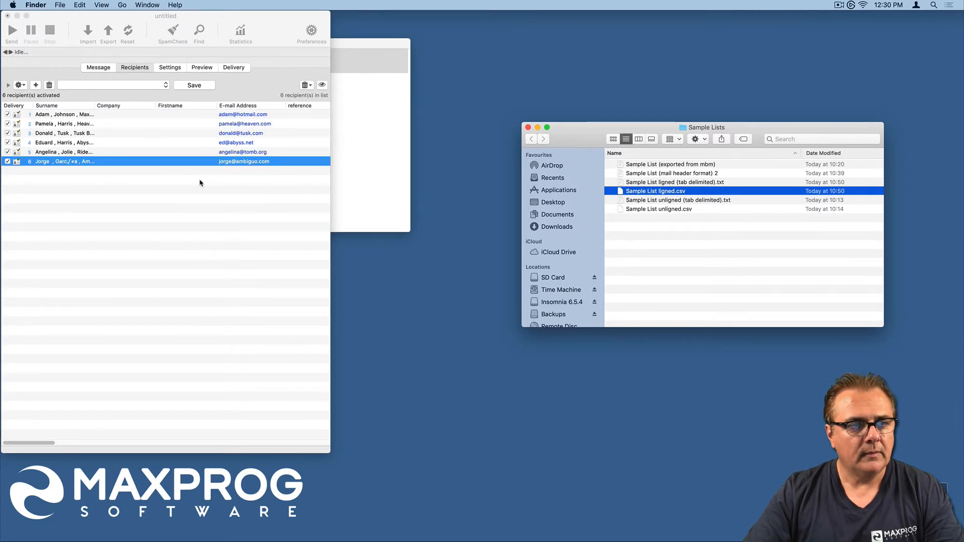
pyautogui.click(64, 115)
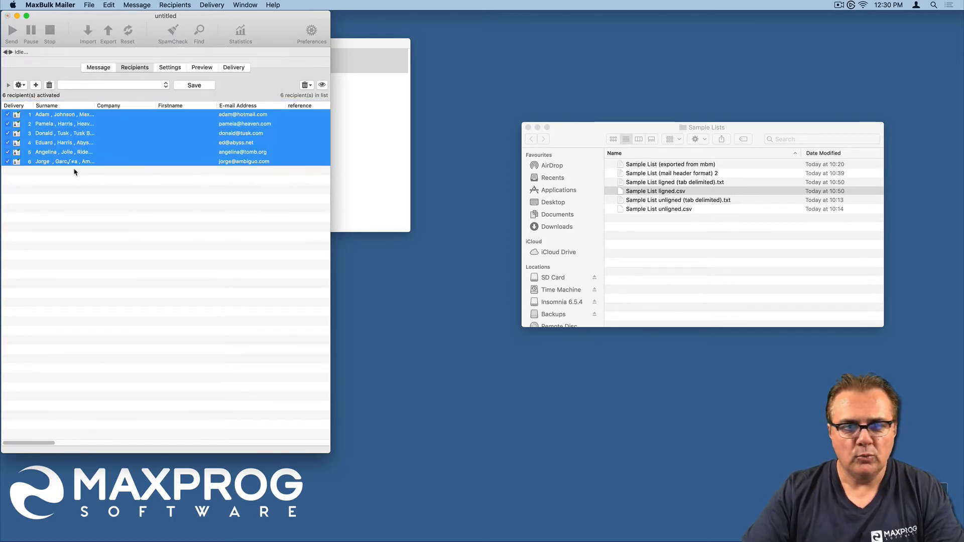
pyautogui.click(655, 191)
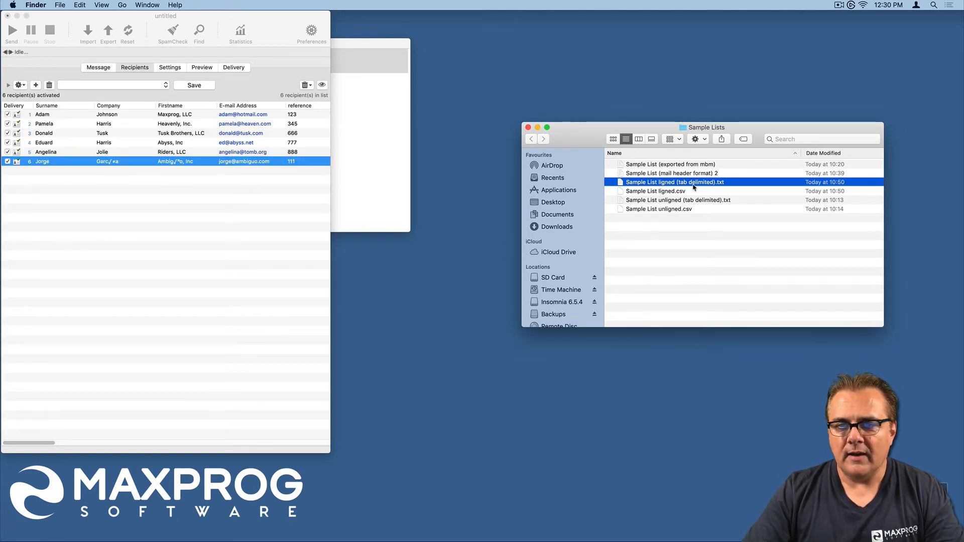
pyautogui.moveTo(623, 209)
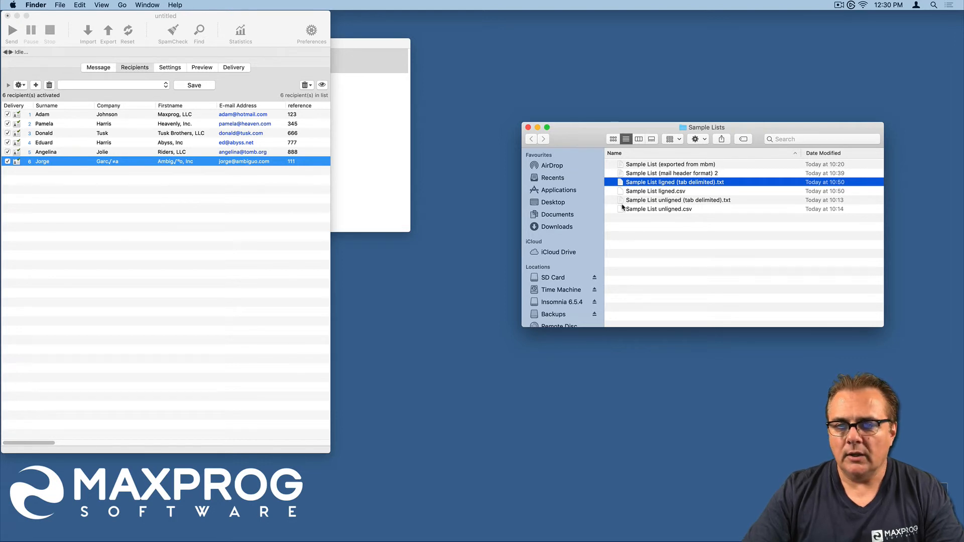
pyautogui.moveTo(148, 236)
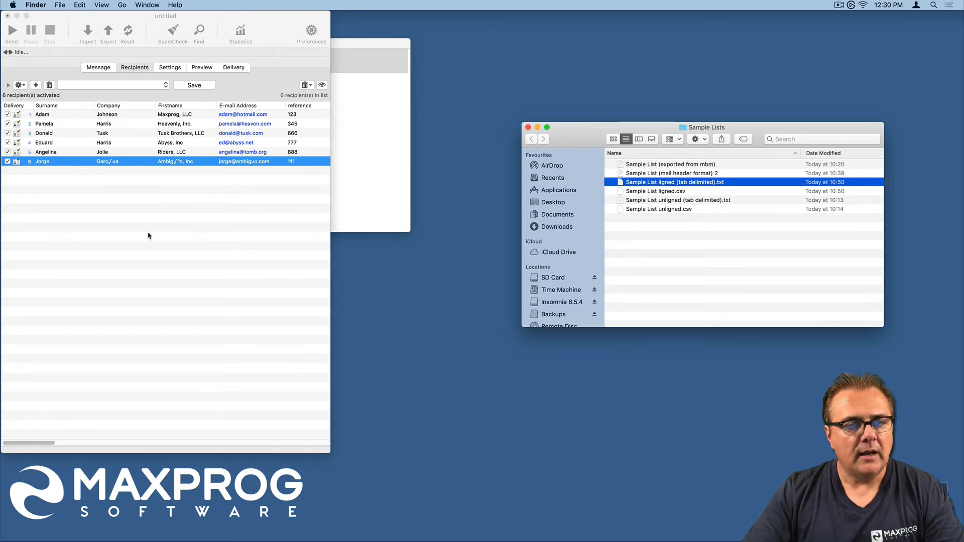
pyautogui.click(148, 236)
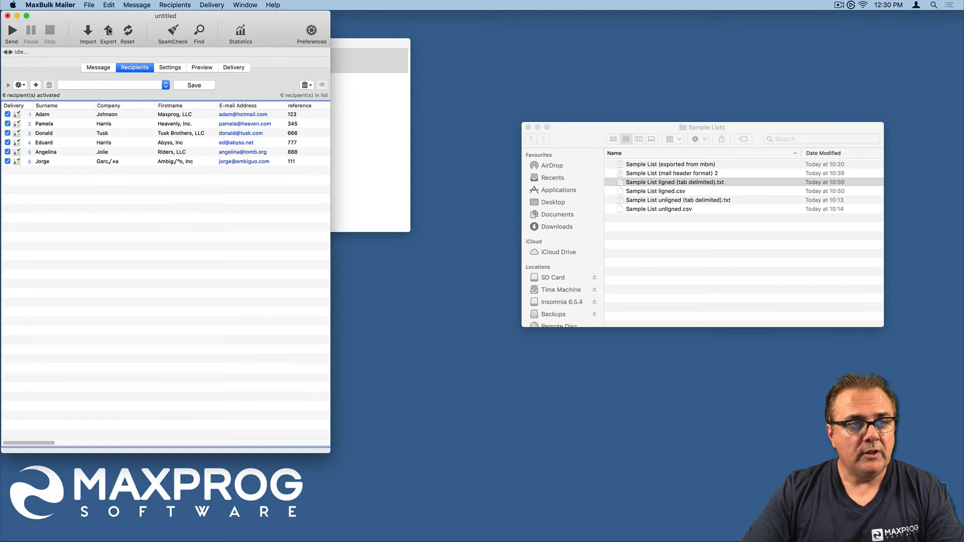
# Step: Add Surname, Company, Firstname, E-mail Address and reference to export with UTF-16, then close Sample Lists
pyautogui.click(107, 32)
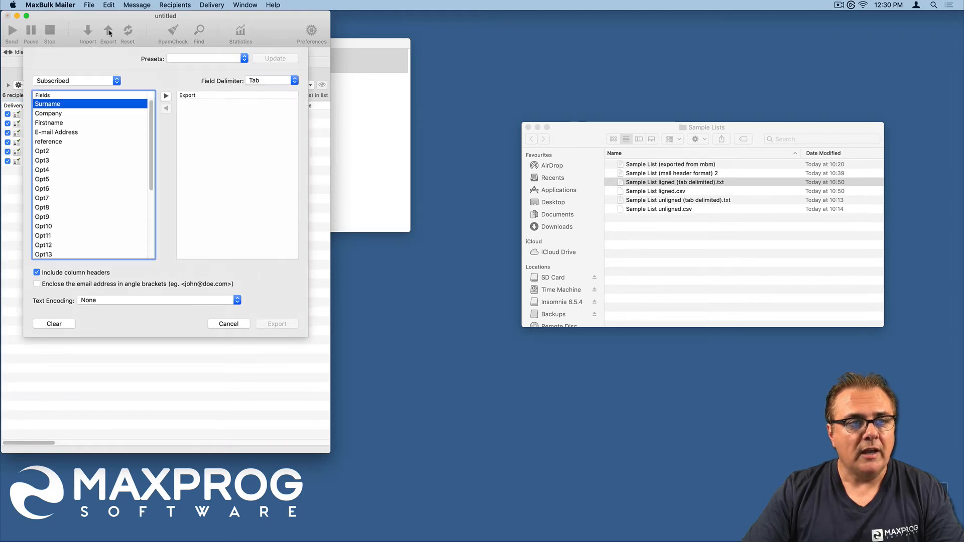
pyautogui.moveTo(227, 330)
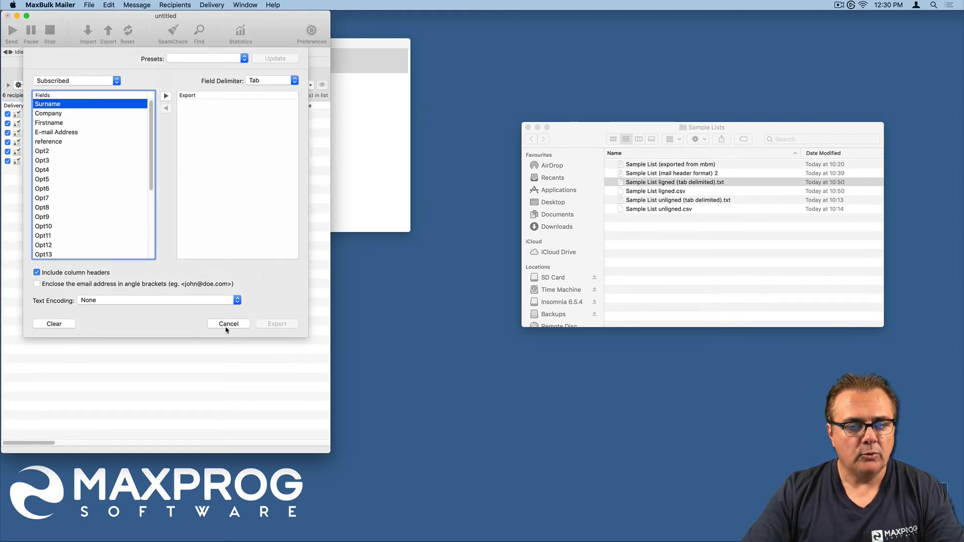
pyautogui.click(228, 323)
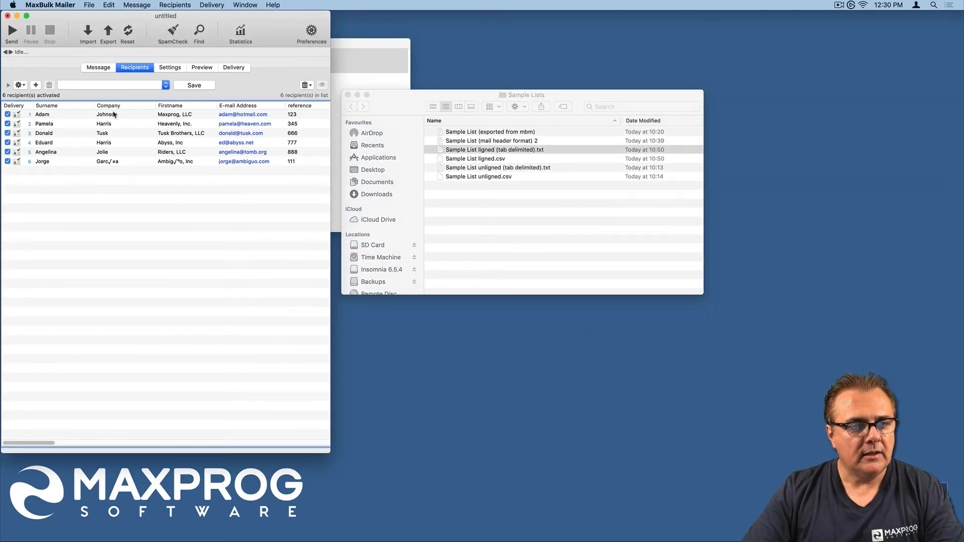
pyautogui.click(108, 31)
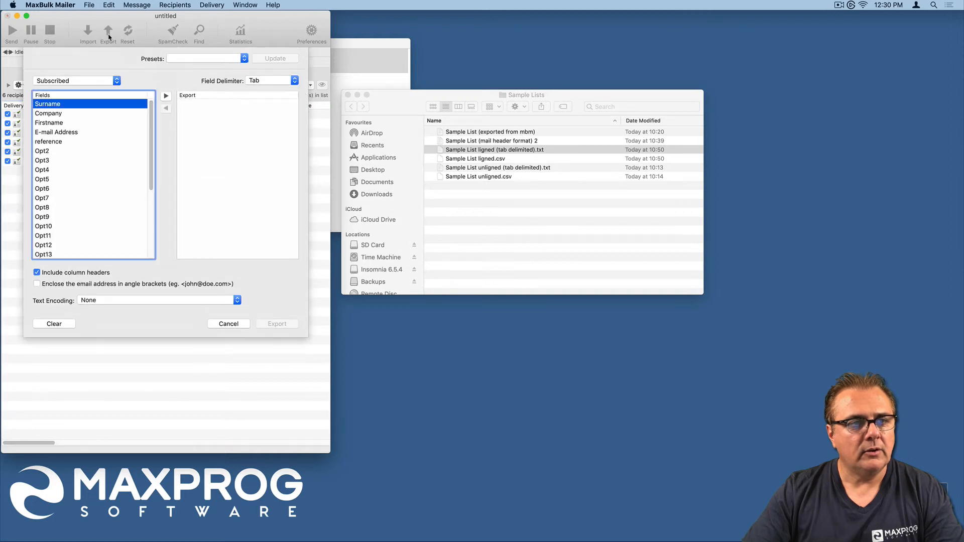
pyautogui.click(48, 141)
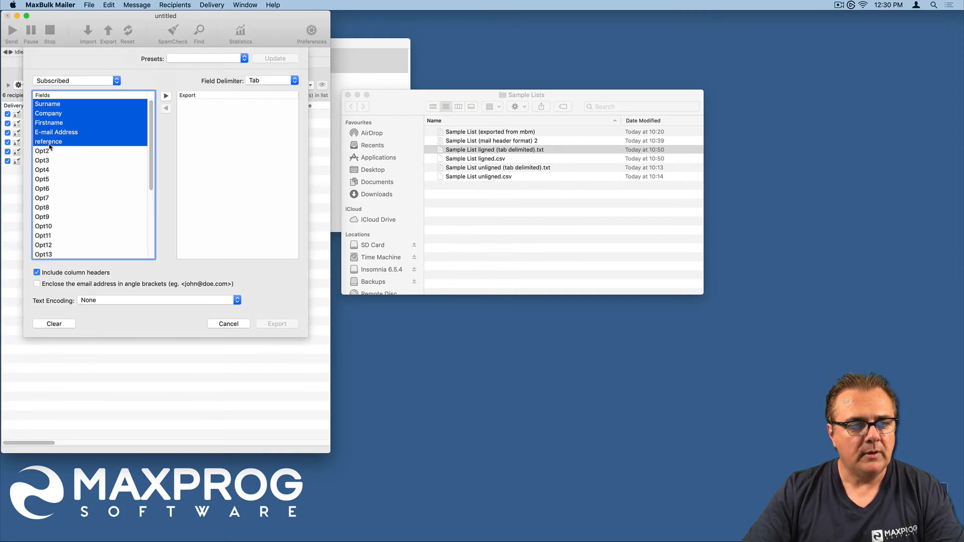
pyautogui.click(165, 96)
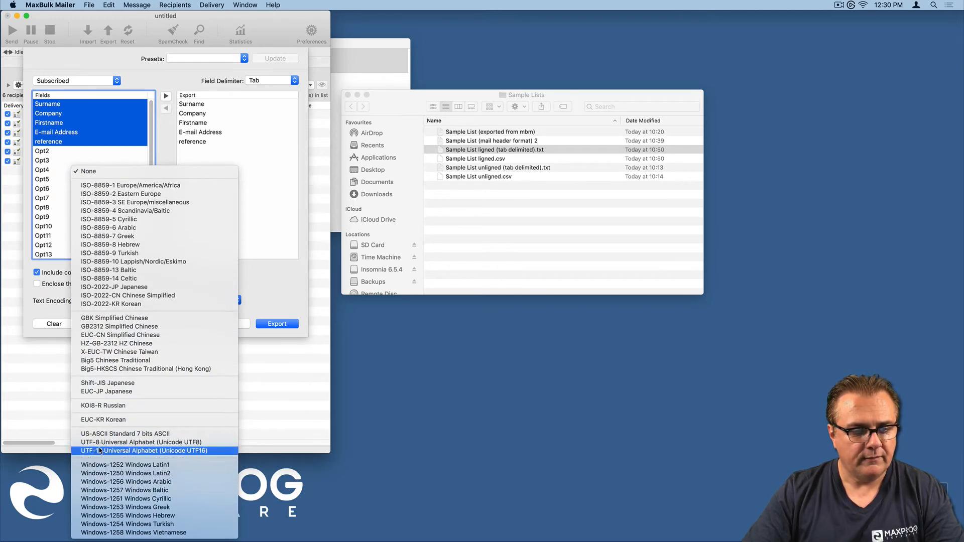
pyautogui.click(140, 442)
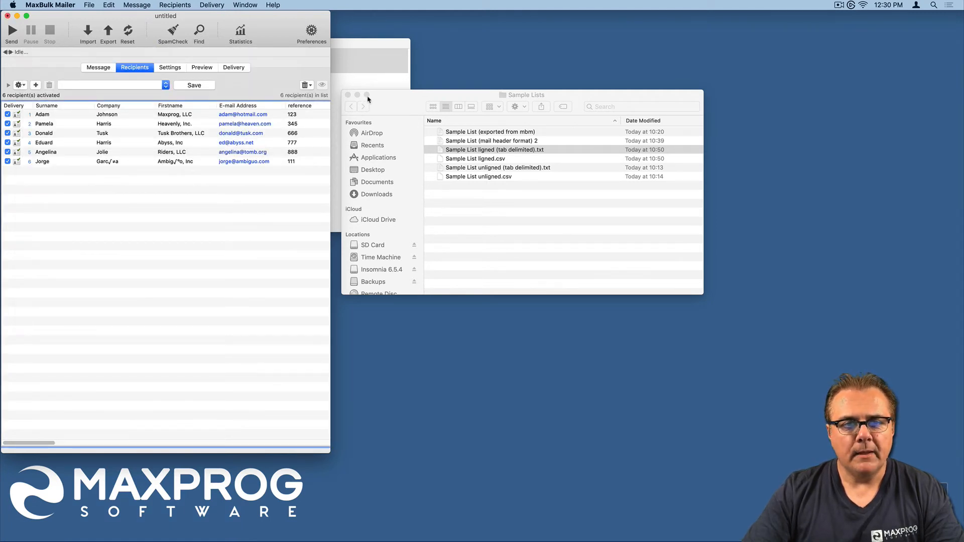
pyautogui.doubleClick(493, 140)
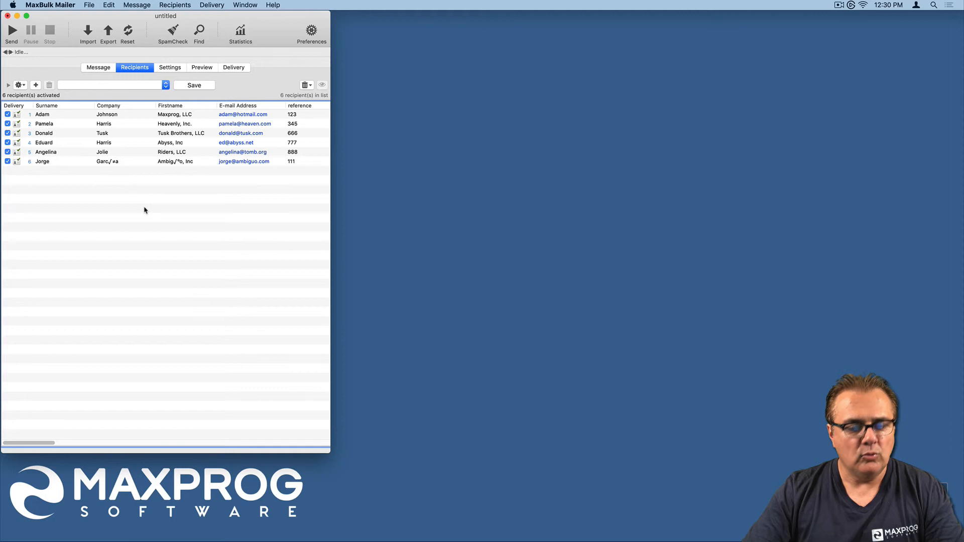
# Step: Delete all six recipients and choose Import From a Remote Database
pyautogui.click(49, 85)
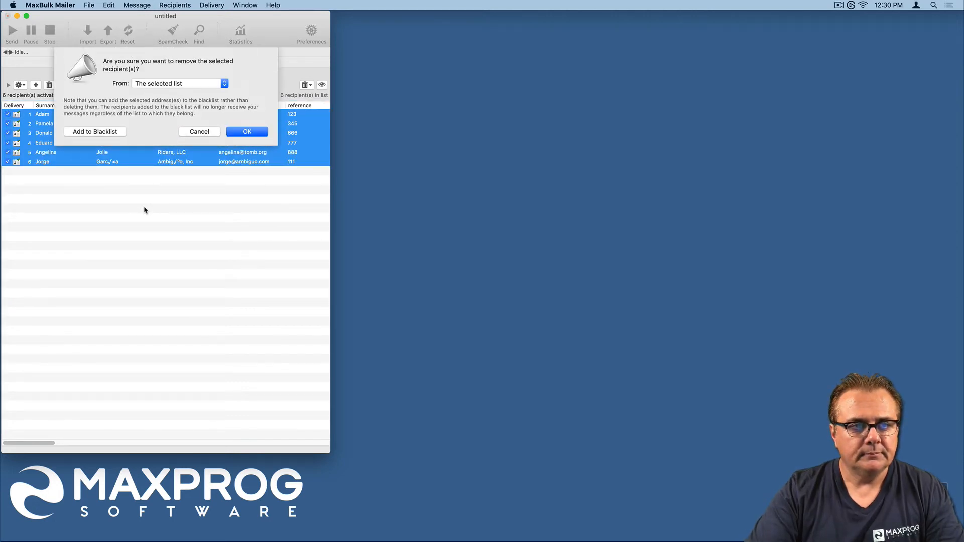
pyautogui.click(247, 131)
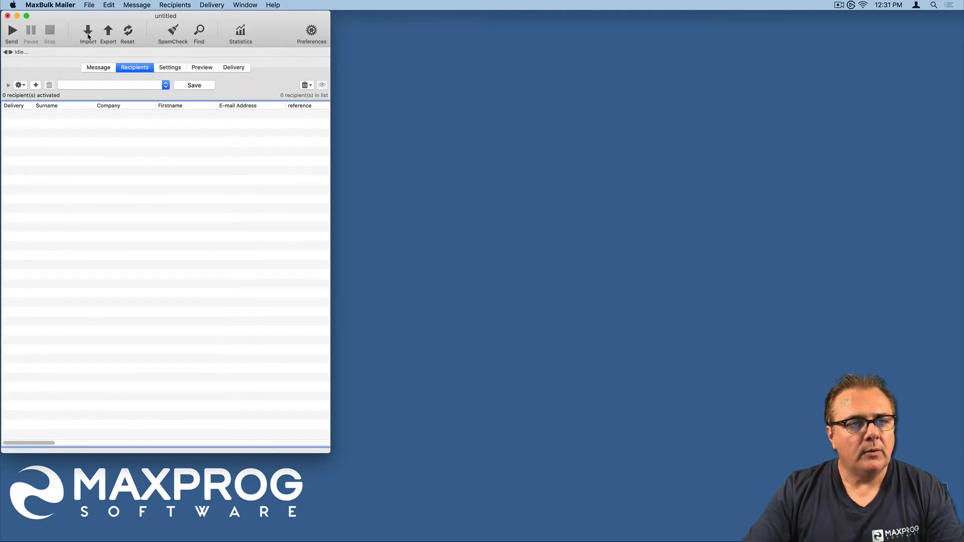
pyautogui.click(87, 32)
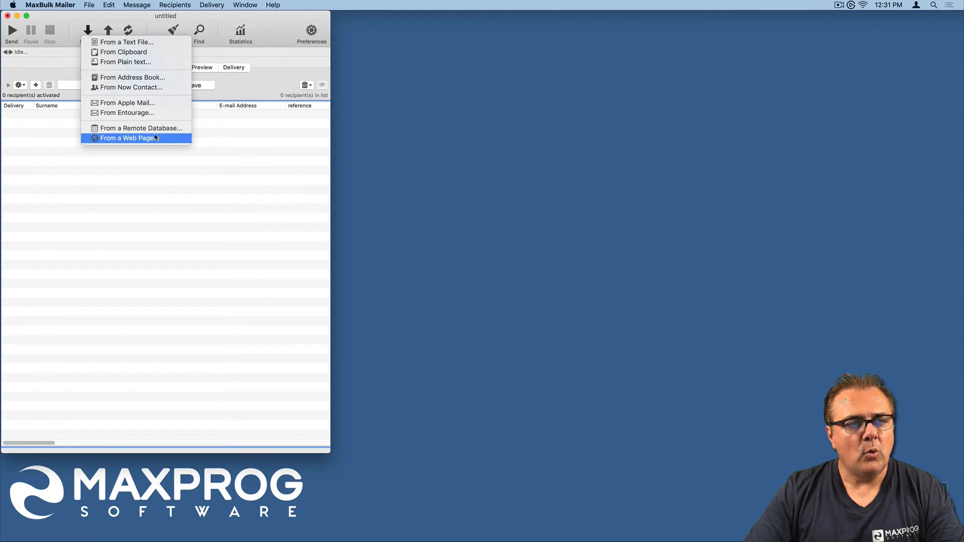
pyautogui.moveTo(141, 128)
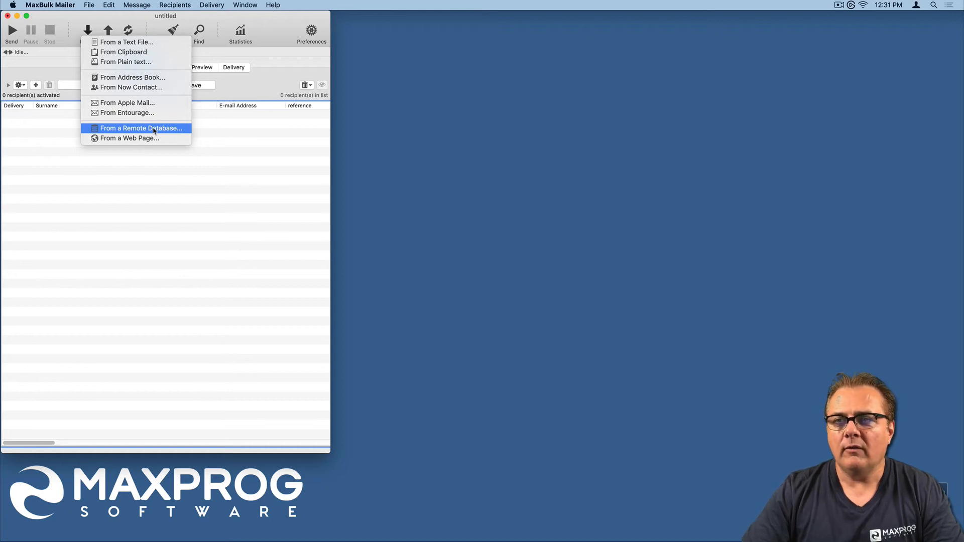
pyautogui.click(140, 128)
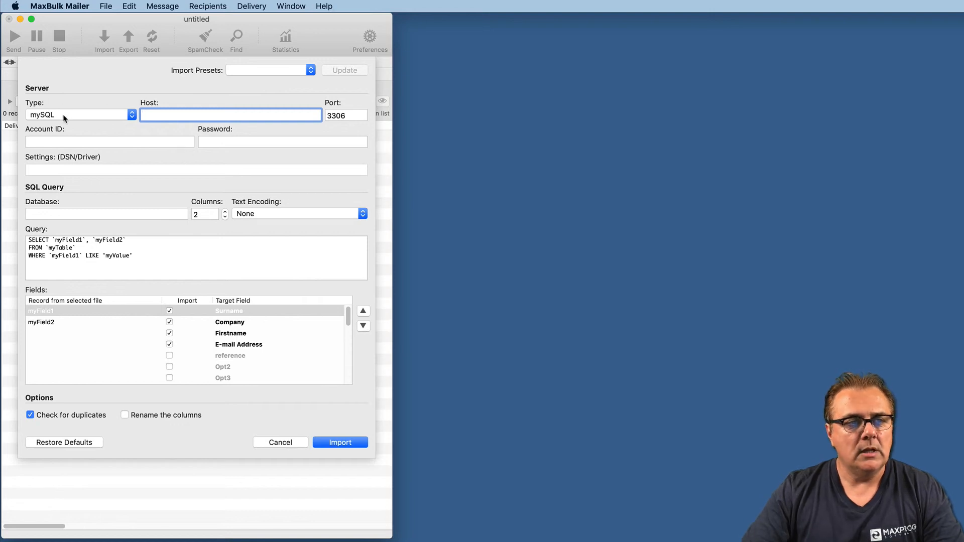
# Step: Review the mySQL, postgreSQL and ODBC server types, then cancel the database import
pyautogui.click(77, 115)
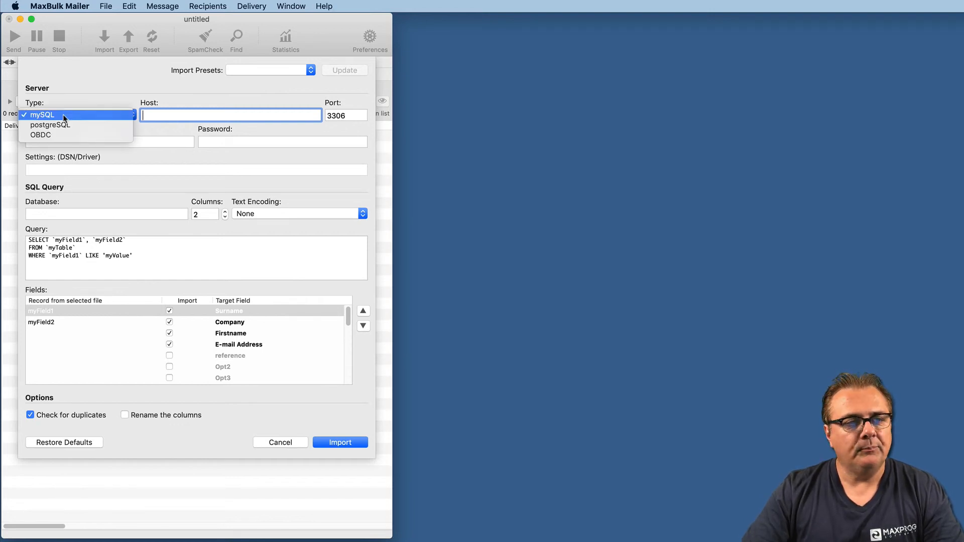
pyautogui.moveTo(61, 135)
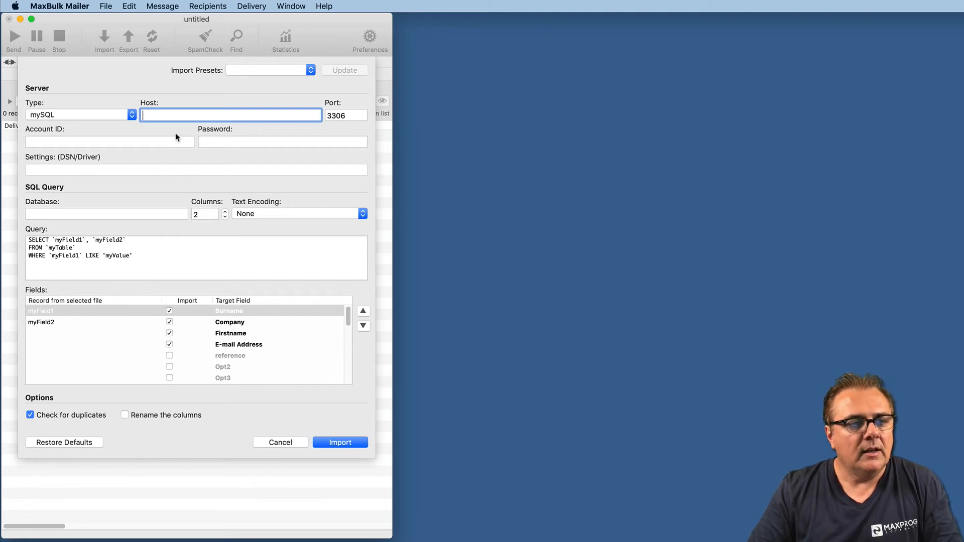
pyautogui.moveTo(290, 221)
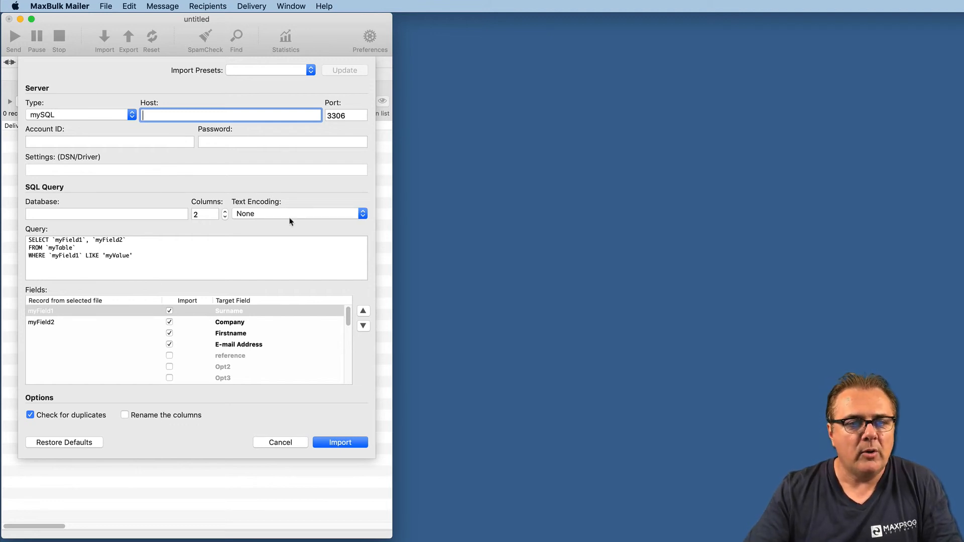
pyautogui.moveTo(184, 238)
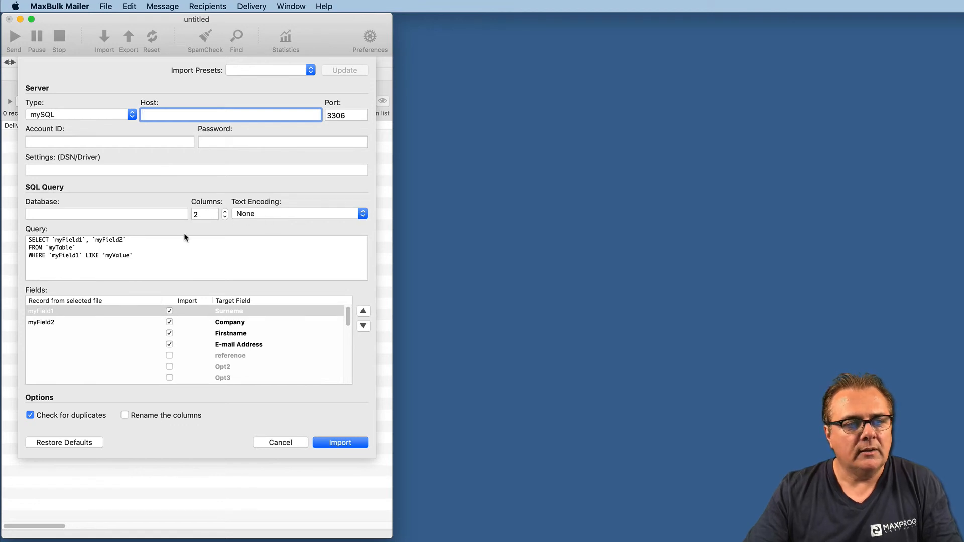
pyautogui.moveTo(240, 260)
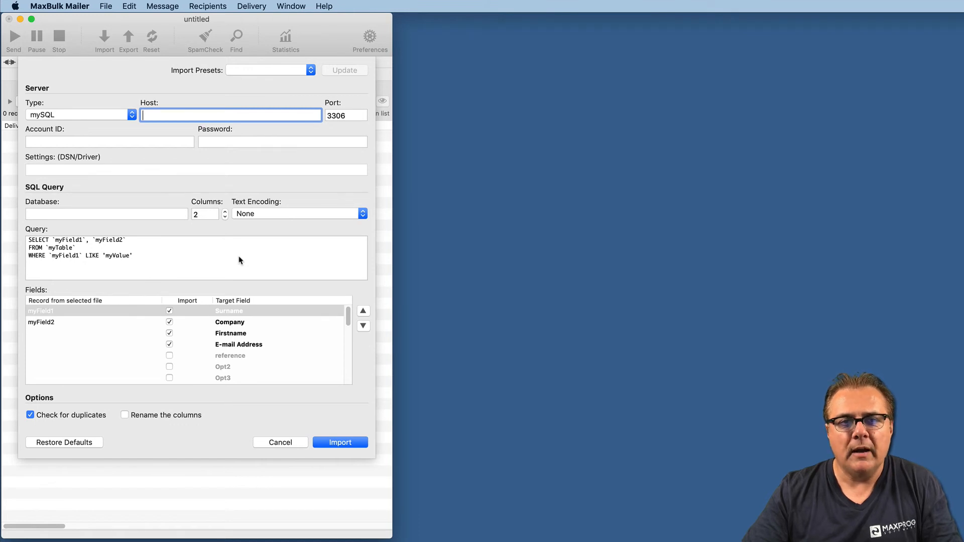
pyautogui.moveTo(283, 447)
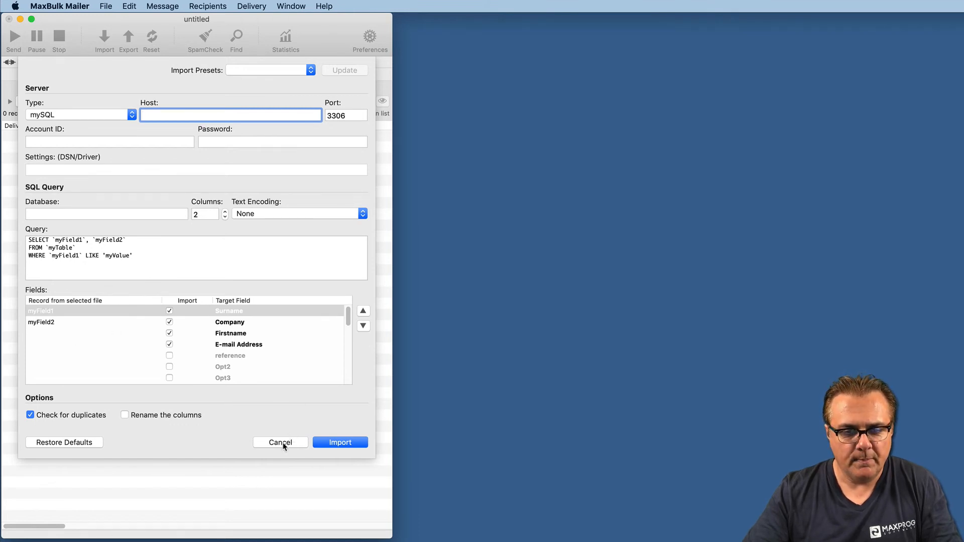
pyautogui.click(279, 442)
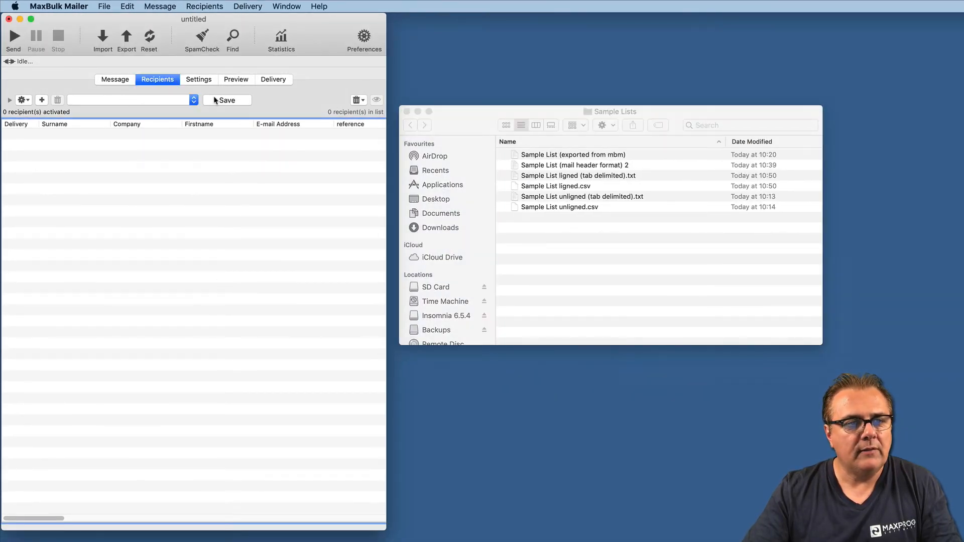
pyautogui.click(194, 100)
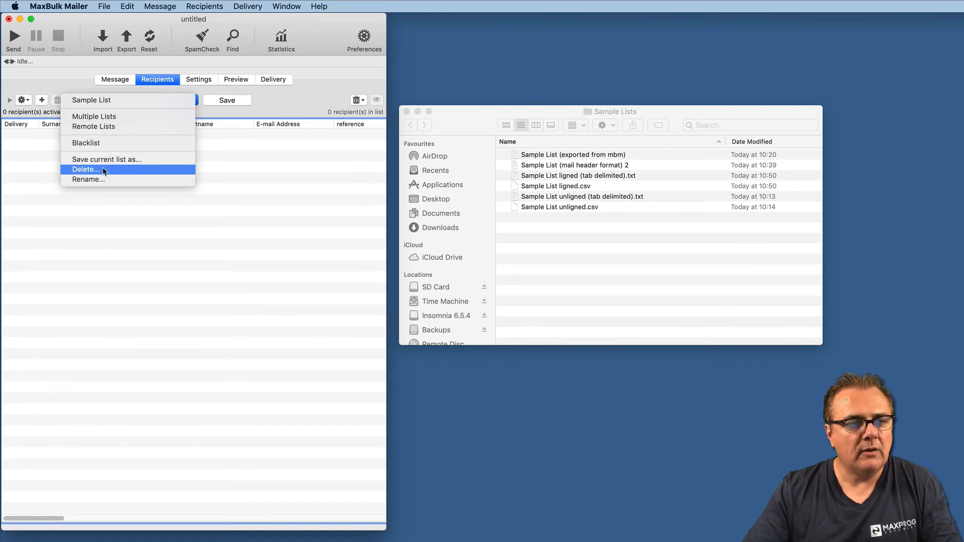
pyautogui.moveTo(86, 143)
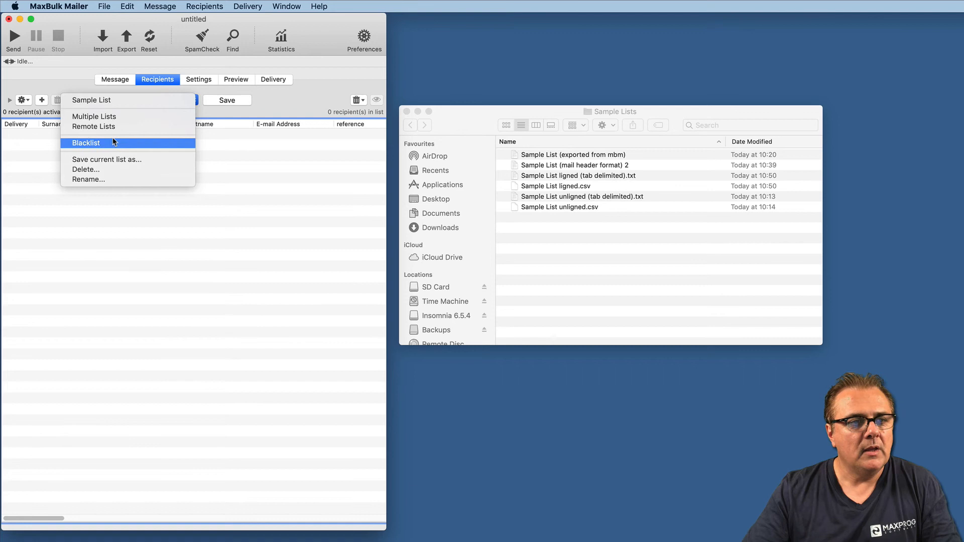
pyautogui.click(86, 142)
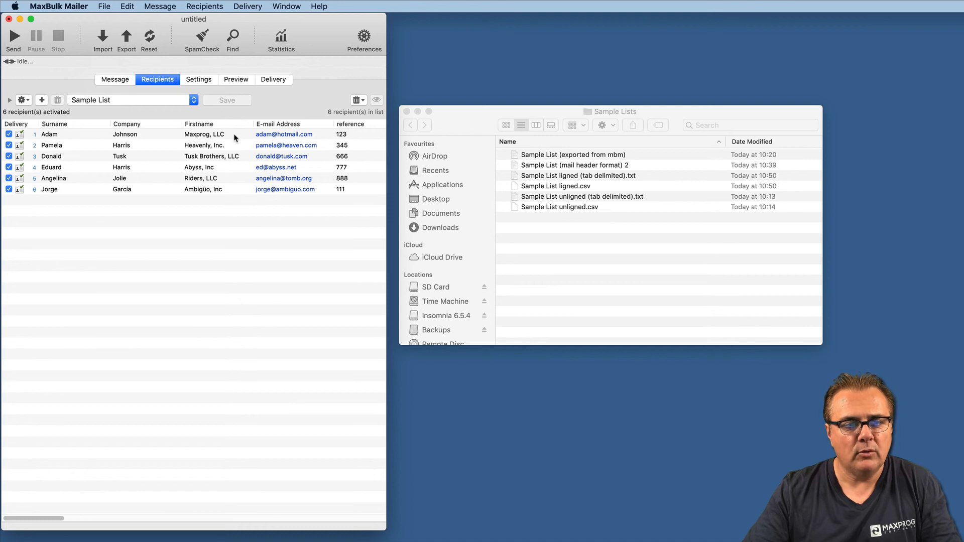
pyautogui.moveTo(165, 105)
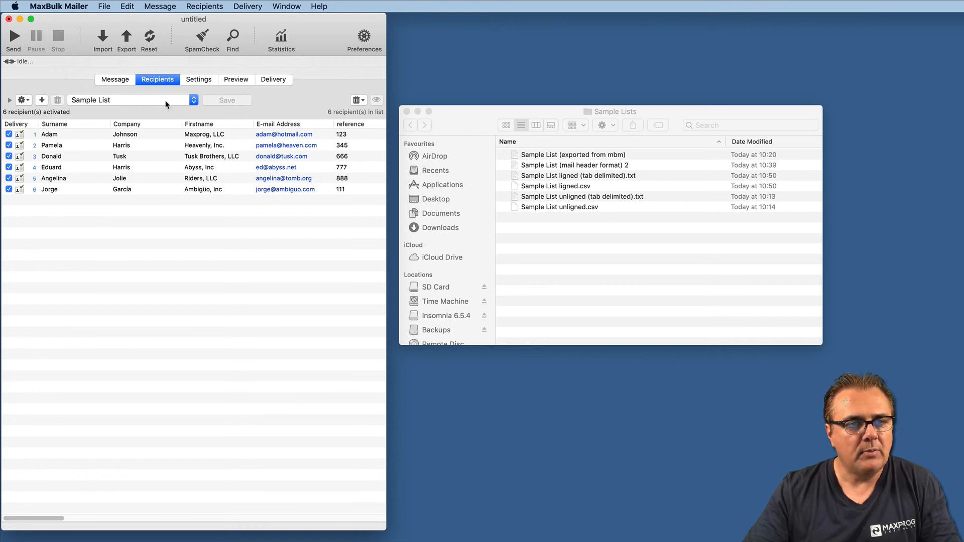
pyautogui.moveTo(143, 141)
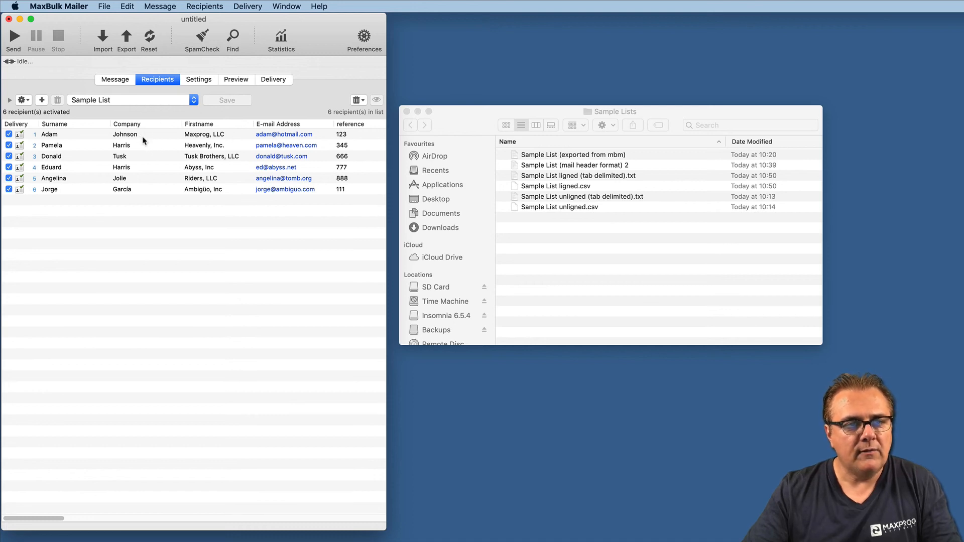
pyautogui.moveTo(289, 202)
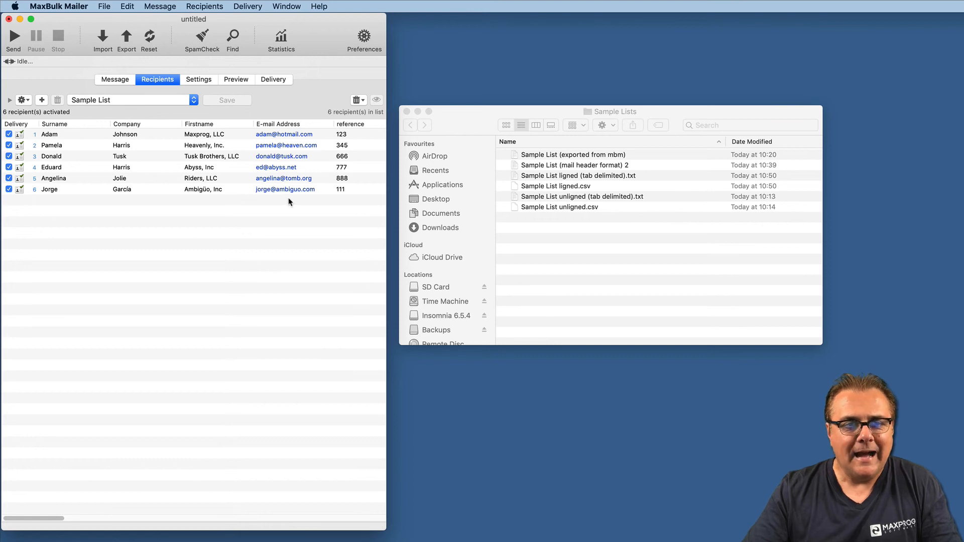
pyautogui.moveTo(206, 164)
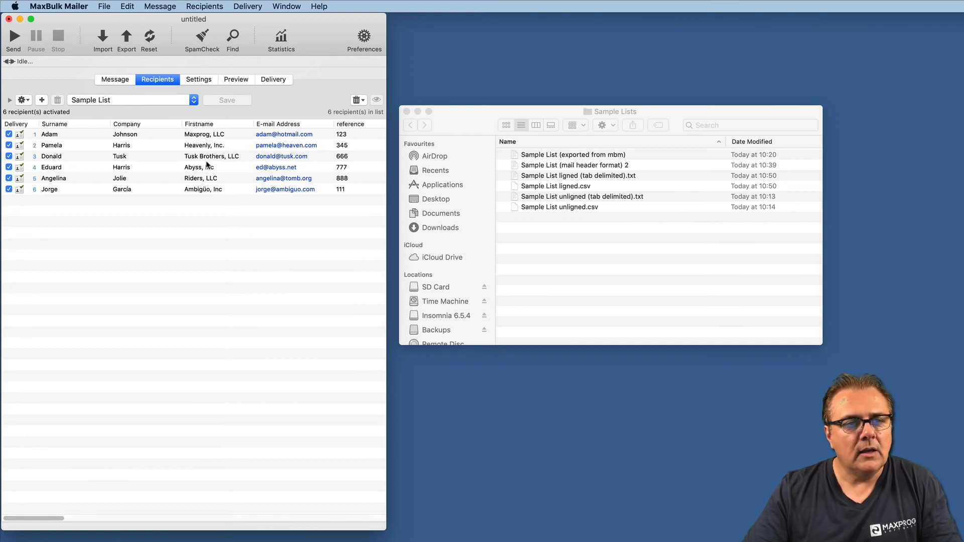
pyautogui.click(184, 145)
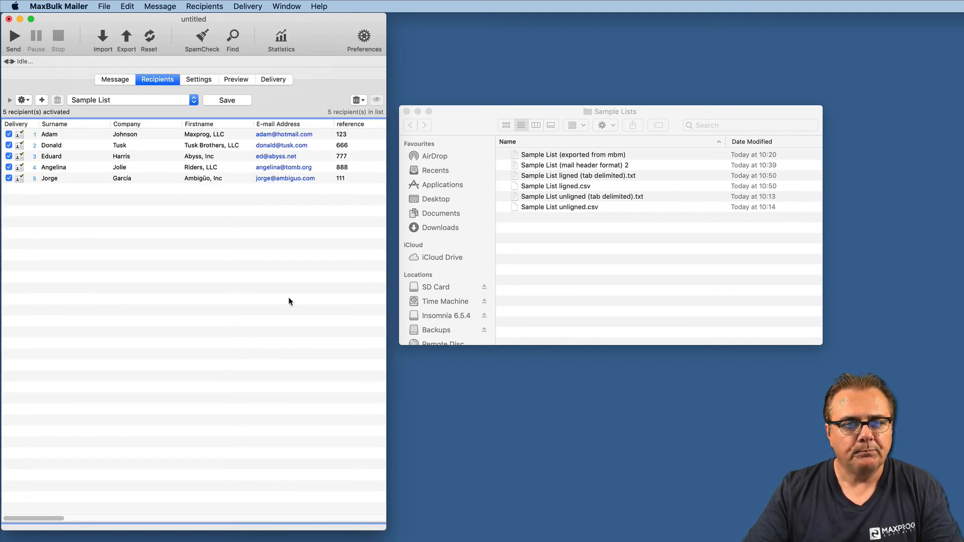
pyautogui.moveTo(283, 180)
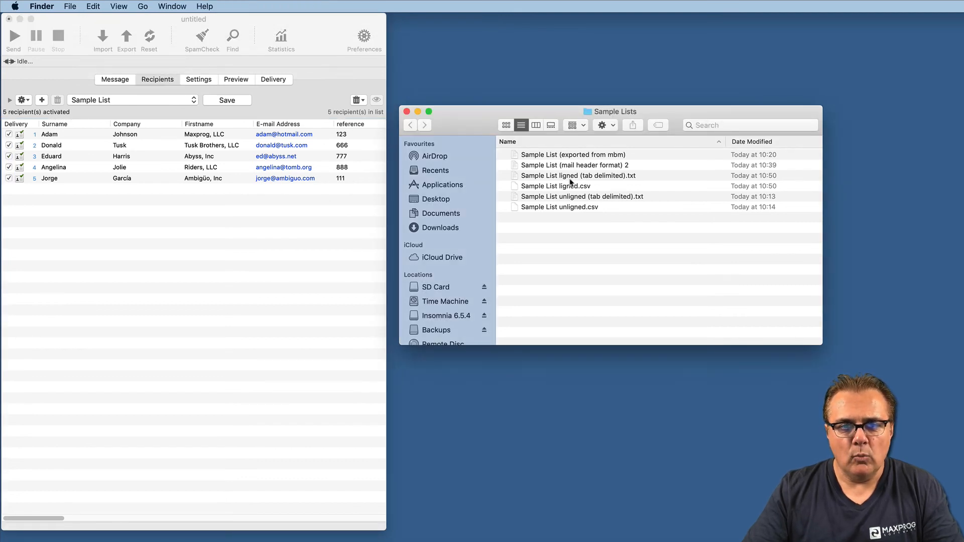
pyautogui.moveTo(237, 252)
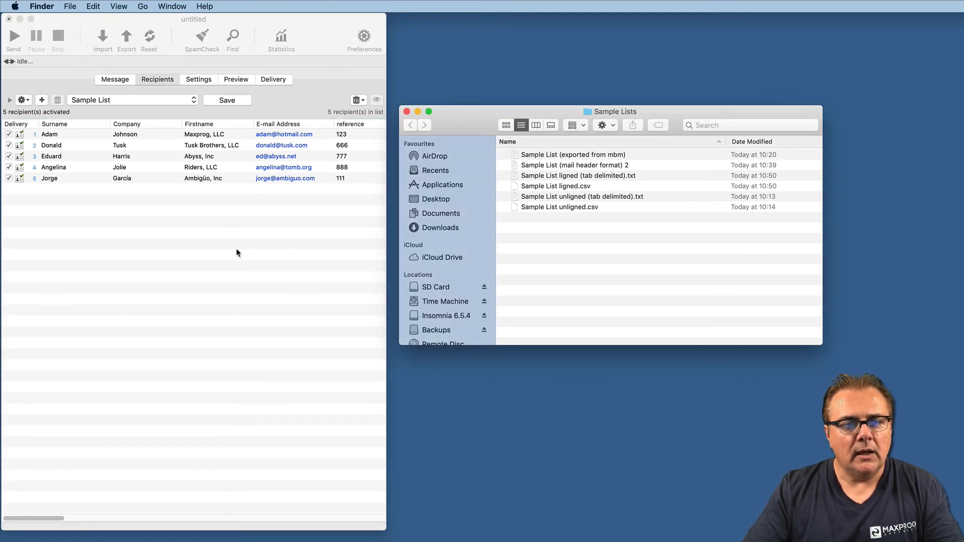
pyautogui.moveTo(177, 213)
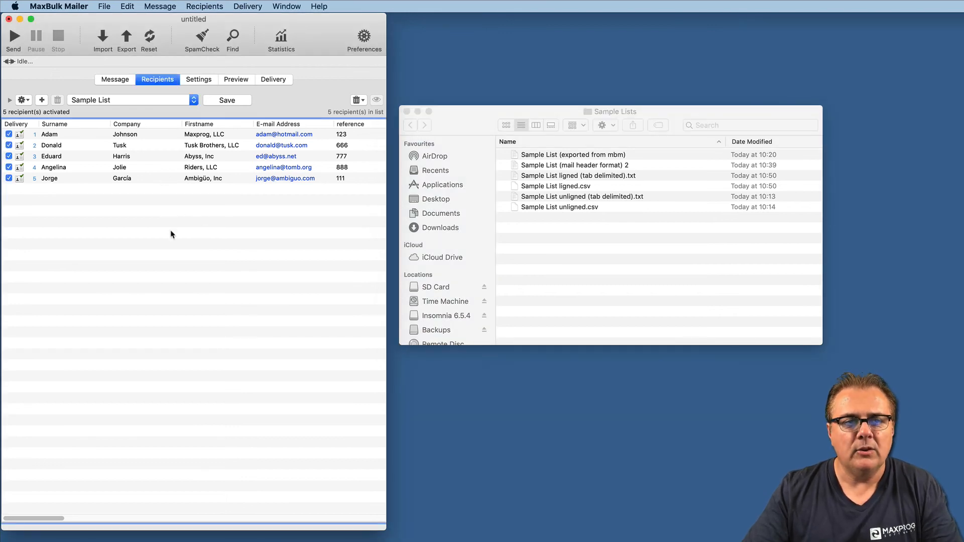
pyautogui.moveTo(265, 244)
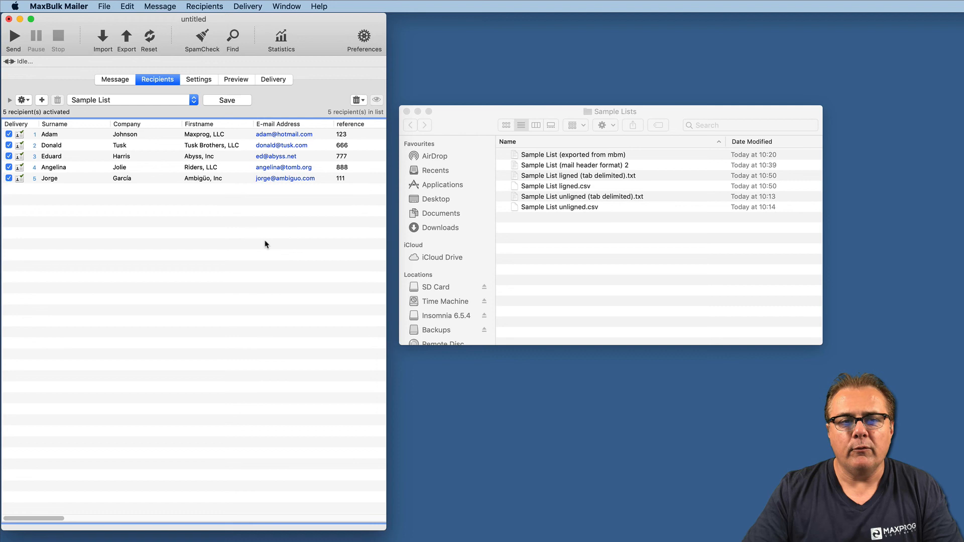
pyautogui.click(566, 277)
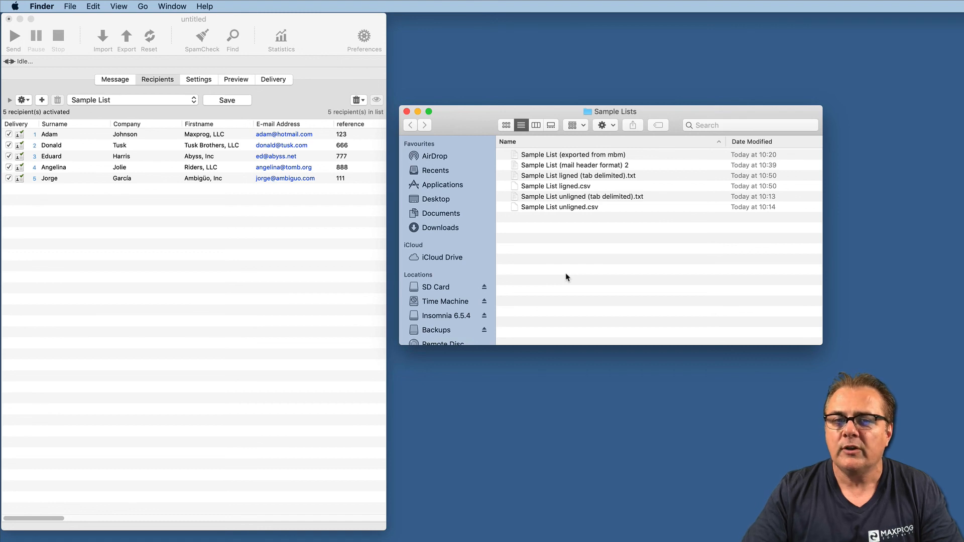
pyautogui.moveTo(407, 112)
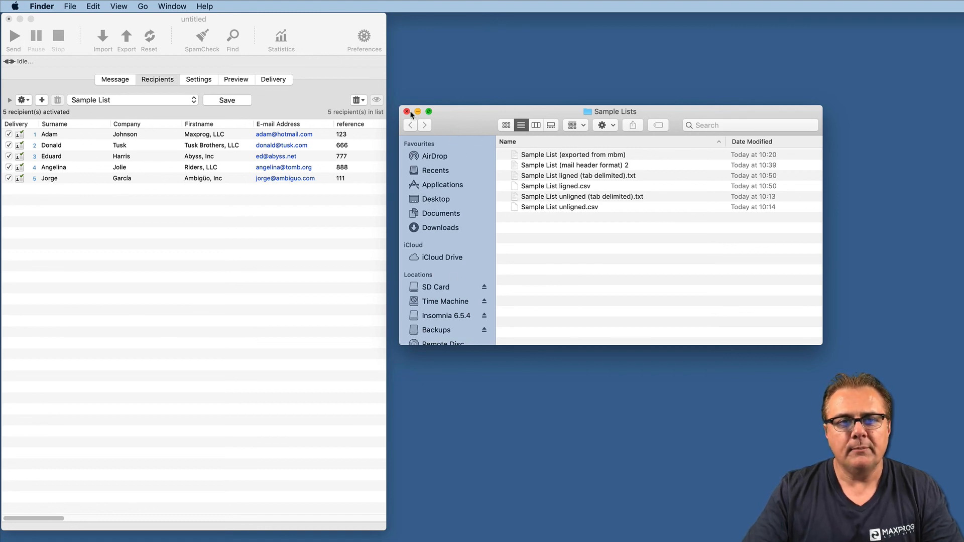
pyautogui.moveTo(593, 260)
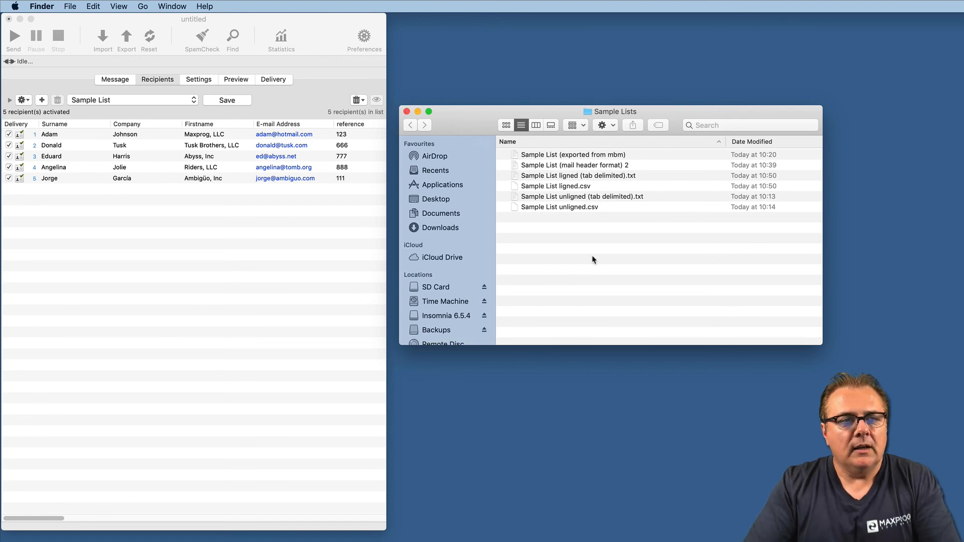